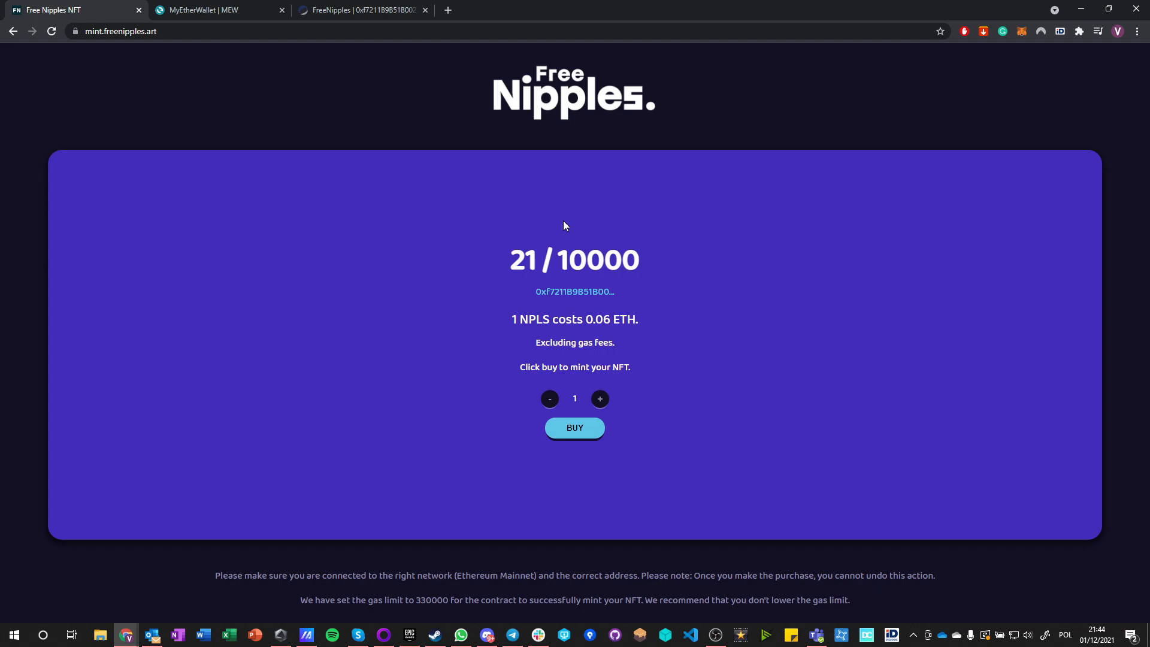
mouse_move(564, 230)
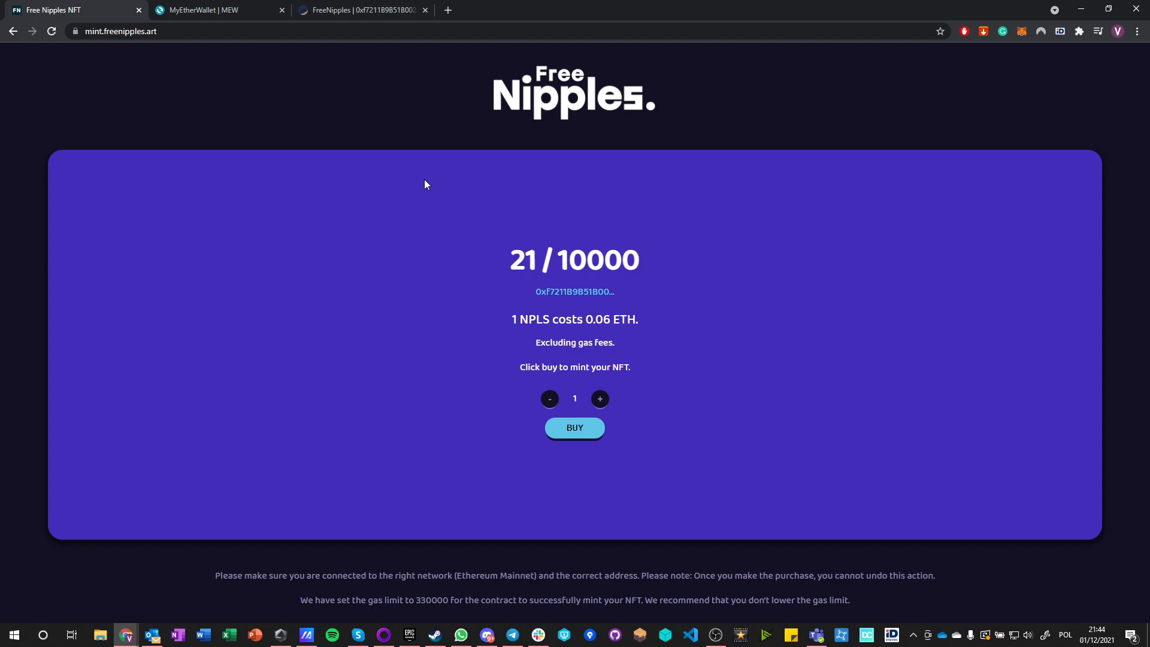
mouse_move(652, 197)
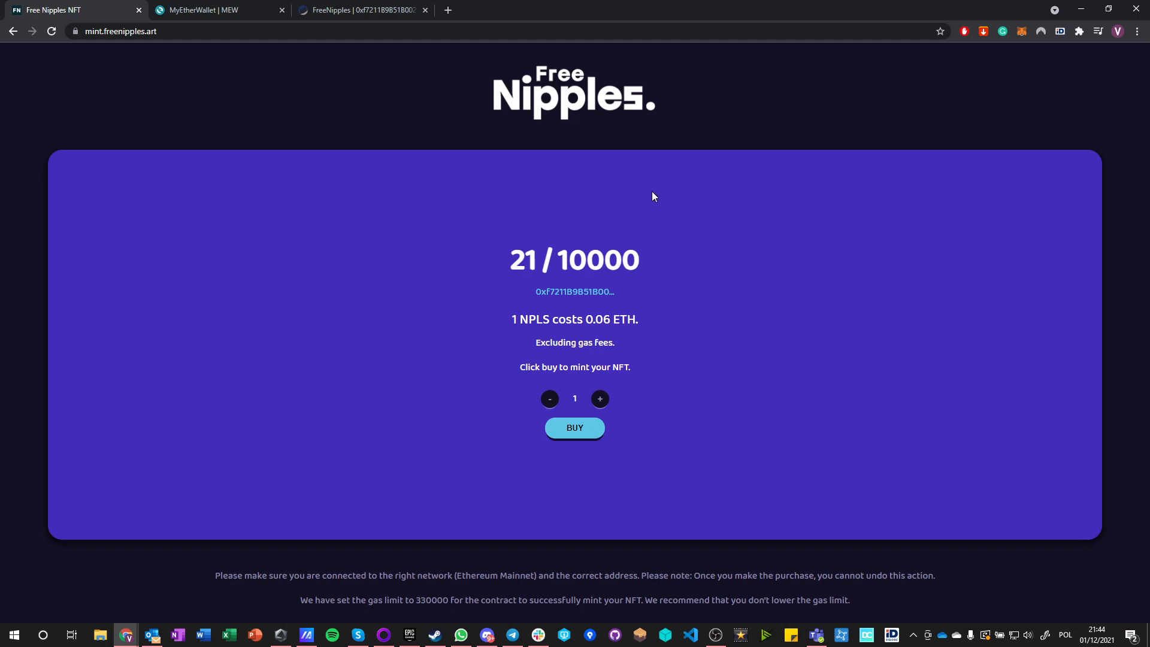
mouse_move(667, 215)
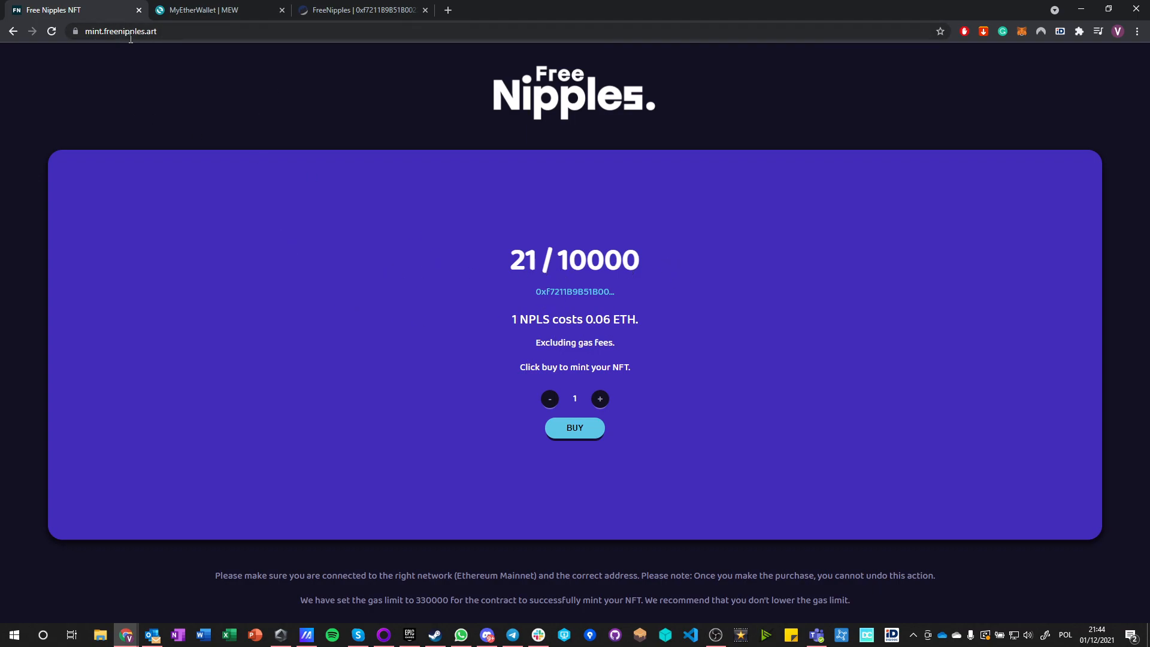
mouse_move(498, 275)
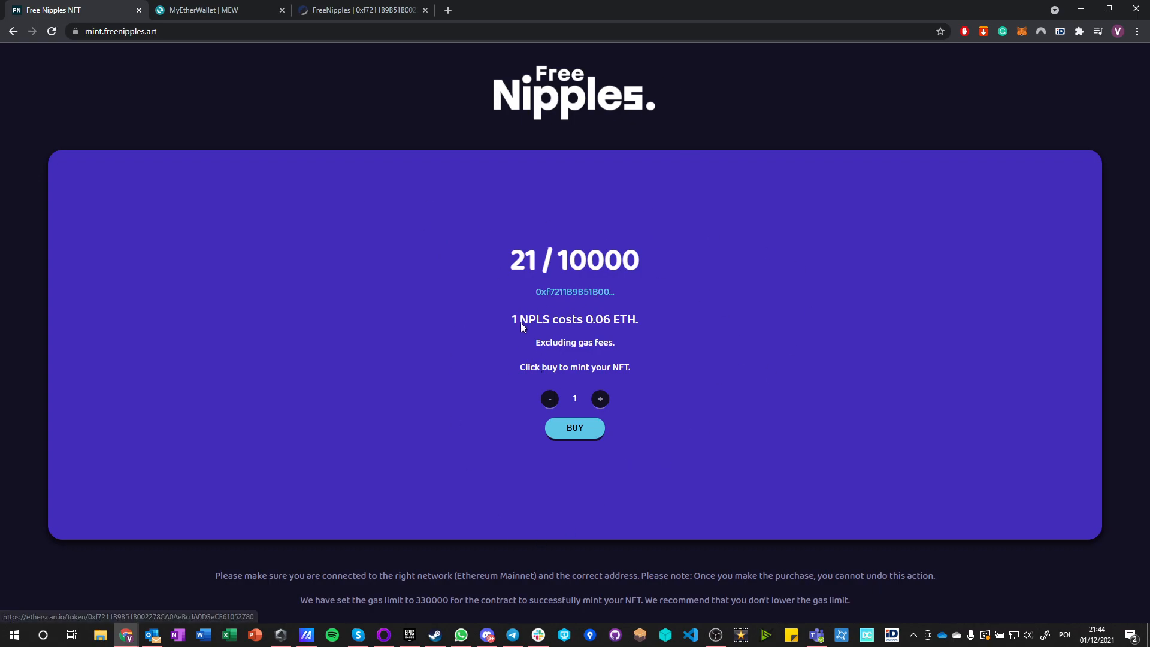
mouse_move(706, 342)
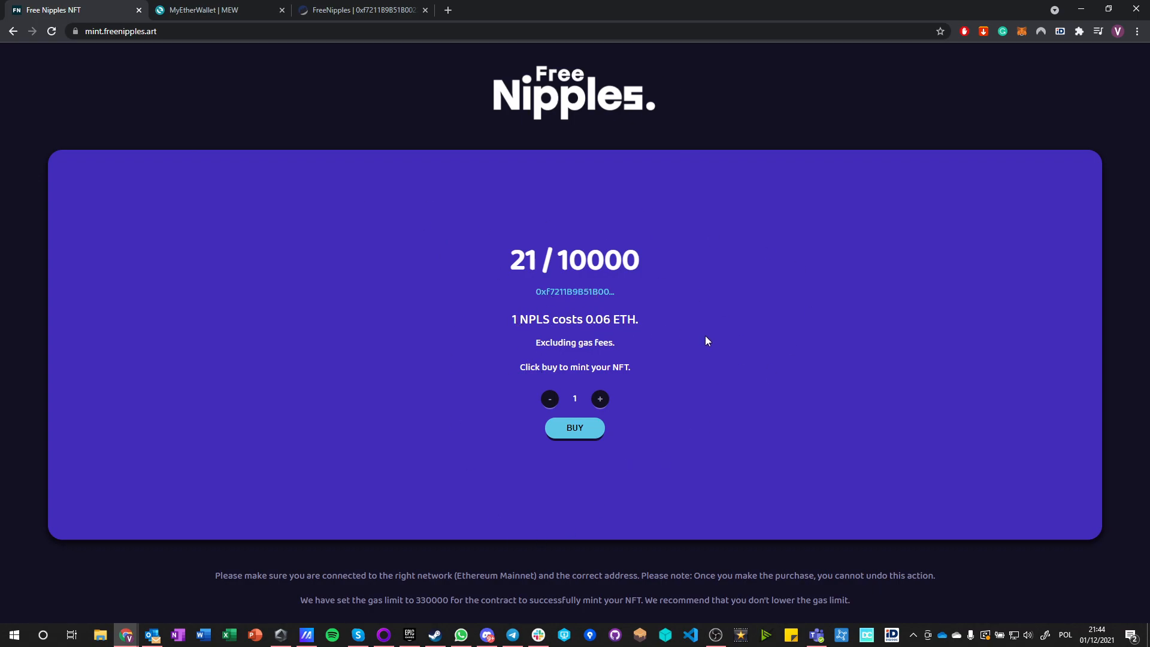
Step: Settle the mint quantity at one NFT and check the wallet balance in MetaMask
click(600, 398)
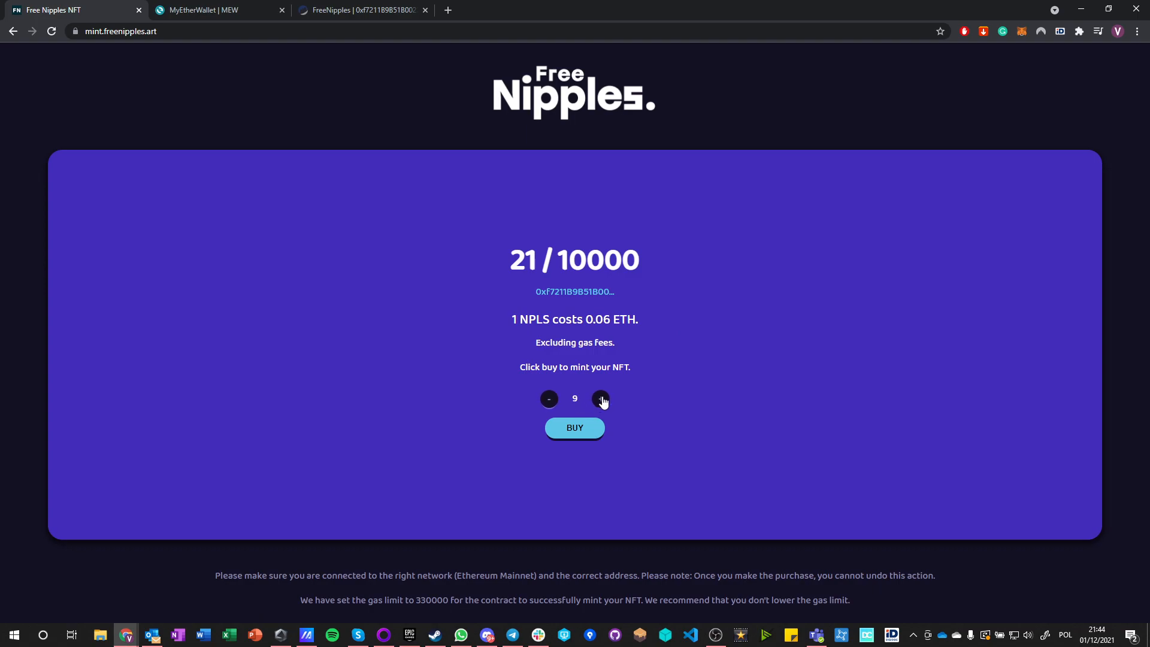
click(549, 398)
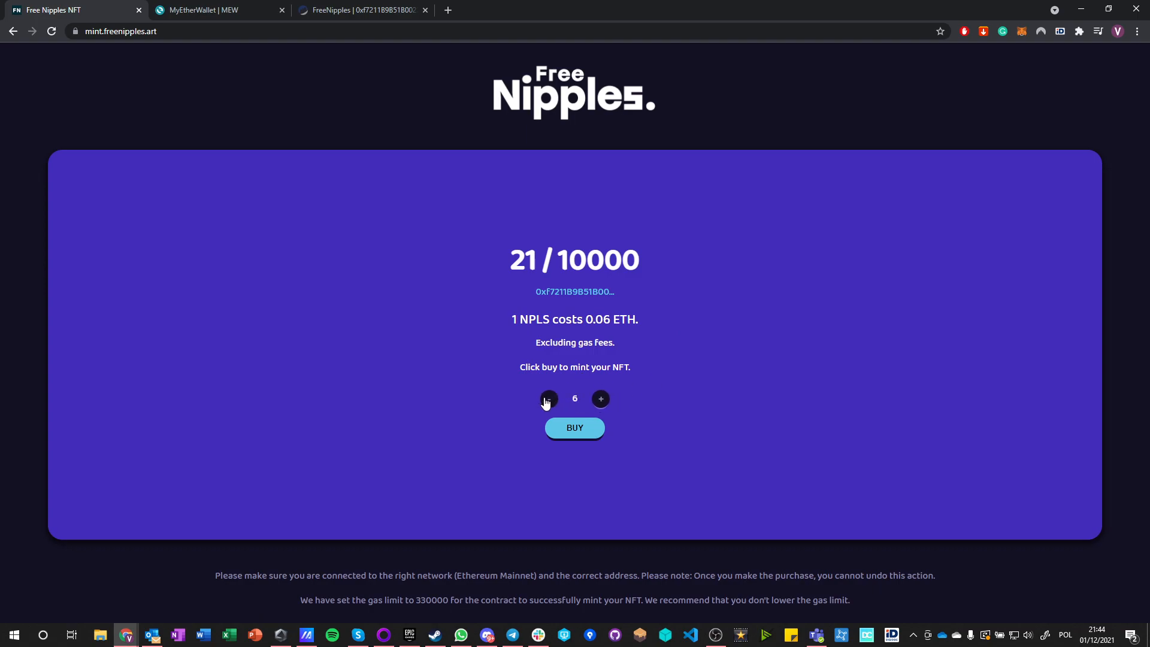
click(548, 398)
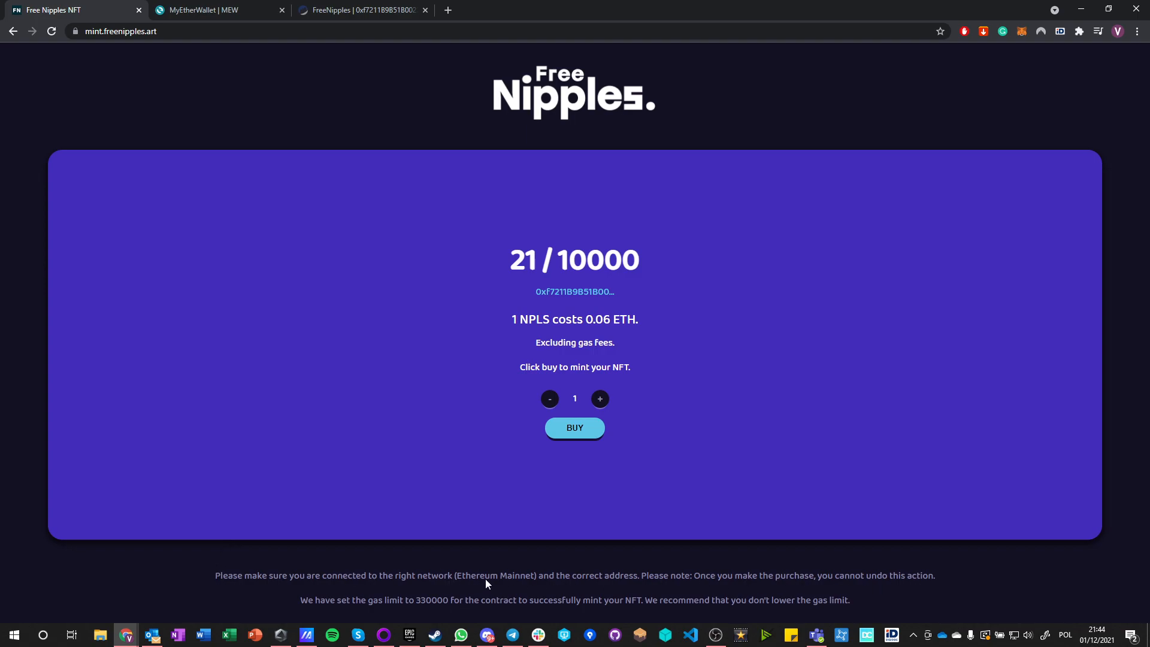
mouse_move(400, 586)
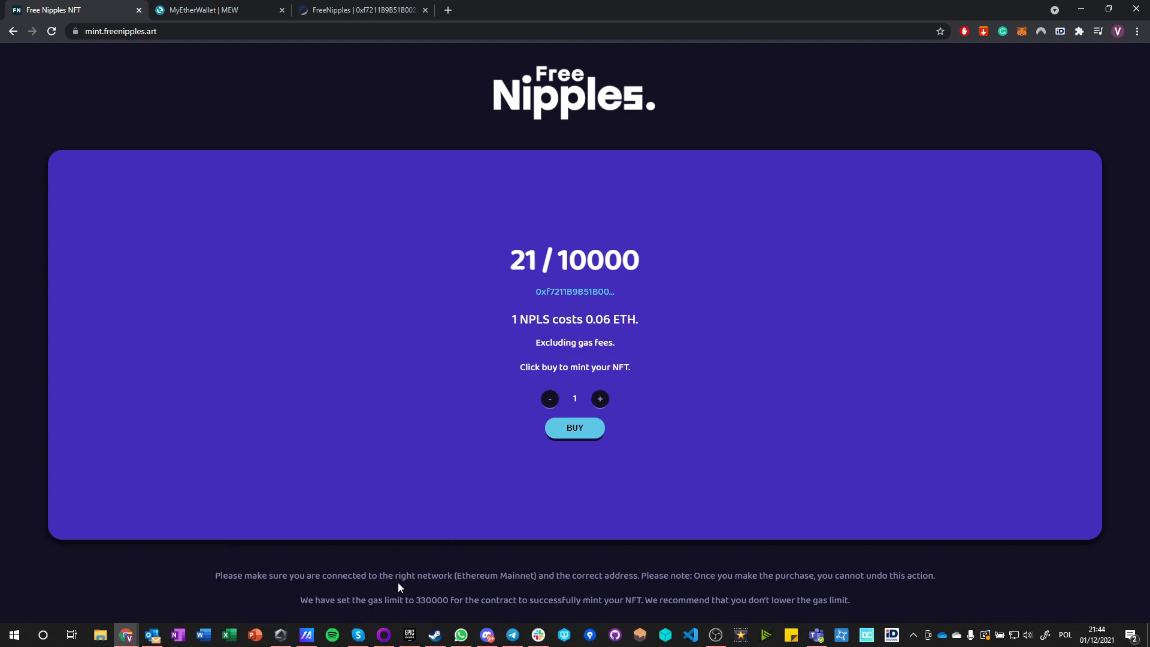
mouse_move(763, 294)
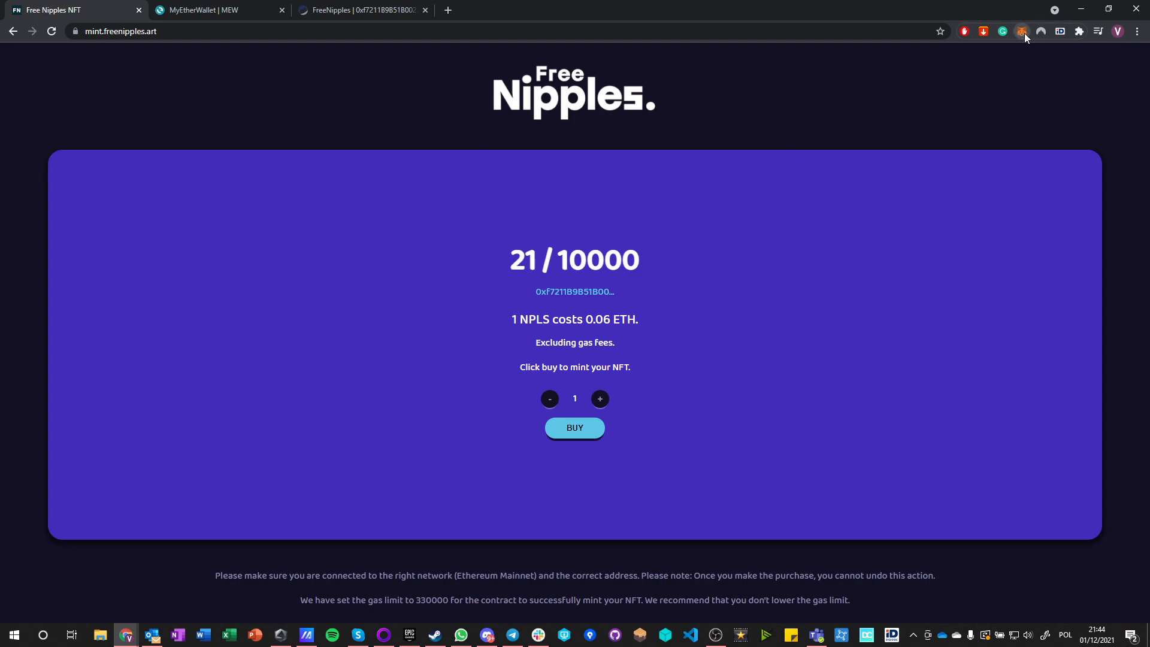
click(1021, 32)
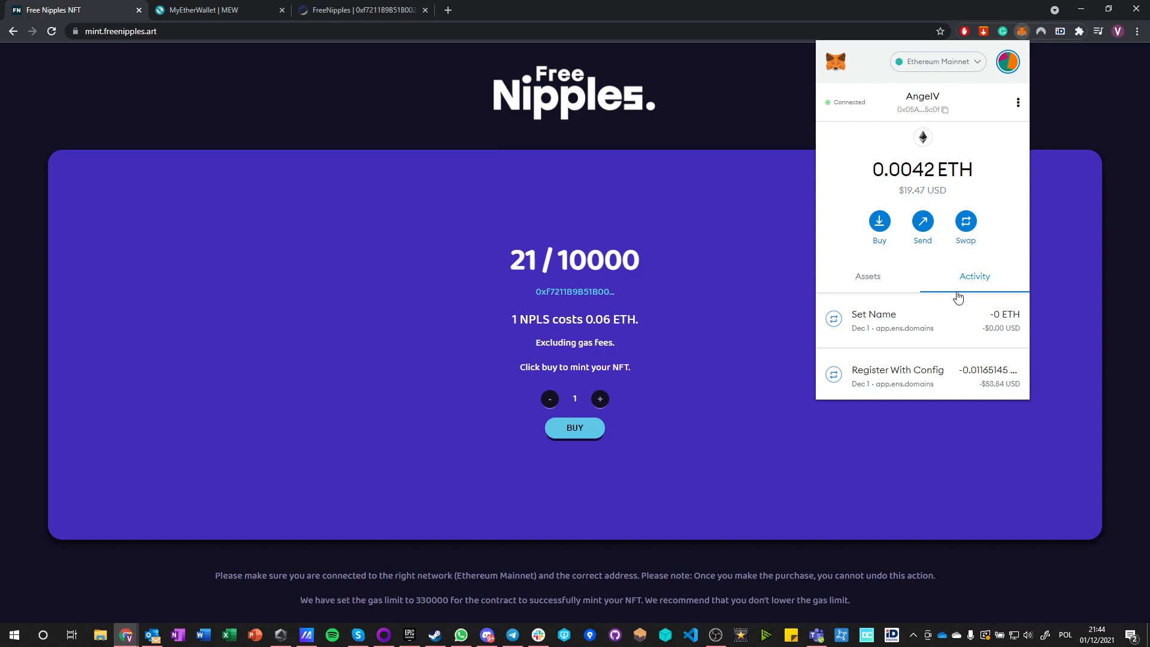
mouse_move(946, 181)
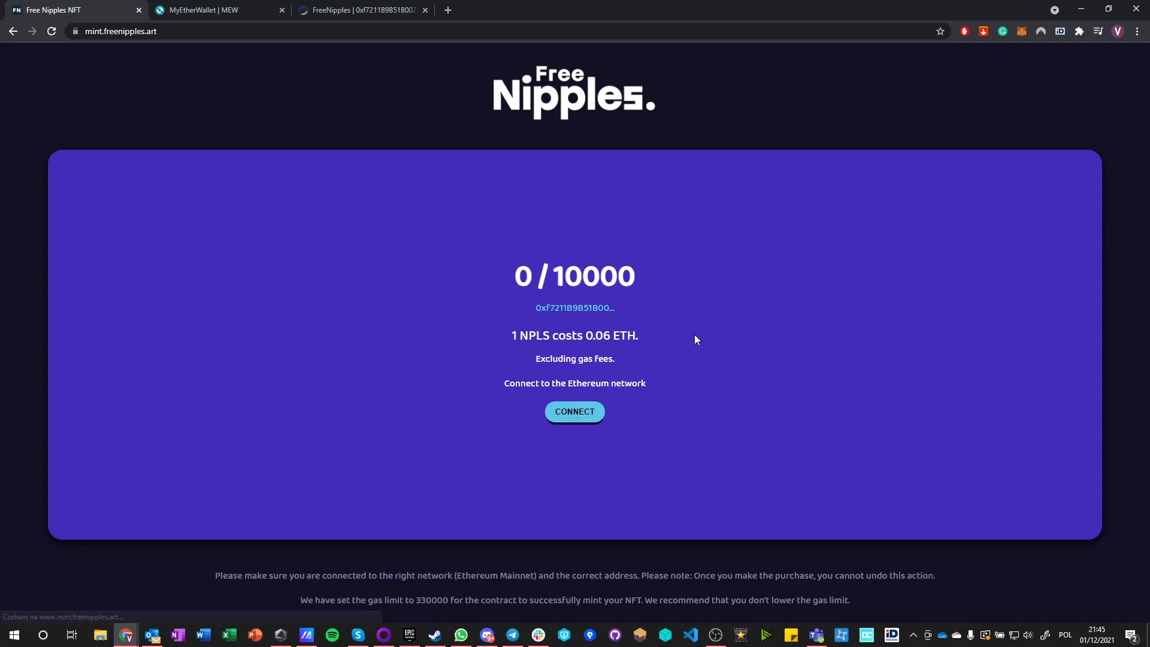
Step: Connect the wallet to the mint site and start minting one NFT for 0.06 ETH
click(574, 411)
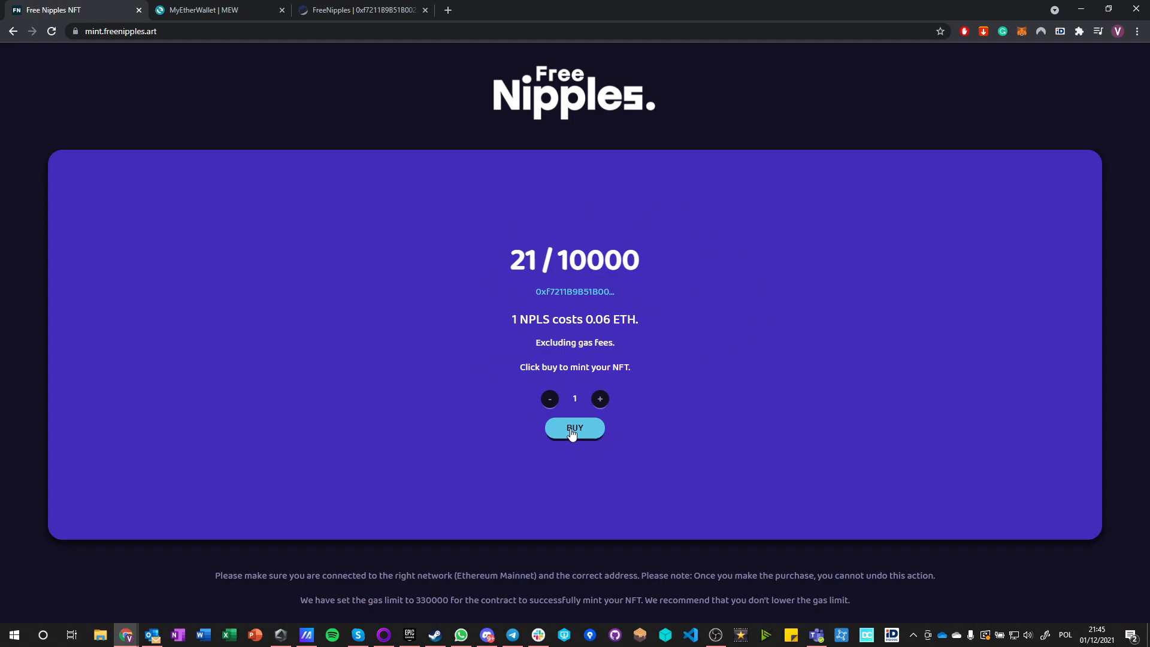
click(573, 427)
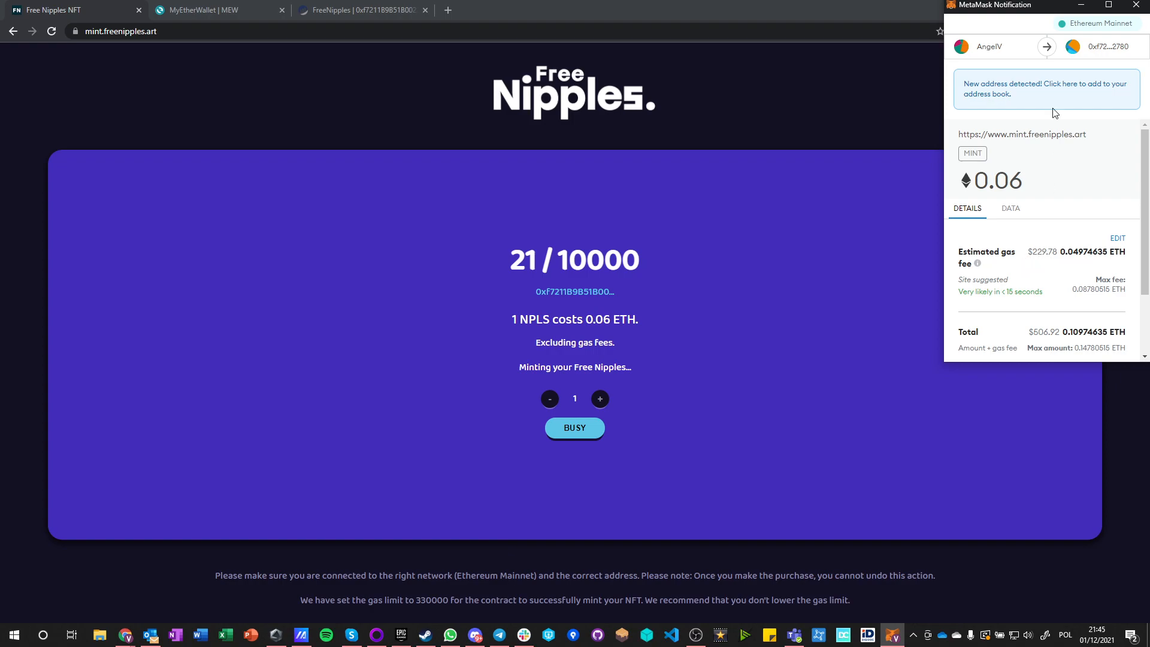
mouse_move(1059, 255)
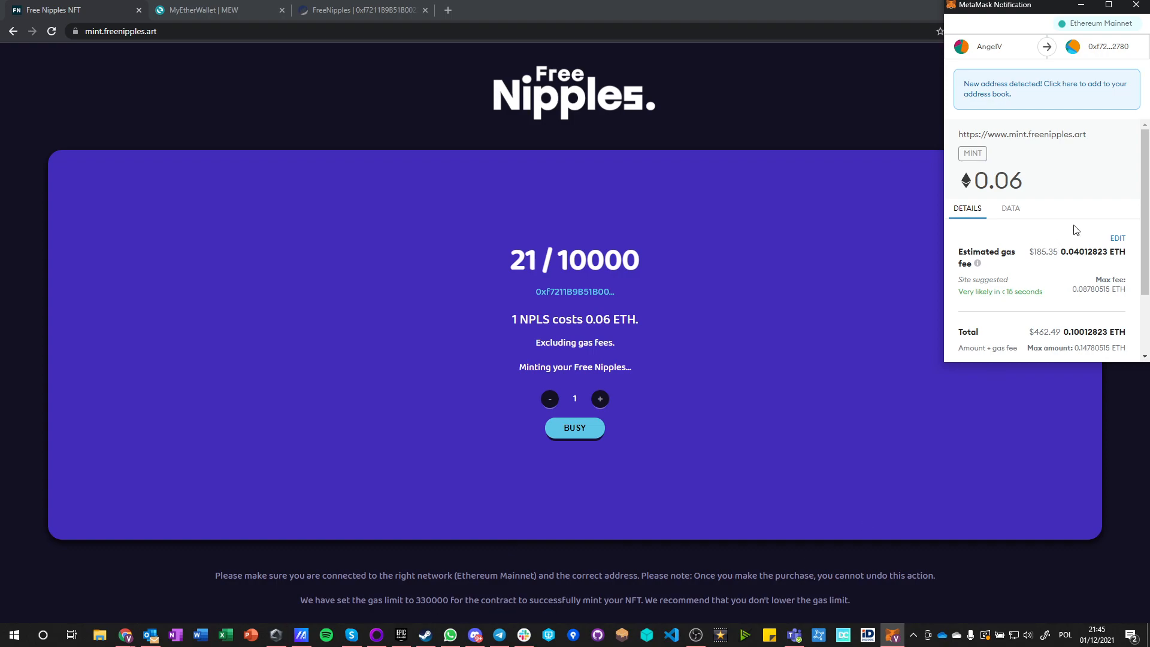
mouse_move(1062, 276)
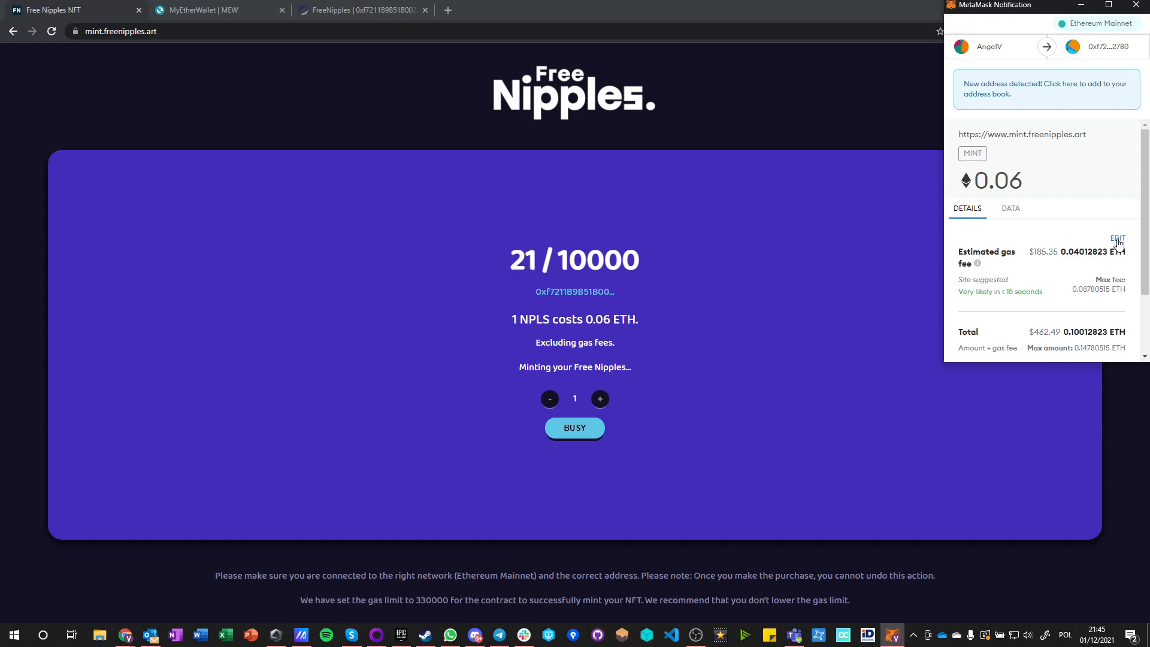
Step: Inspect the mint's advanced gas limit and fee fields, then dismiss them without saving
click(1116, 238)
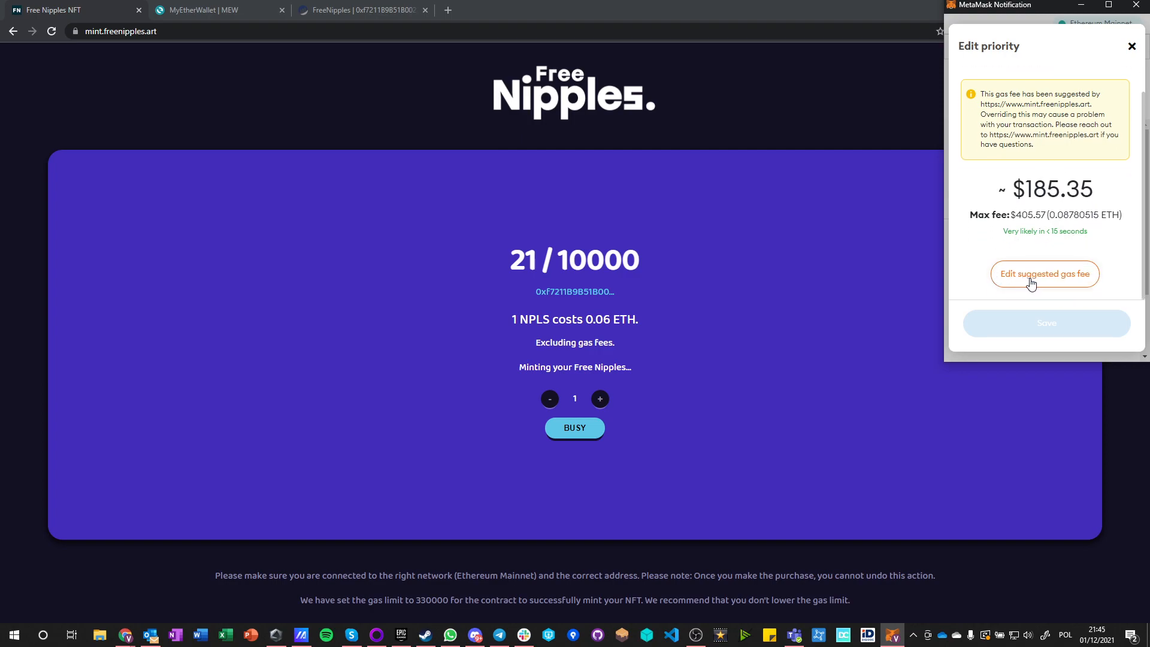
click(1044, 273)
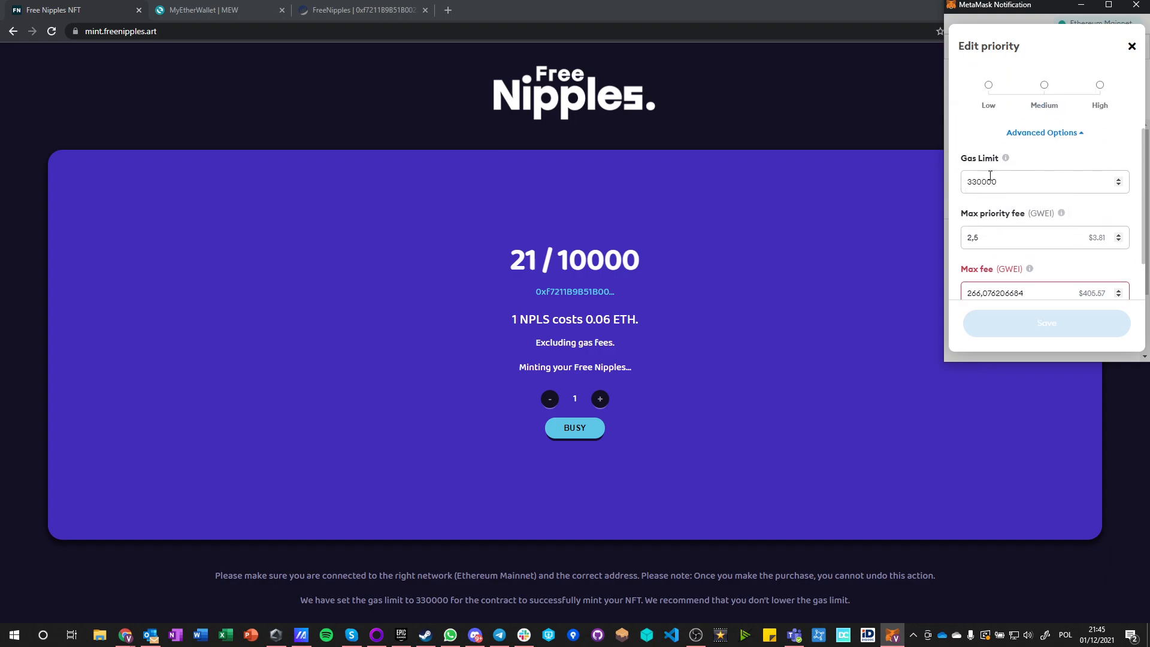
mouse_move(842, 240)
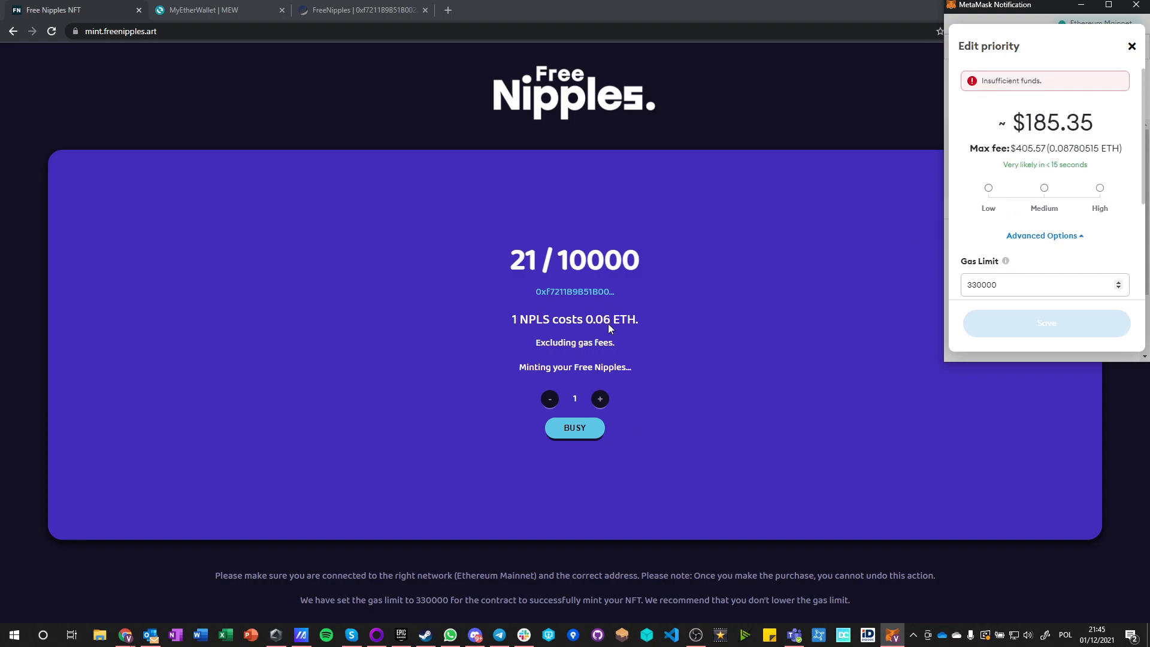
mouse_move(969, 188)
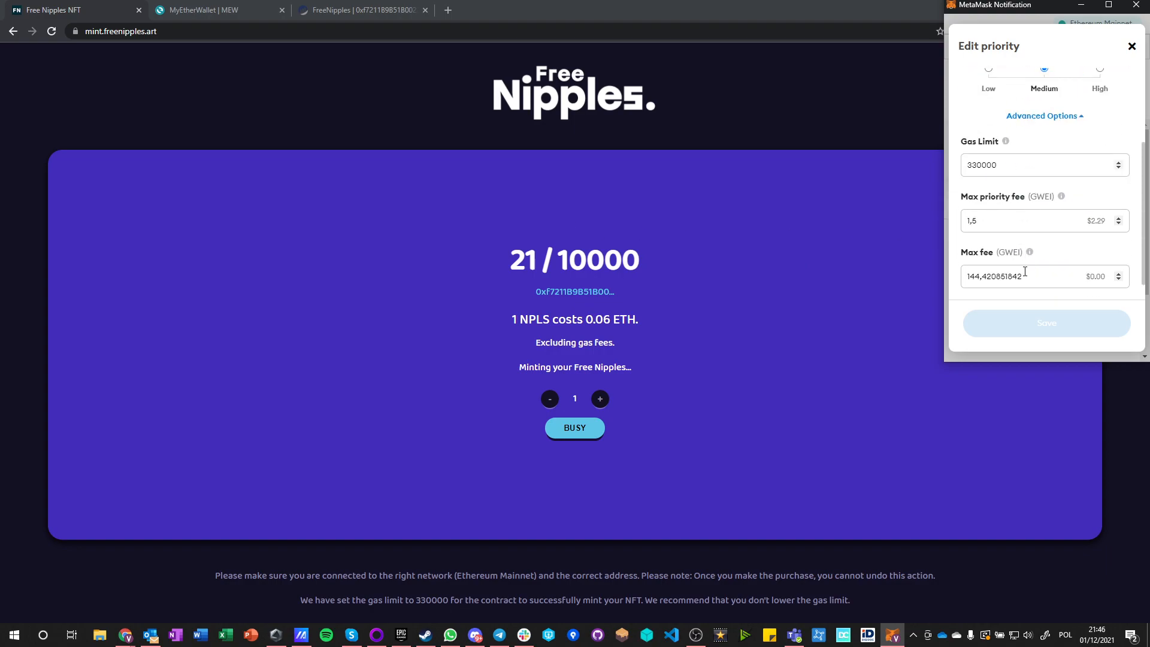
mouse_move(1005, 154)
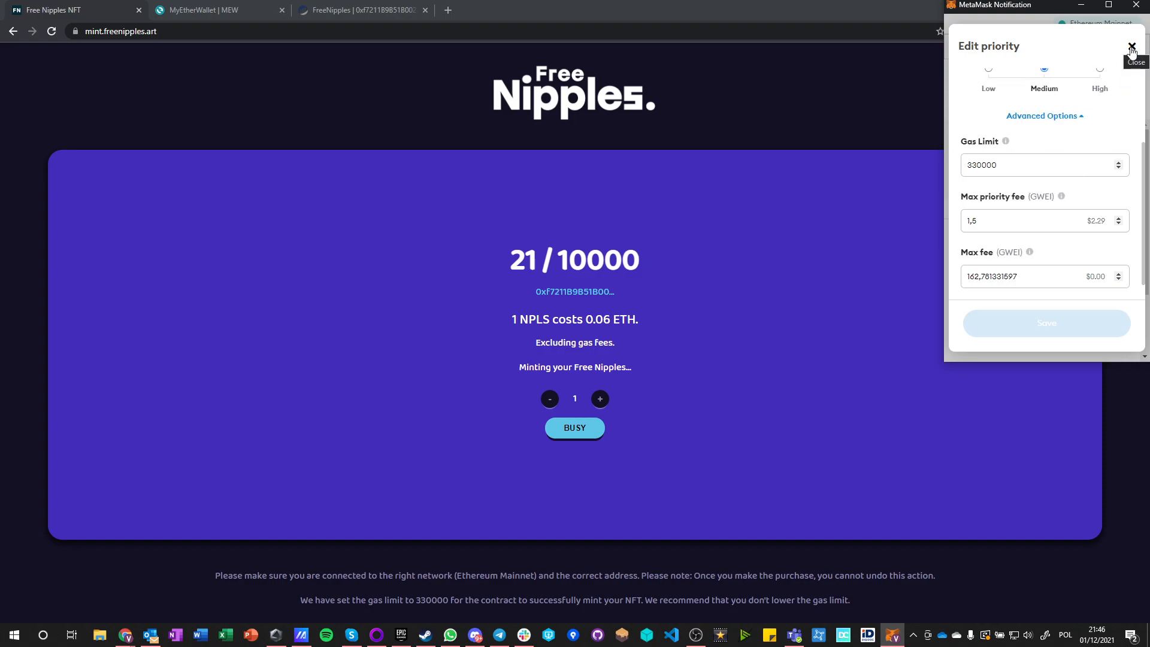
click(1130, 47)
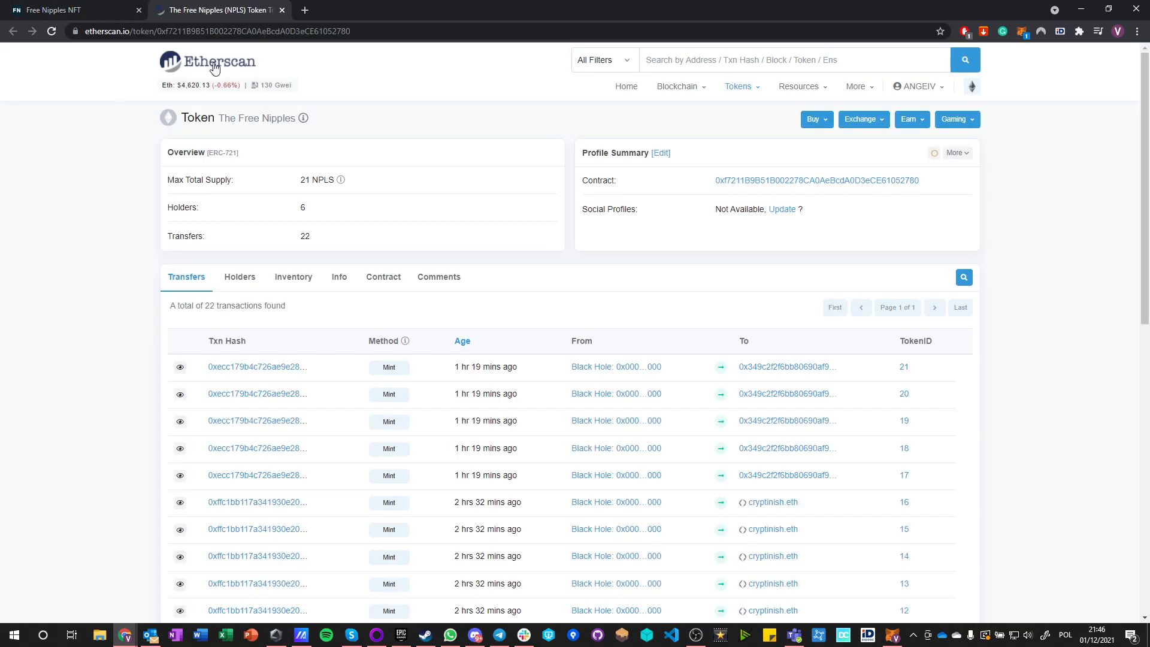
Step: View the 6 NPLS token holders, then go to the token's contract address page
scroll(down, 3)
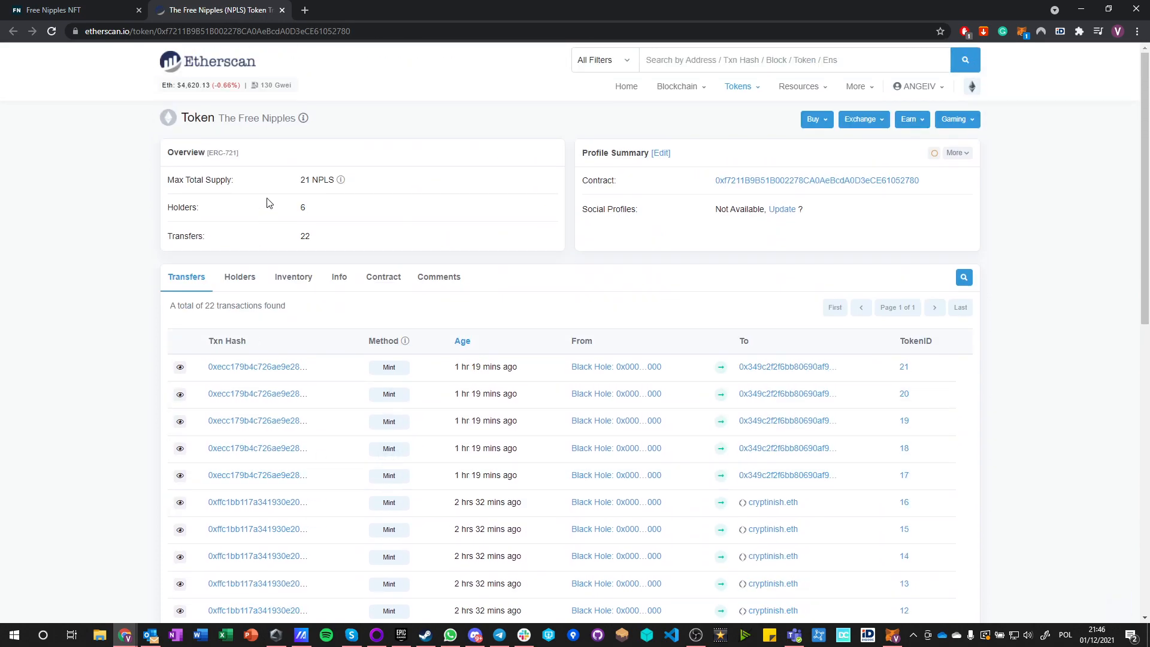
click(239, 277)
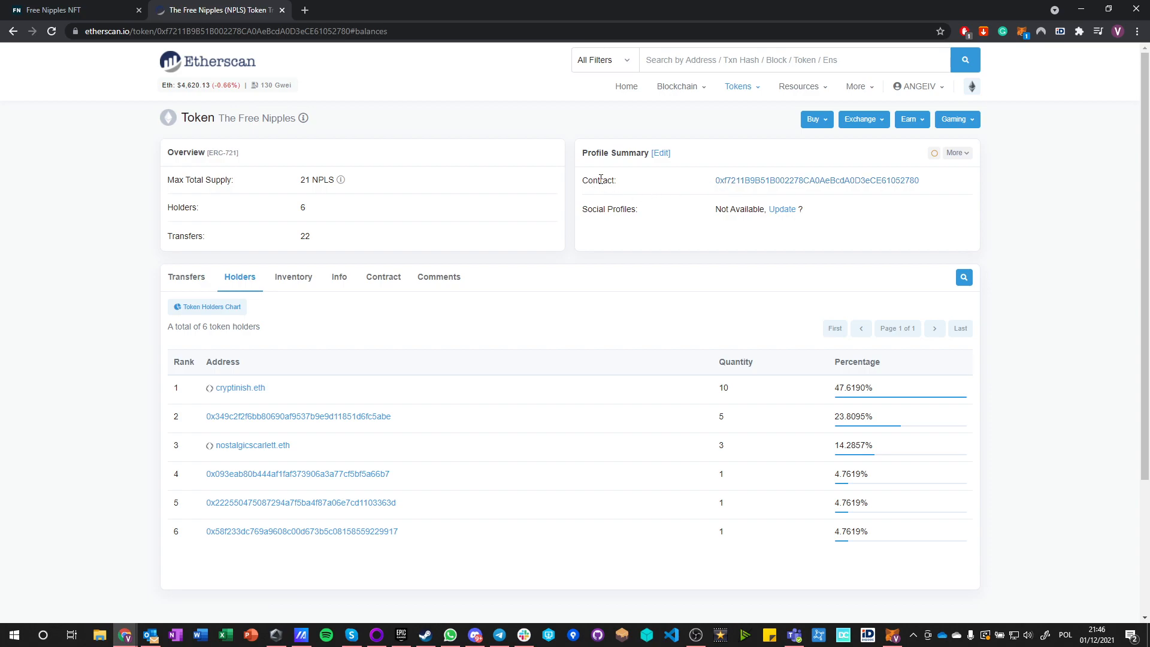
click(816, 179)
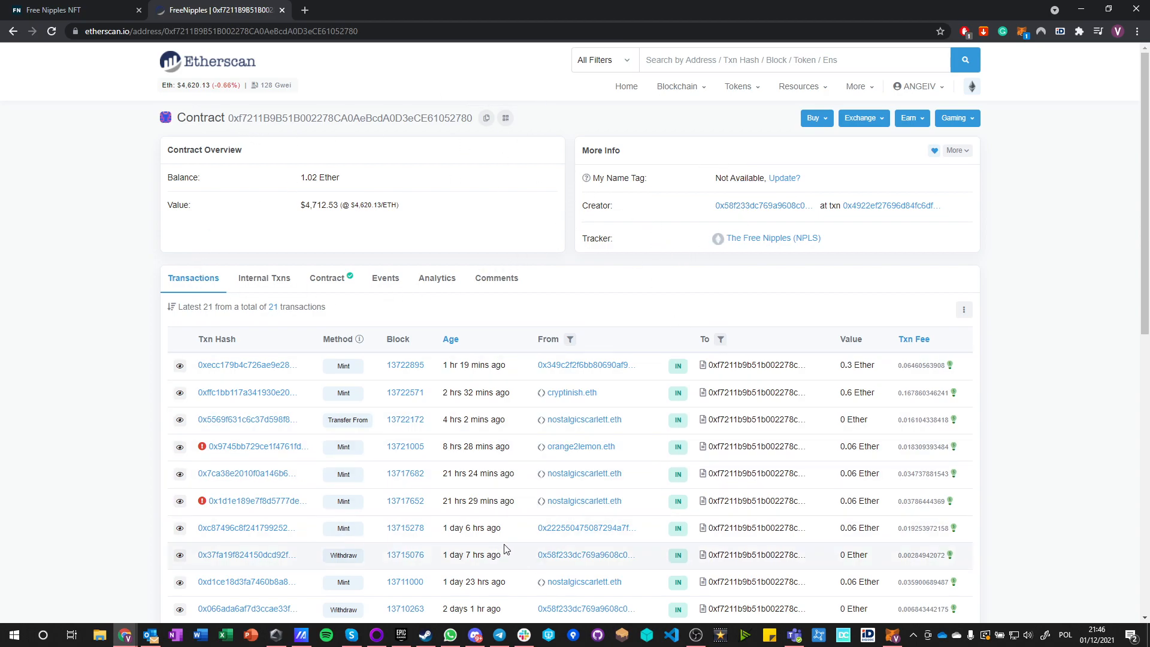
Step: Browse the verified FreeNipples Solidity source, compiler v0.8.7, ABI and constructor arguments
click(326, 276)
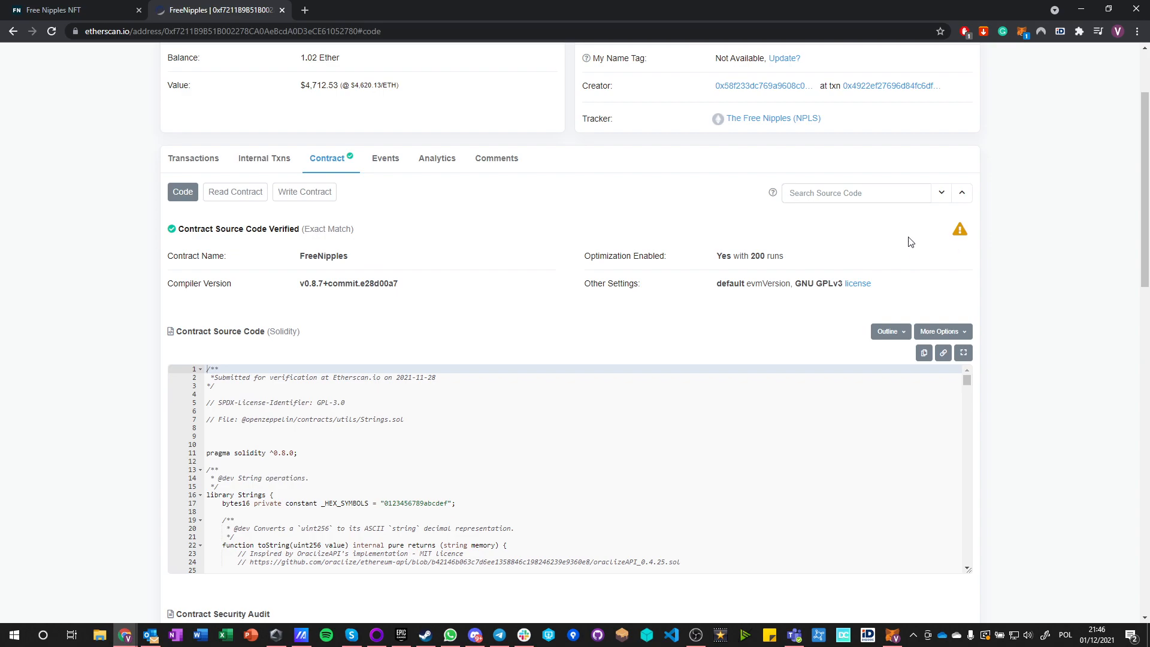
mouse_move(646, 269)
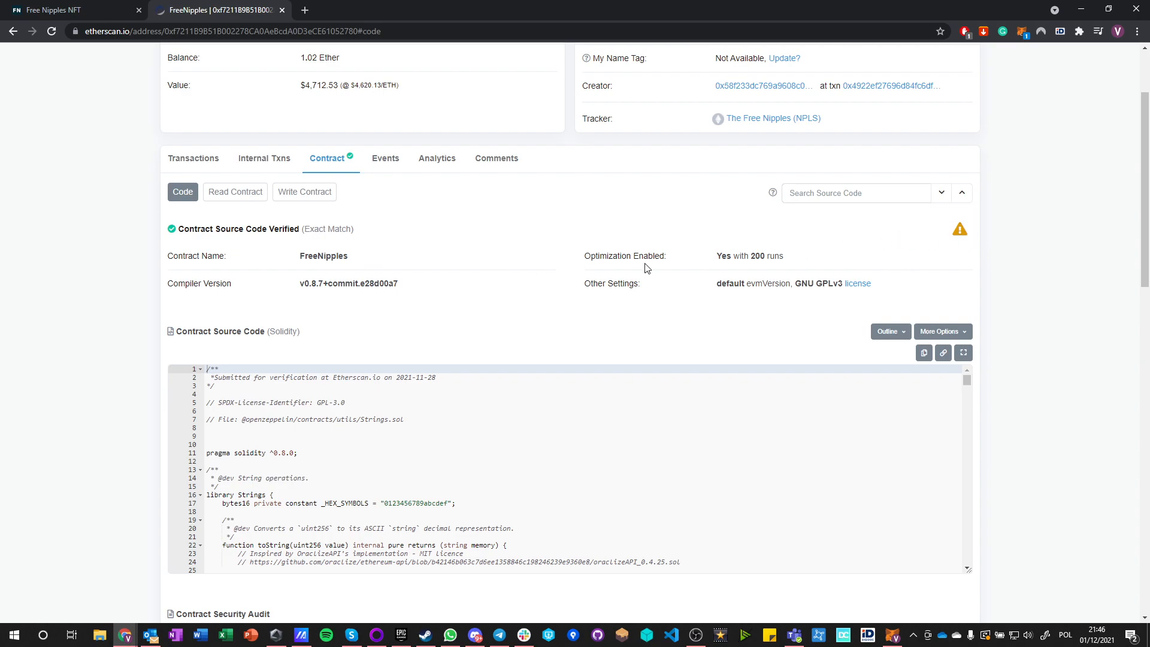
mouse_move(534, 239)
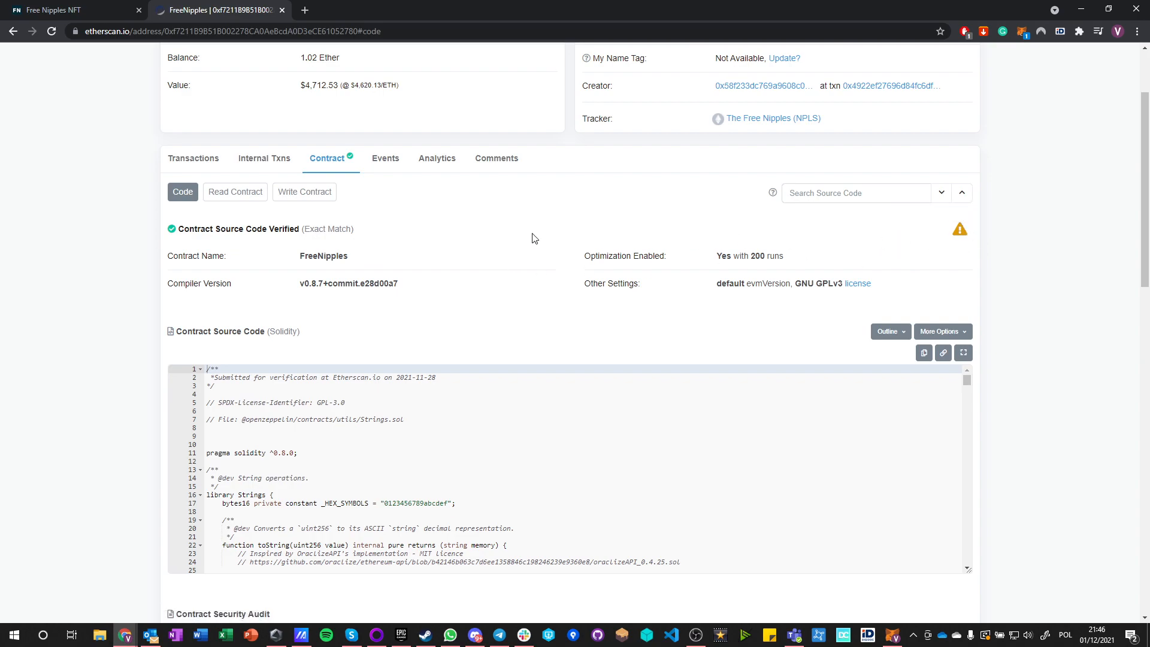
scroll(down, 3)
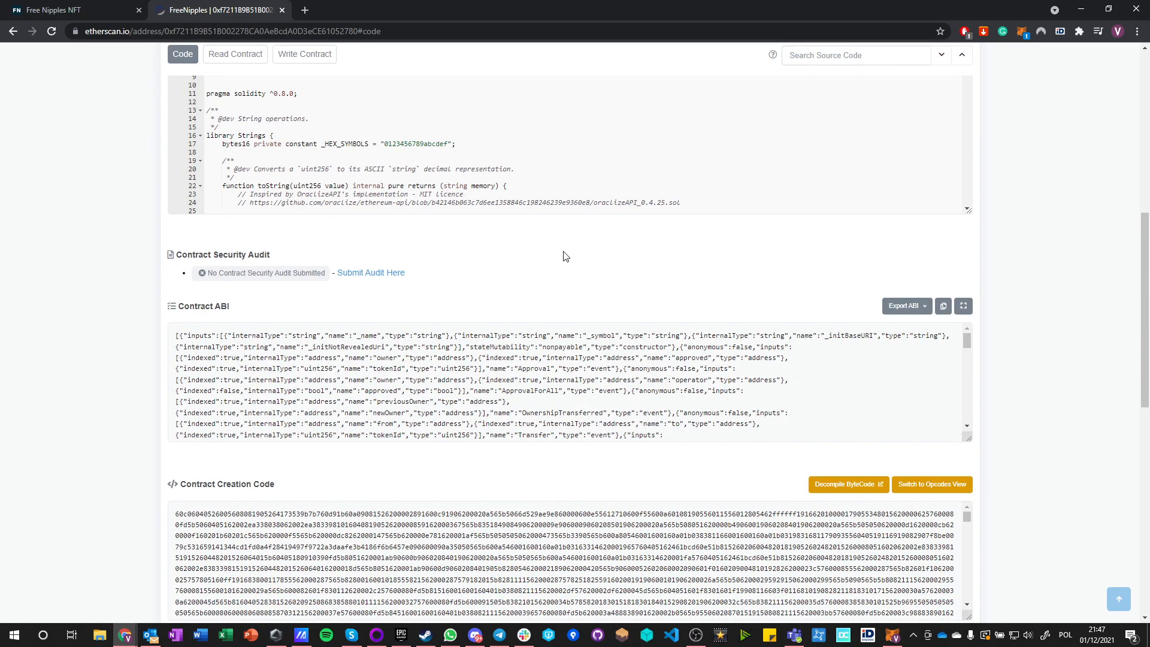
scroll(down, 3)
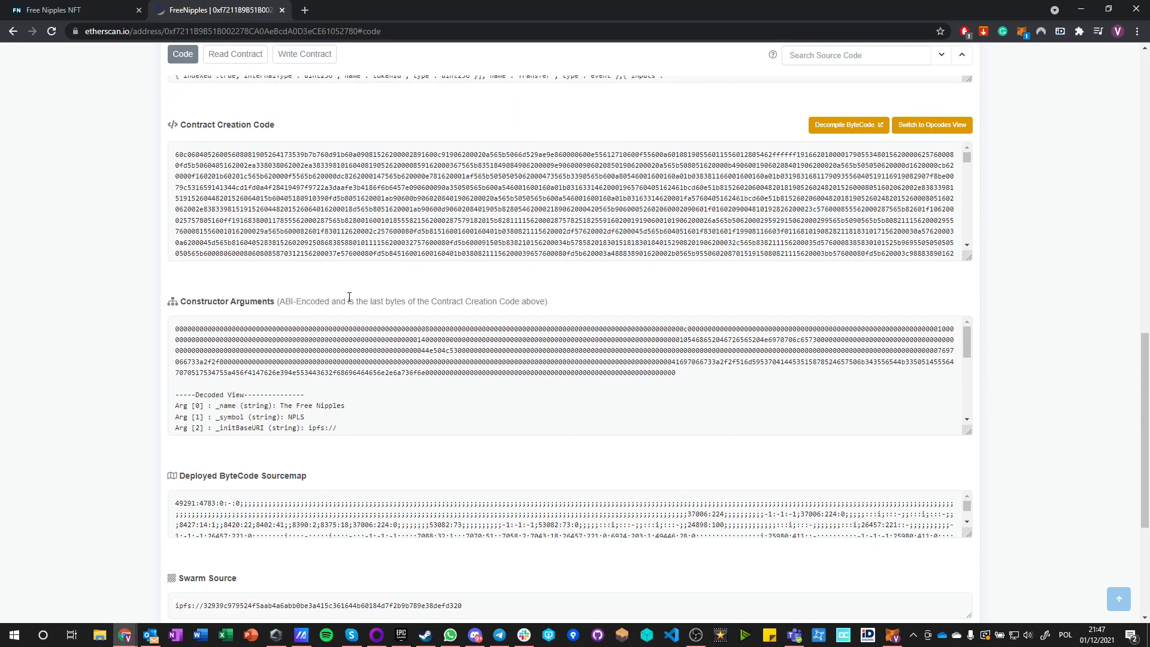
scroll(down, 3)
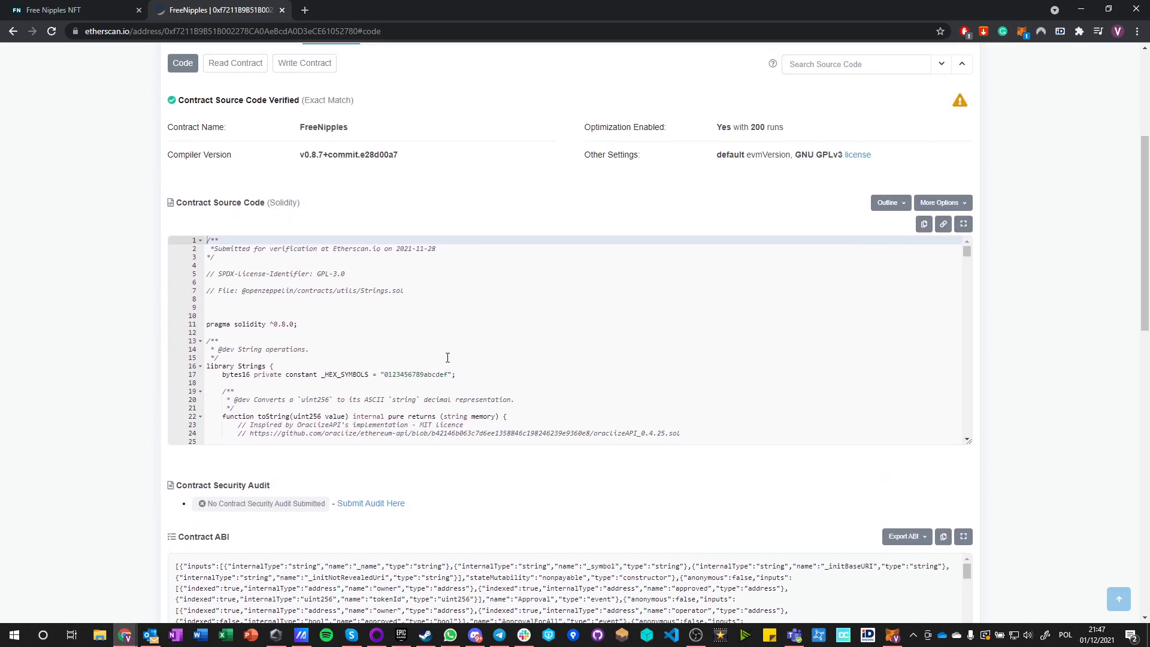
scroll(up, 3)
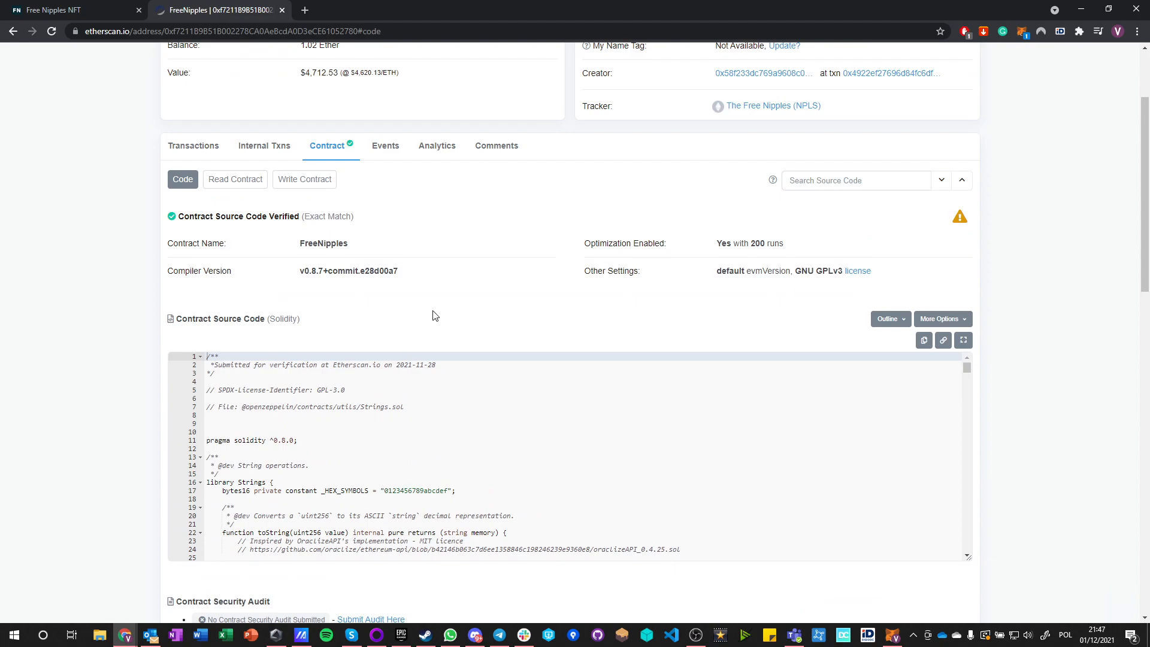
mouse_move(339, 349)
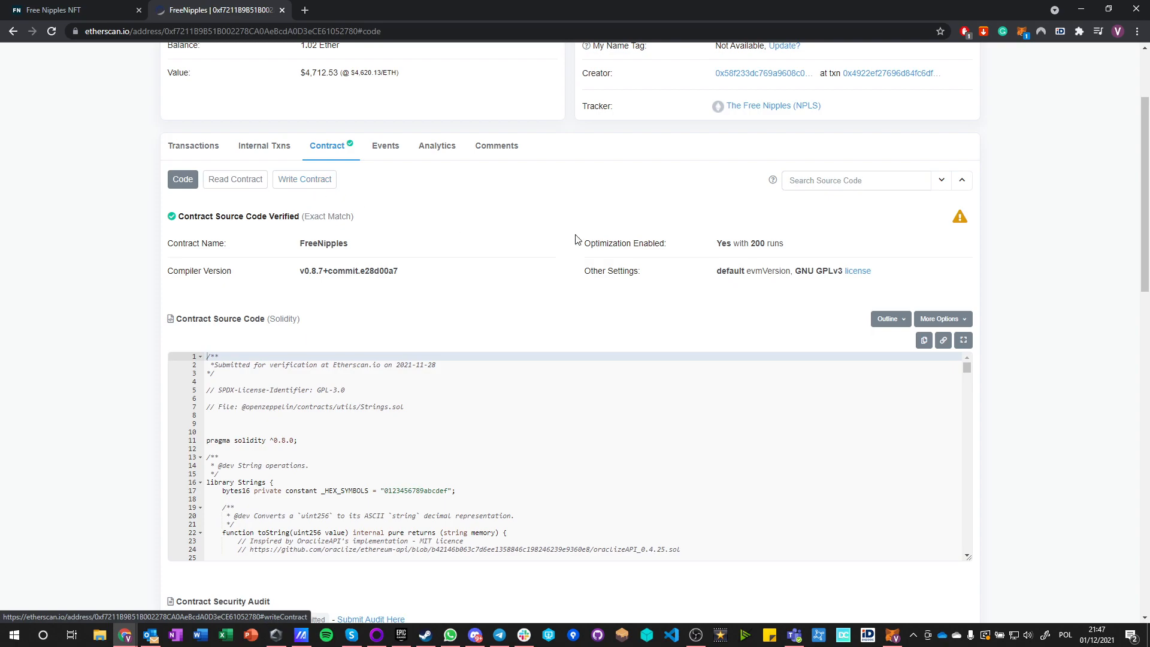
Step: Under Read Contract, reveal the mint cost of 0.06 ETH
click(235, 179)
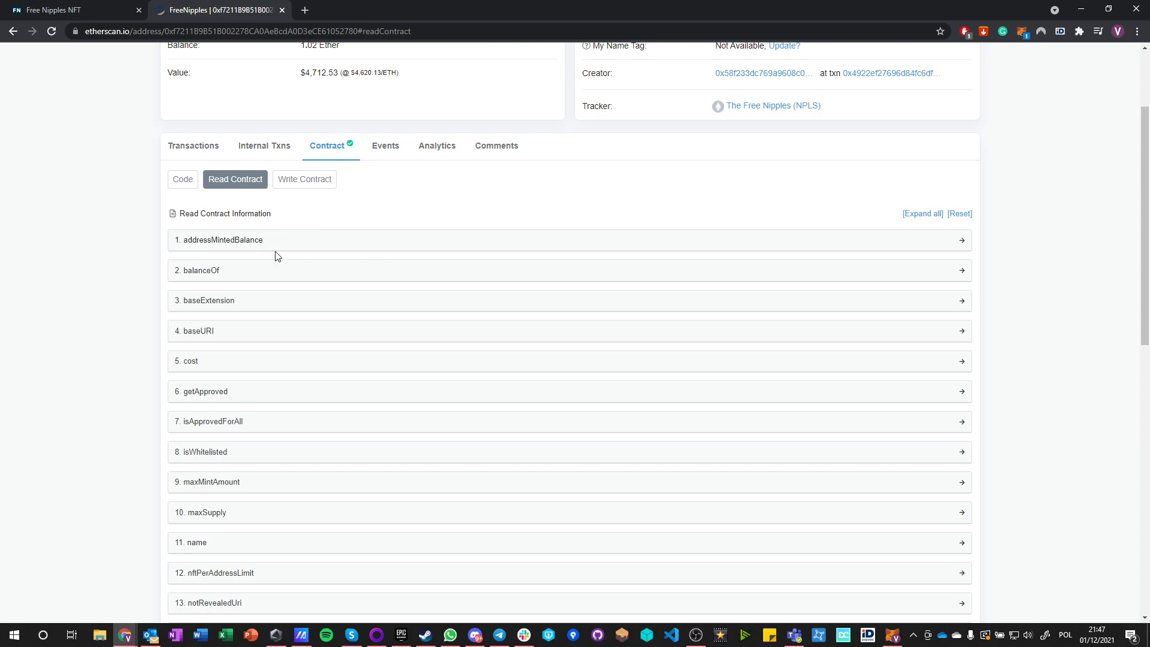
scroll(down, 3)
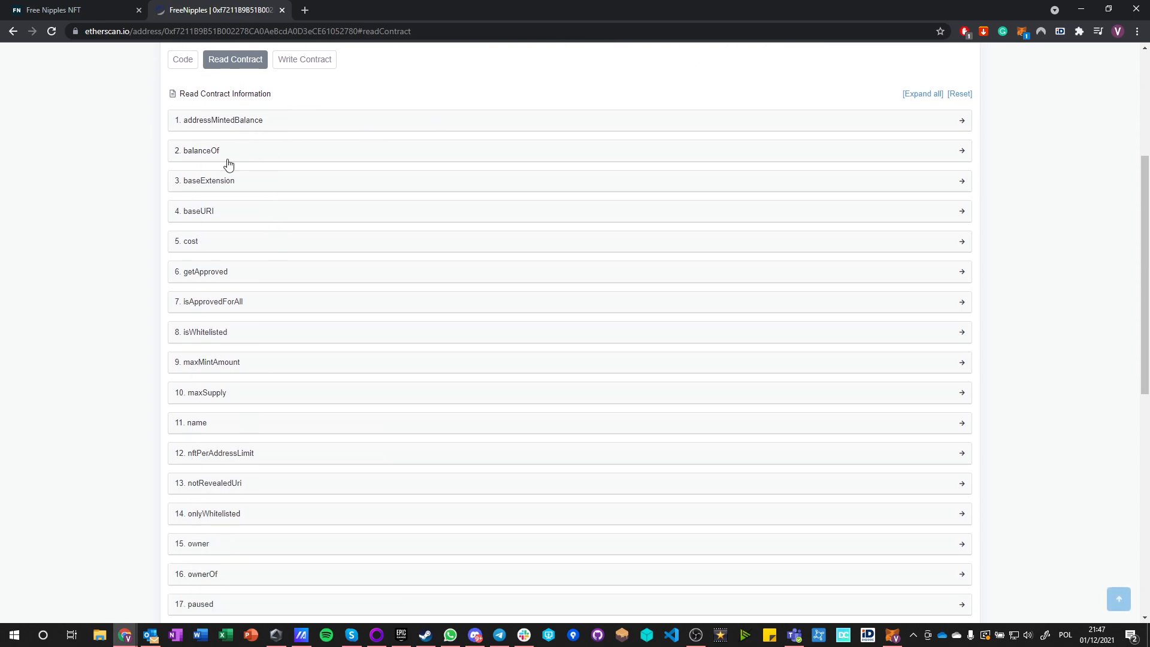
click(187, 241)
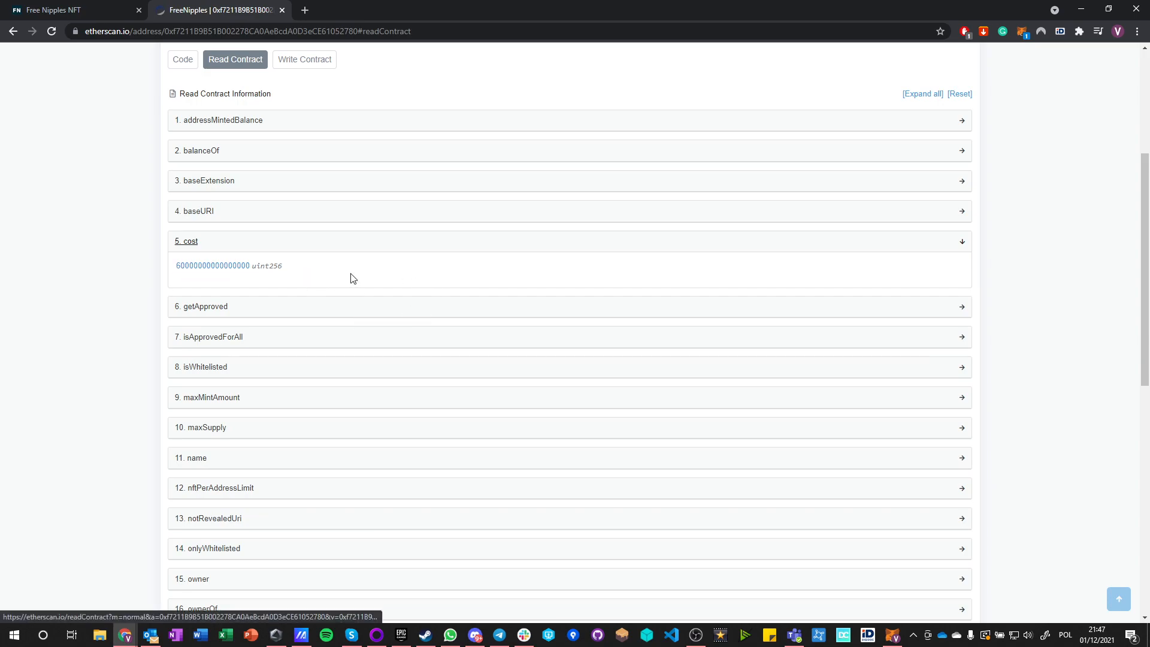
scroll(up, 3)
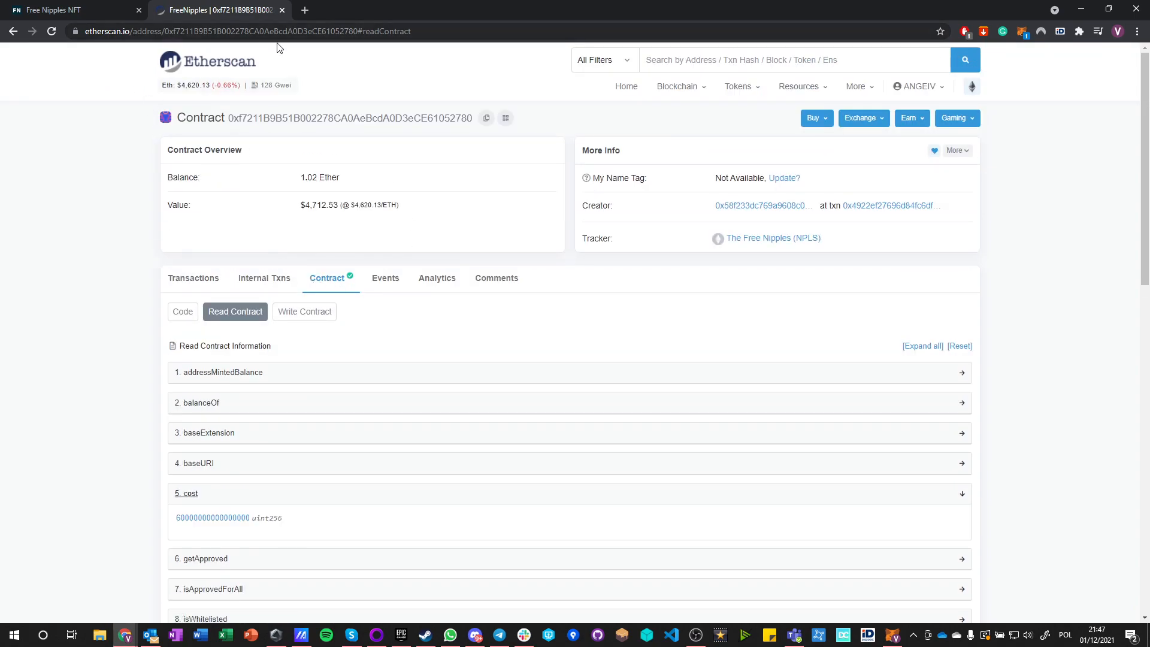
scroll(down, 3)
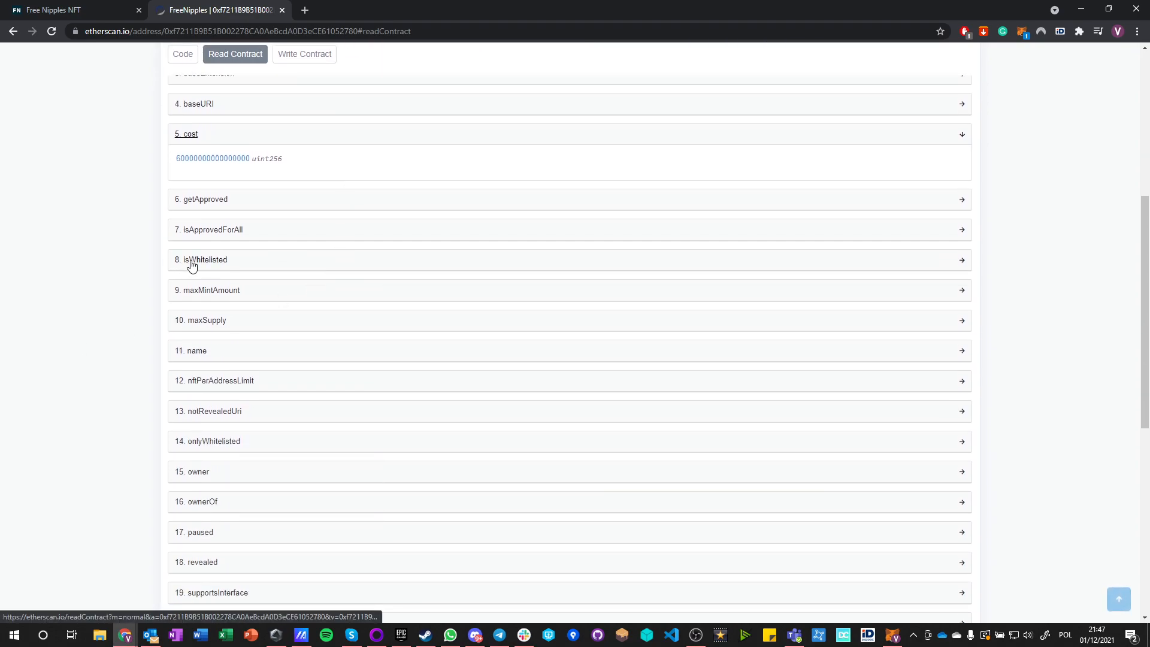
click(208, 258)
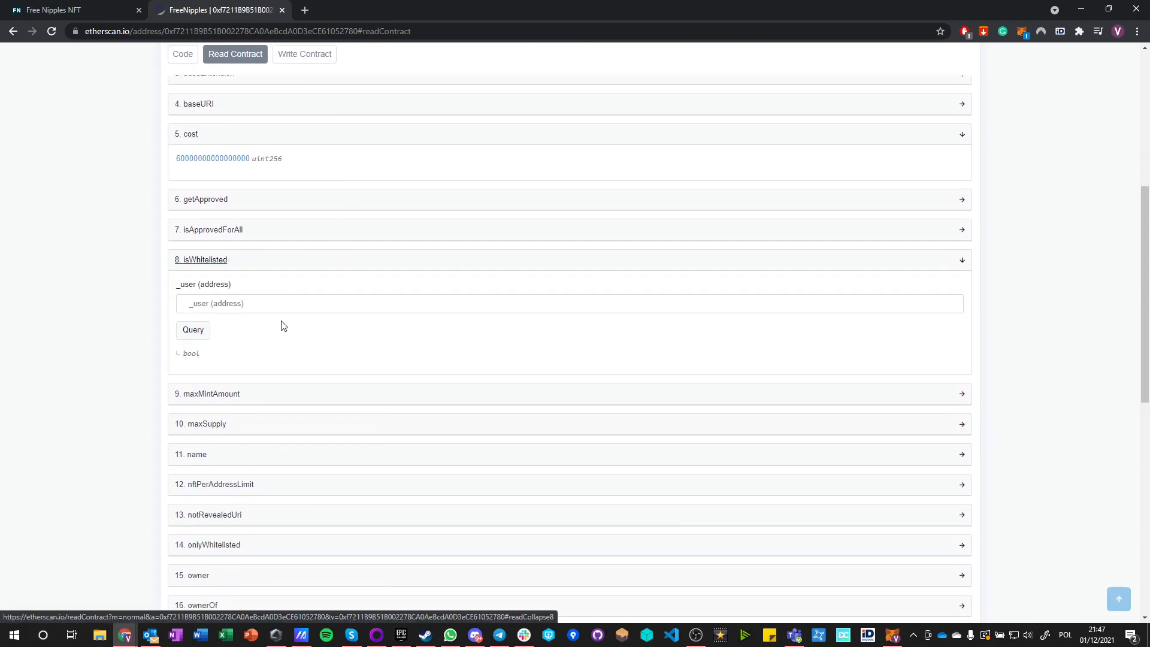
mouse_move(226, 299)
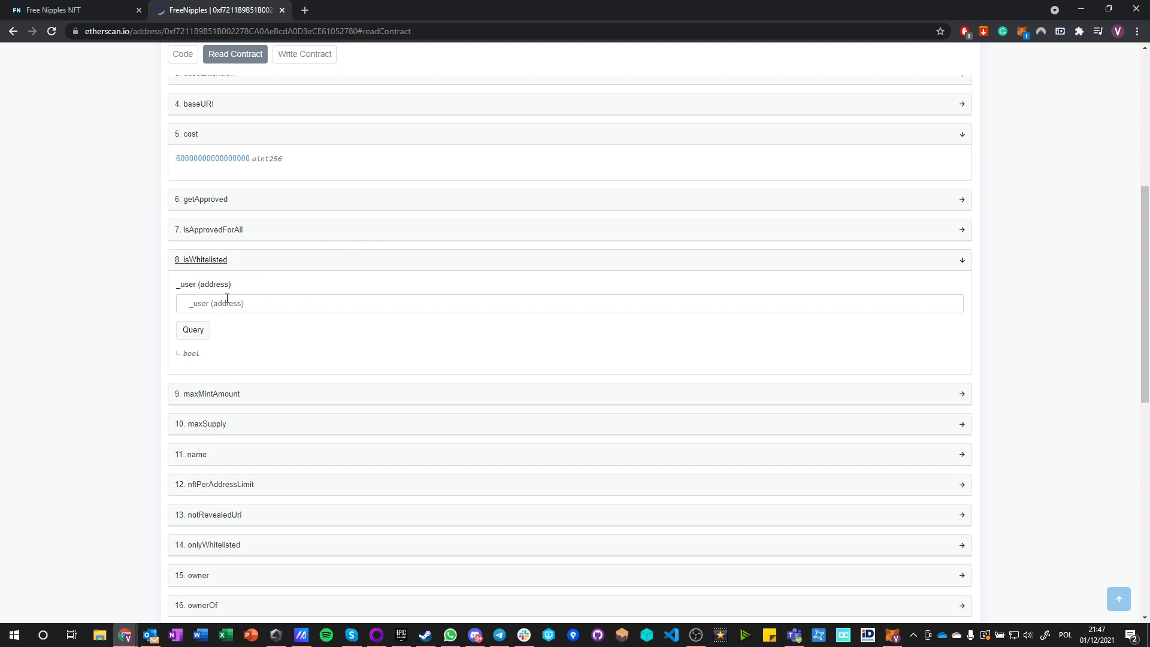
mouse_move(783, 423)
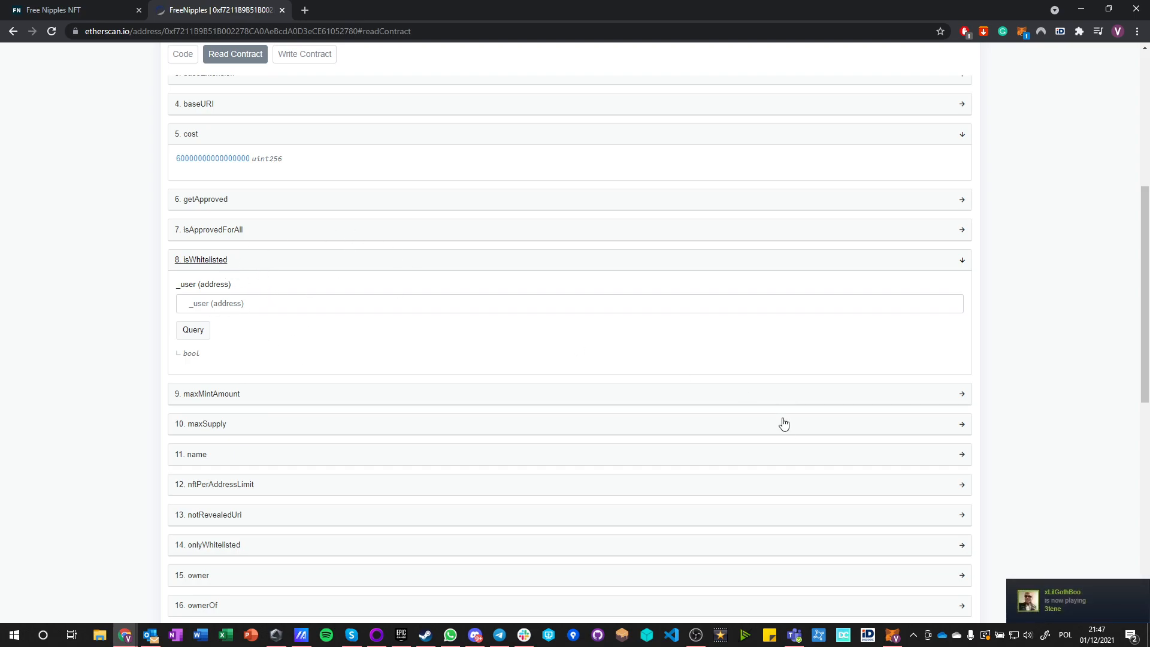
mouse_move(237, 346)
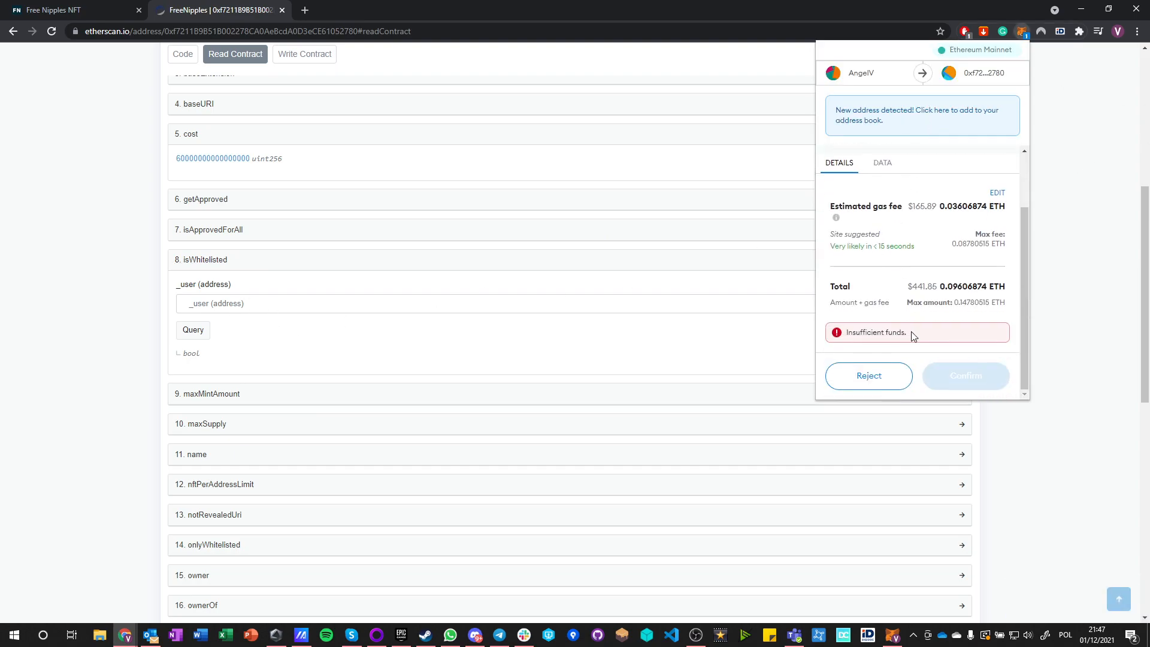
click(868, 375)
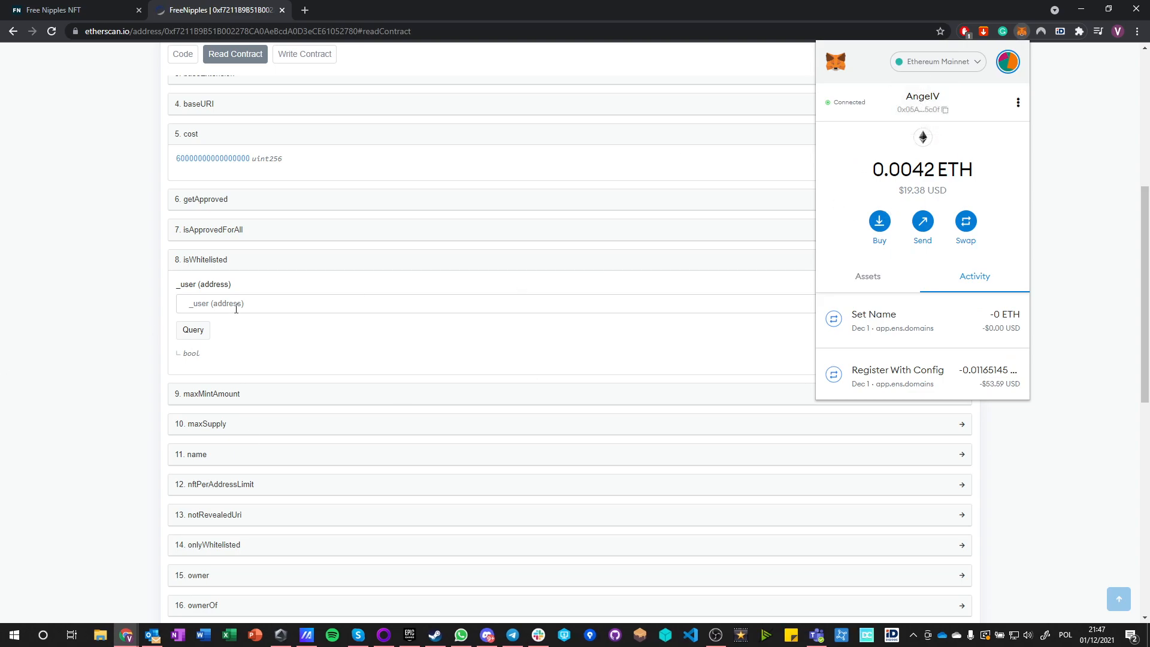
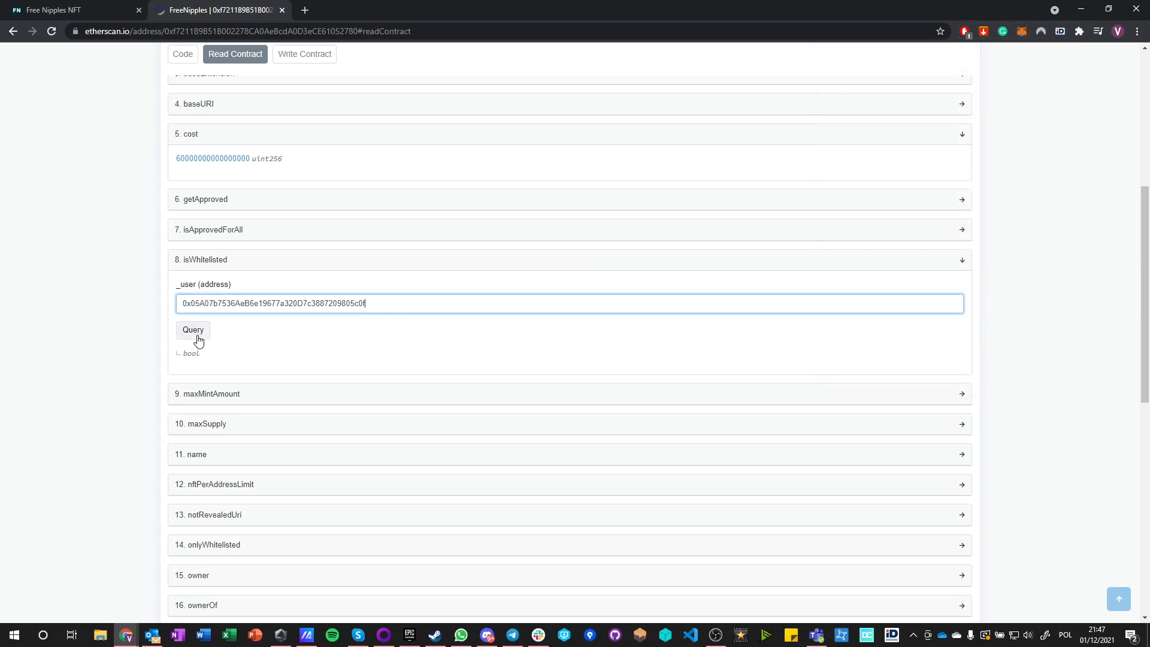
click(193, 329)
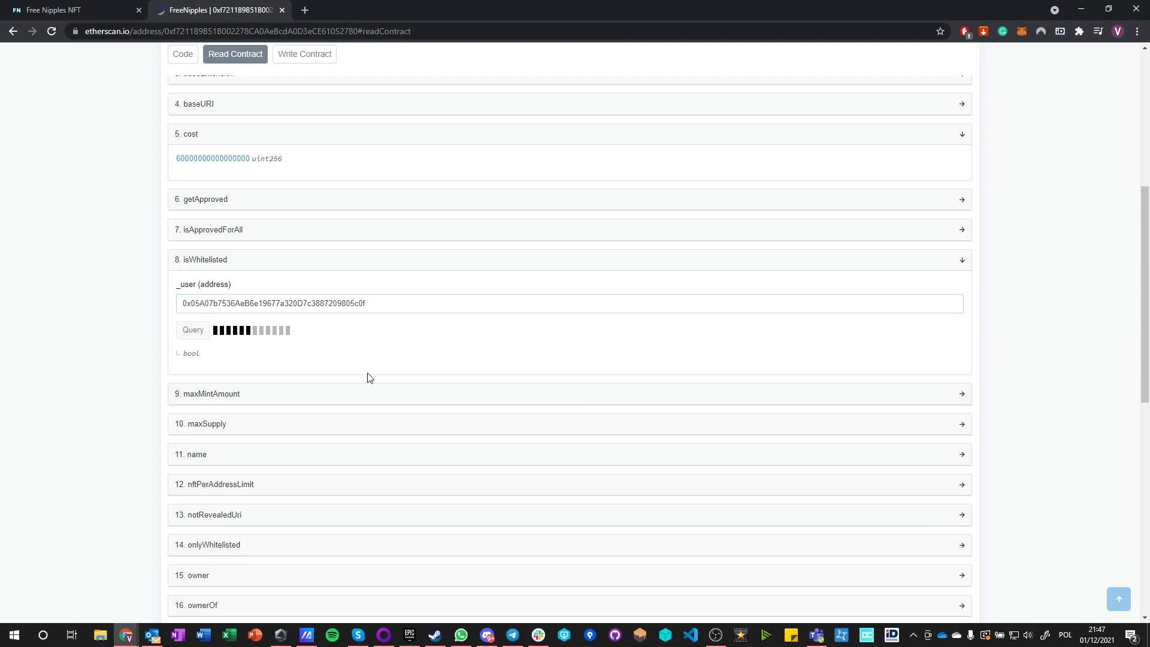
click(193, 329)
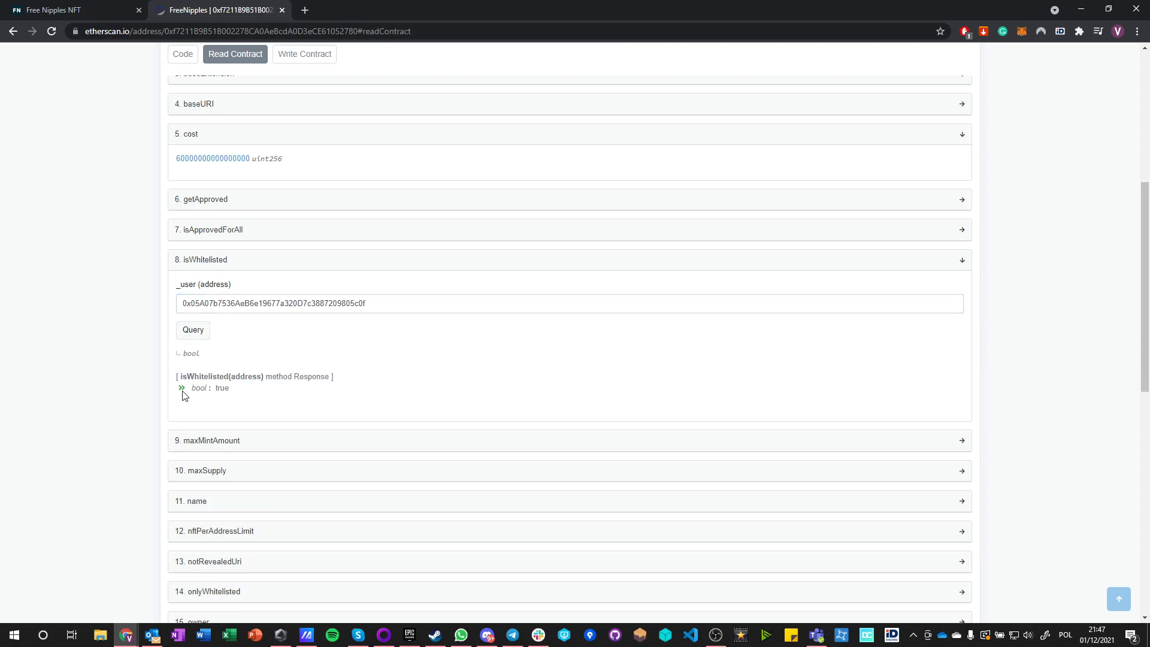
mouse_move(273, 362)
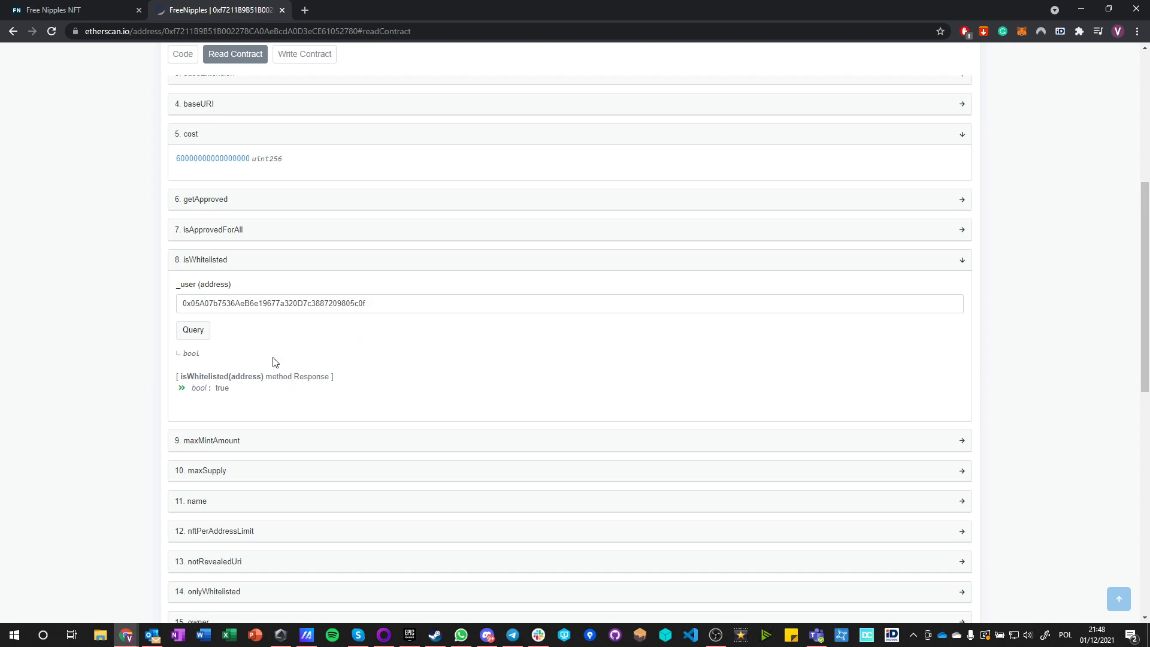
scroll(up, 3)
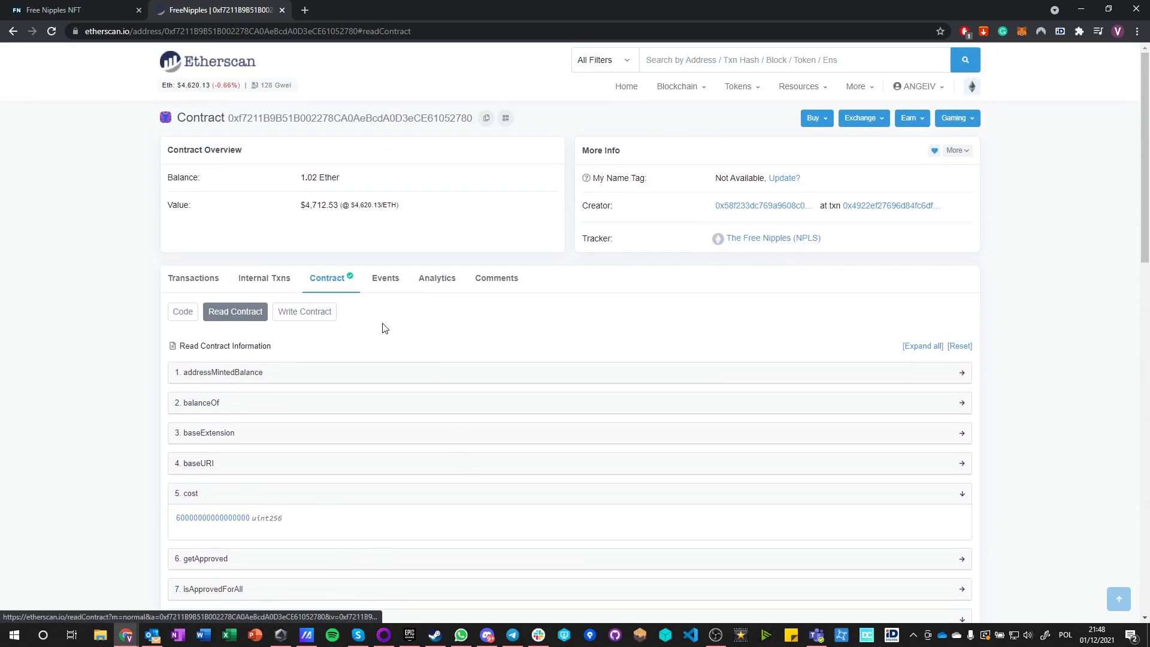
Step: Connect MetaMask via Web3 under Write Contract and expand the mint function's form
click(303, 311)
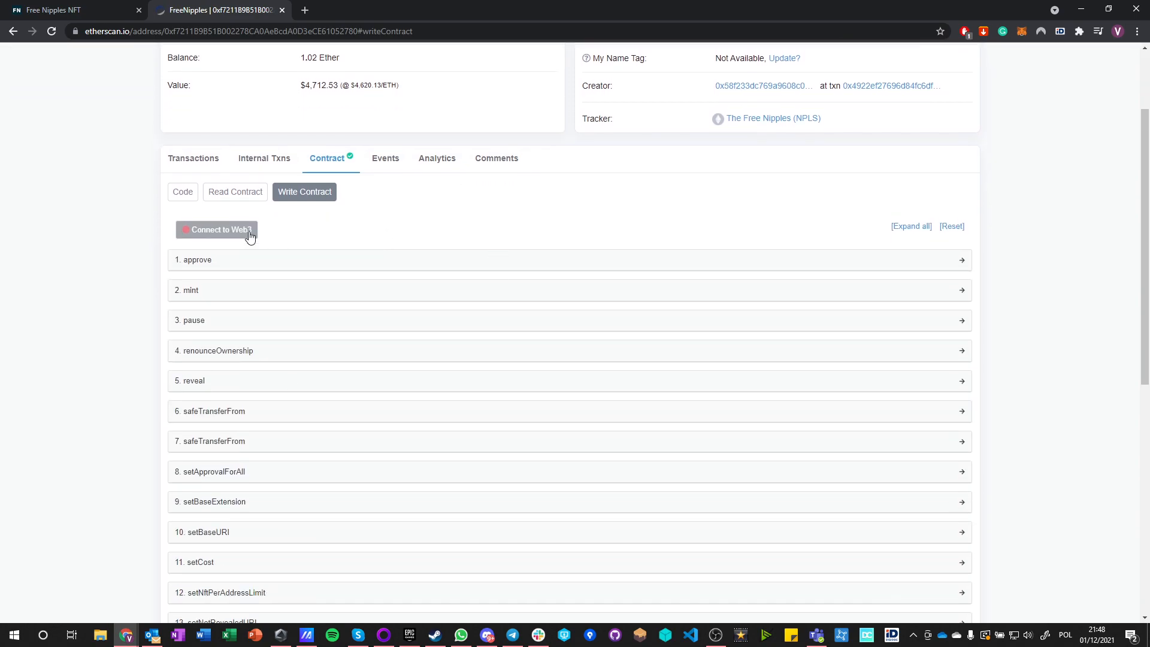
click(216, 230)
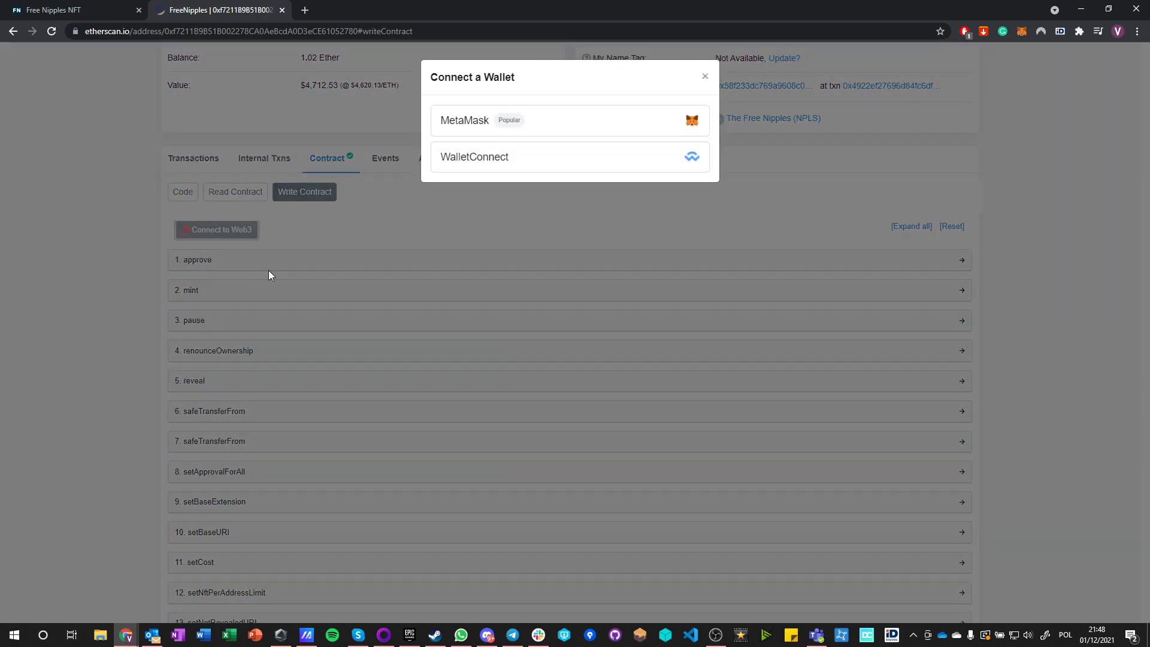
click(464, 120)
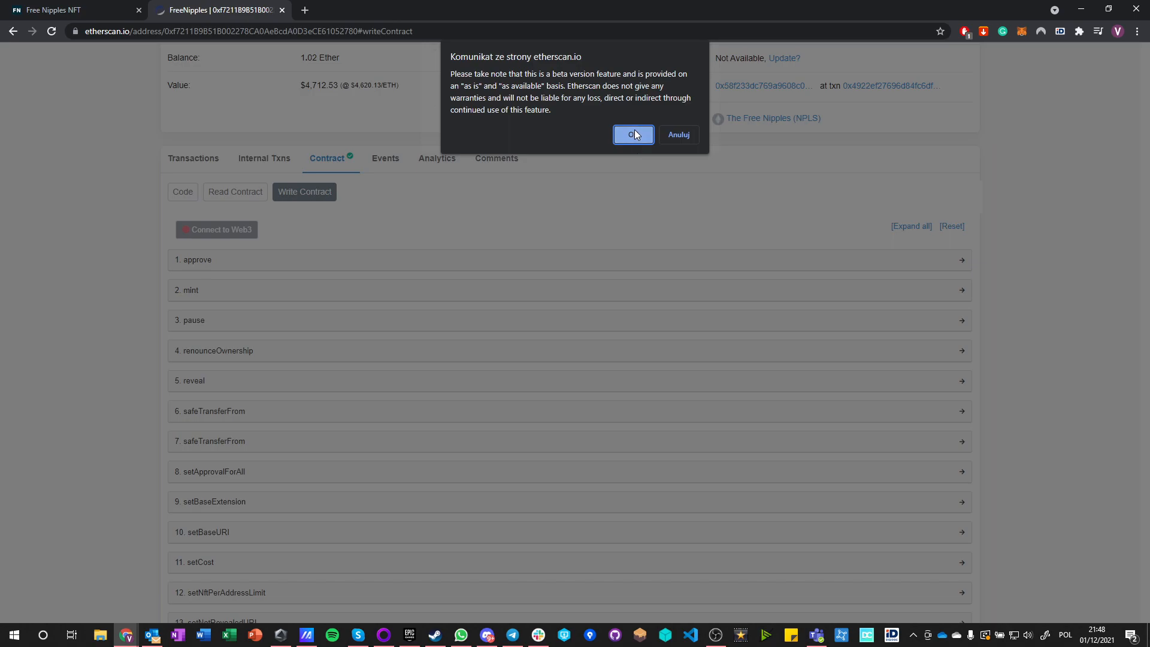
click(631, 135)
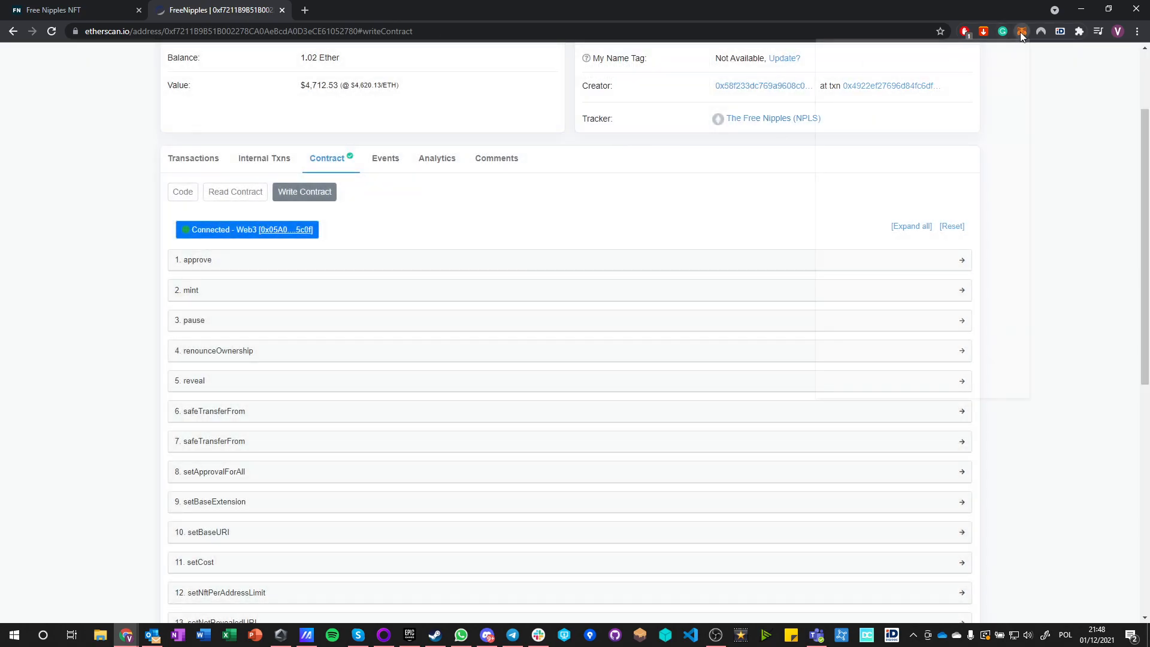
click(1021, 31)
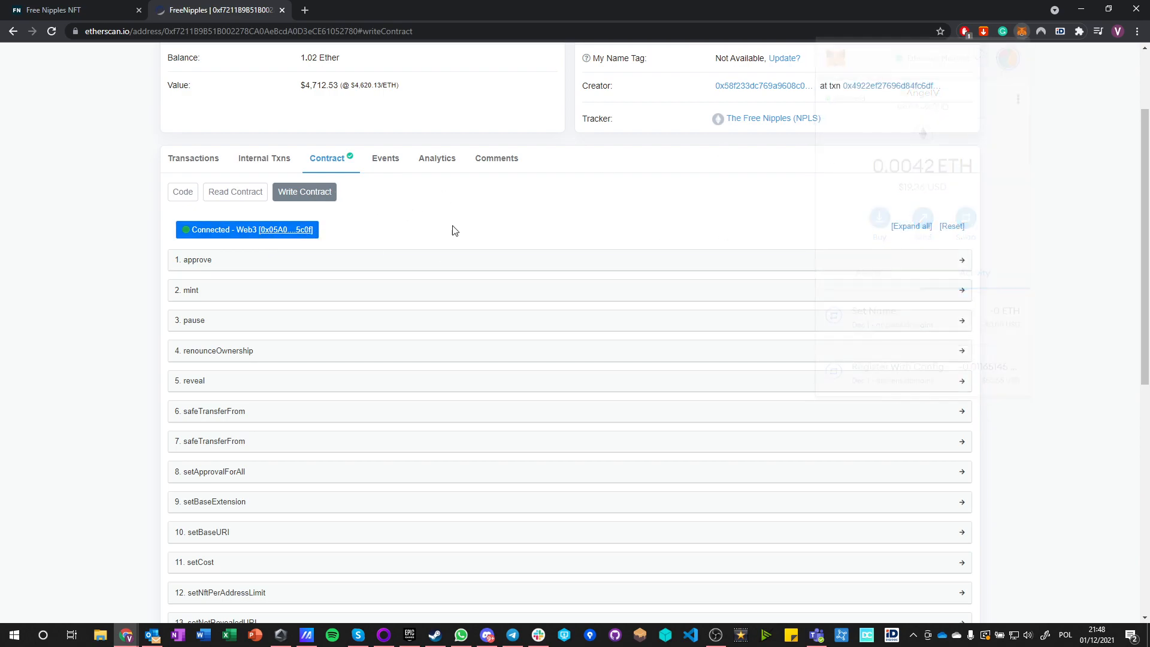
click(188, 290)
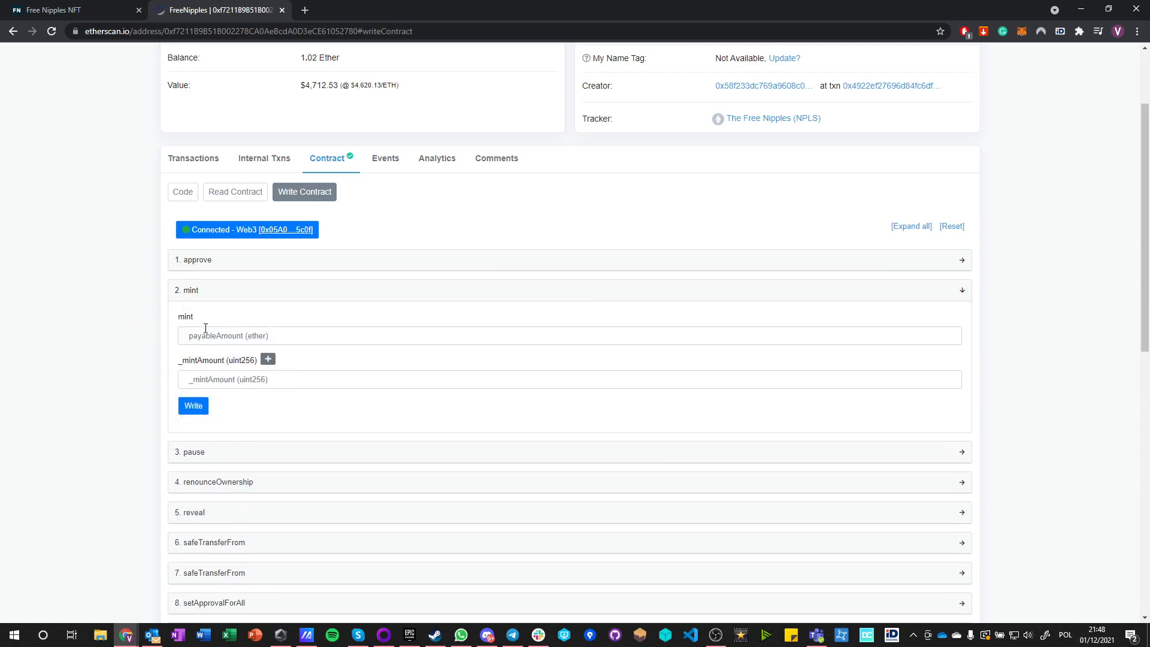
mouse_move(248, 322)
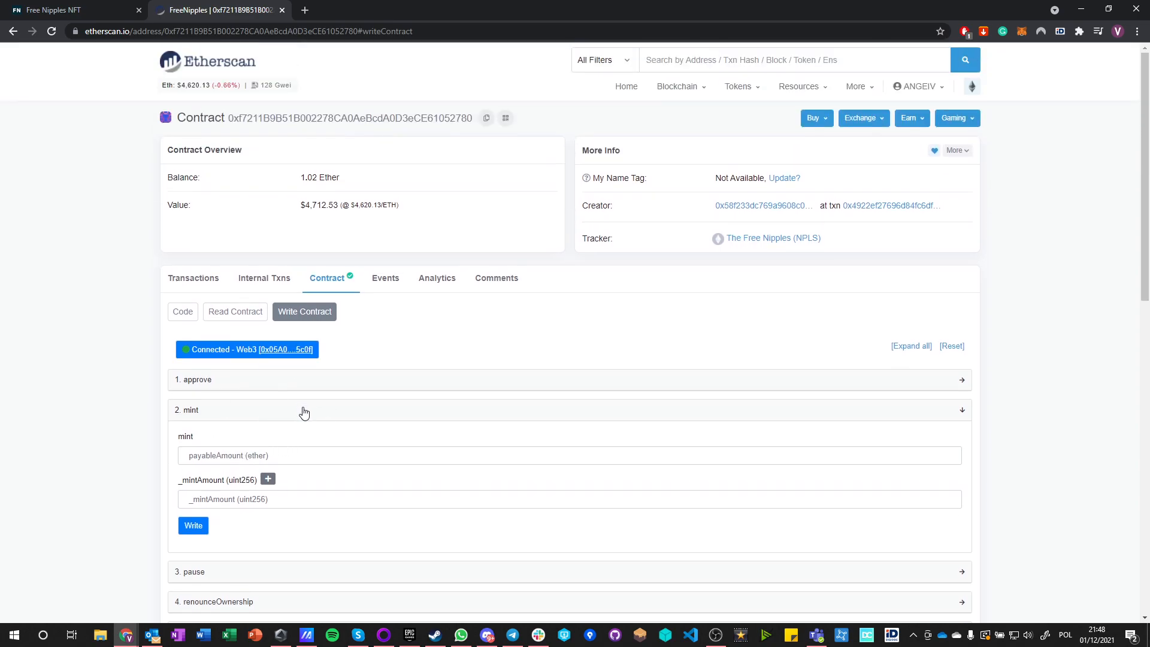
Step: Submit mint with 0.06 ether payable and _mintAmount 1; the MetaMask signature is denied
click(69, 9)
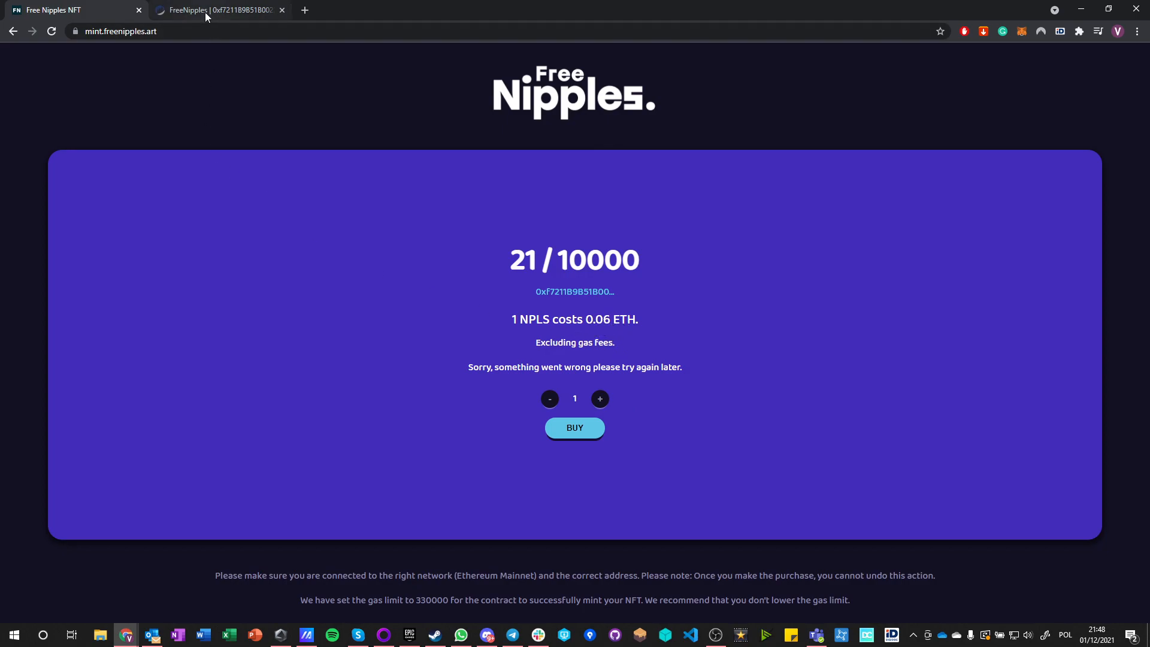
mouse_move(202, 18)
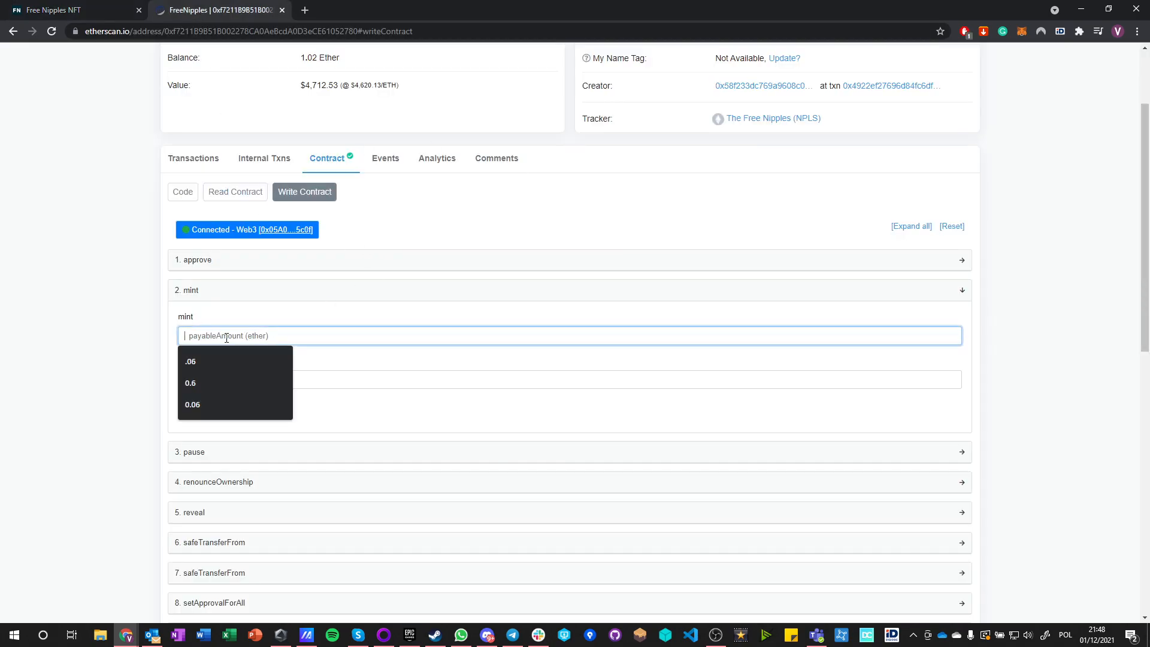
click(192, 404)
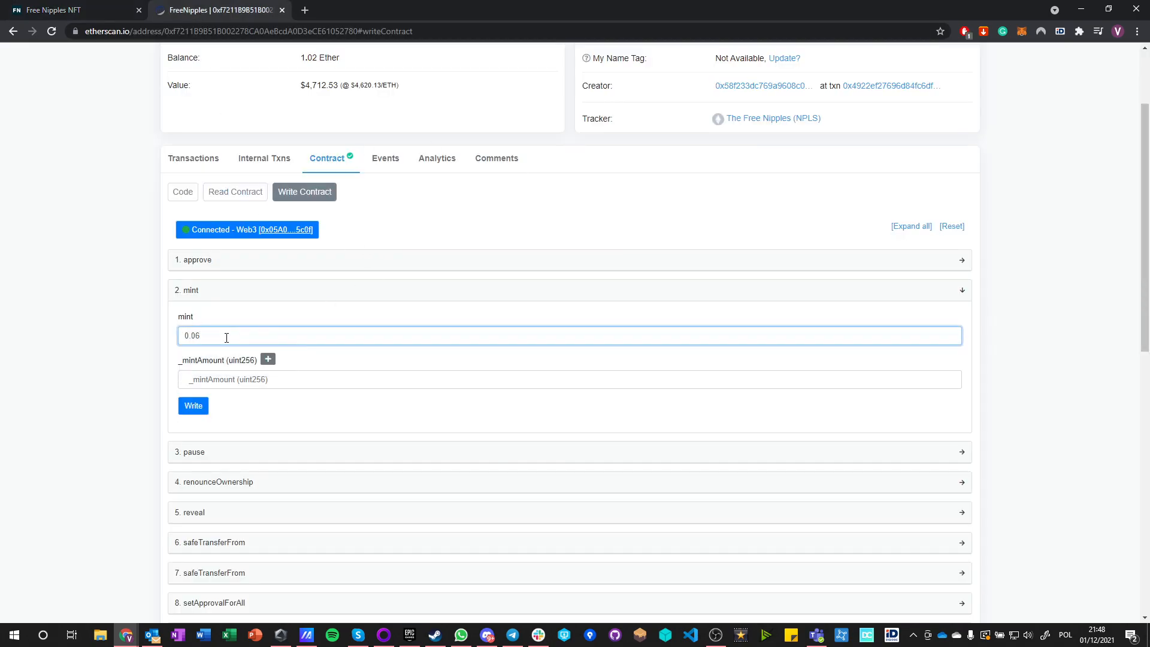
text(1)
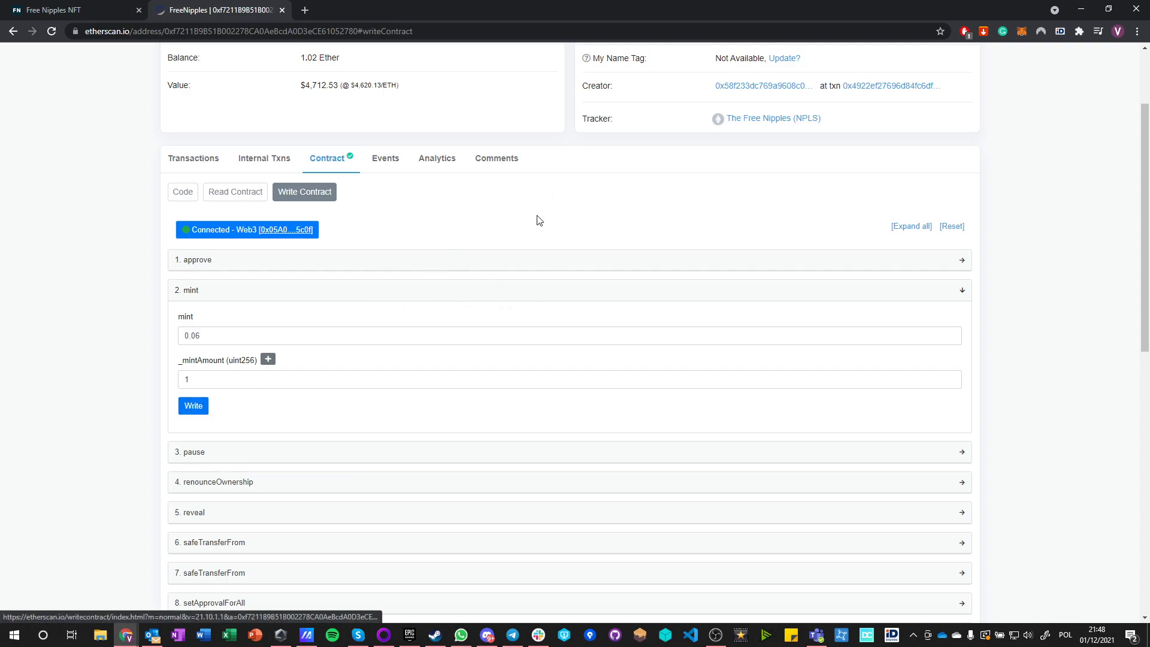
mouse_move(369, 236)
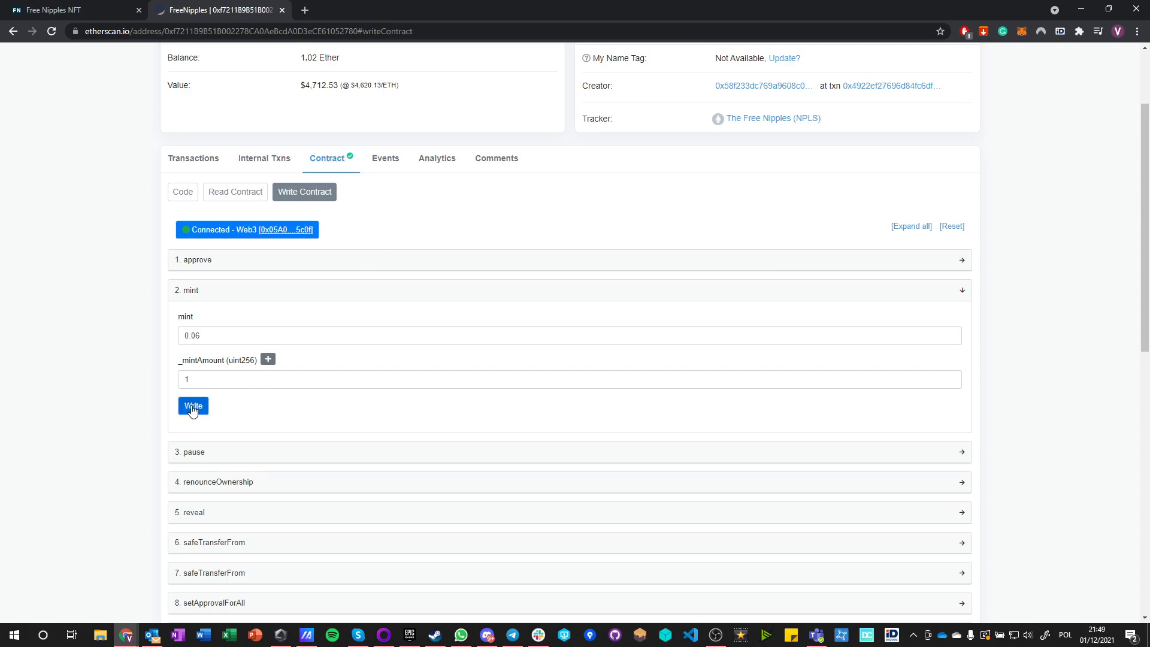
click(193, 406)
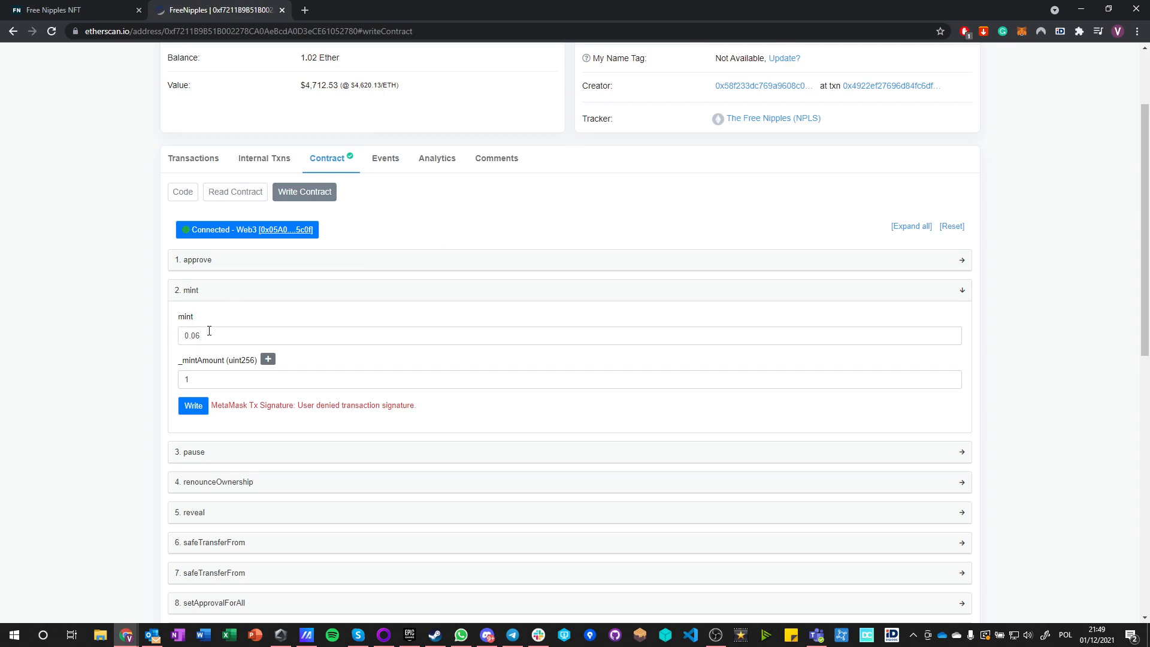
mouse_move(436, 234)
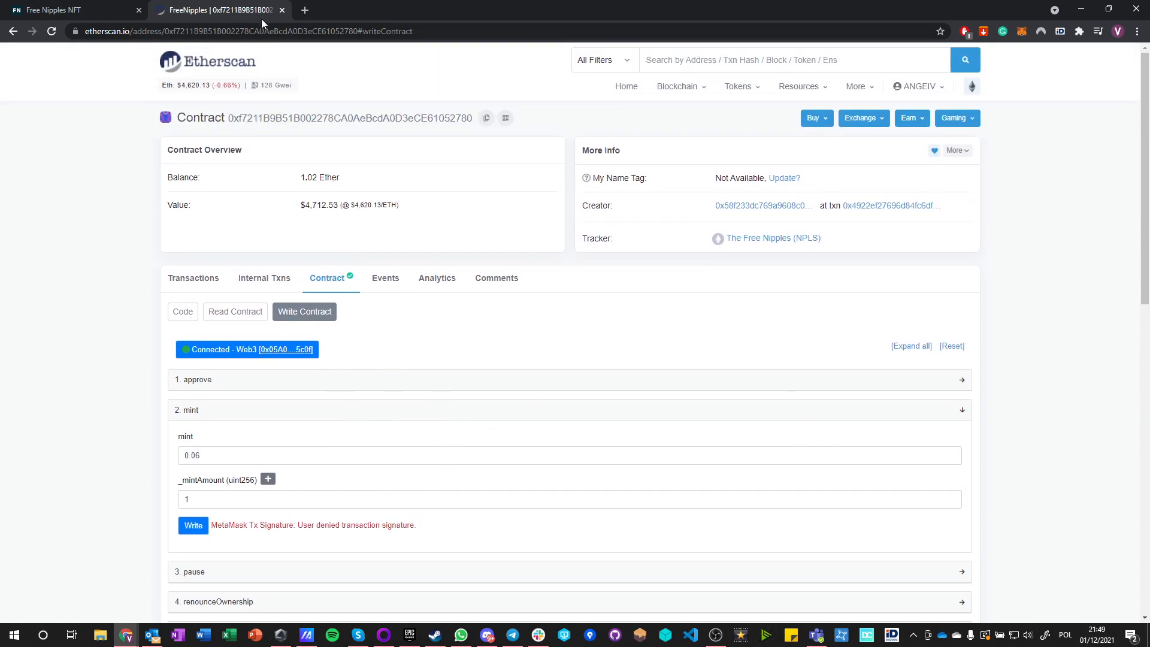
Step: Load myetherwallet.com in a new browser tab
click(303, 10)
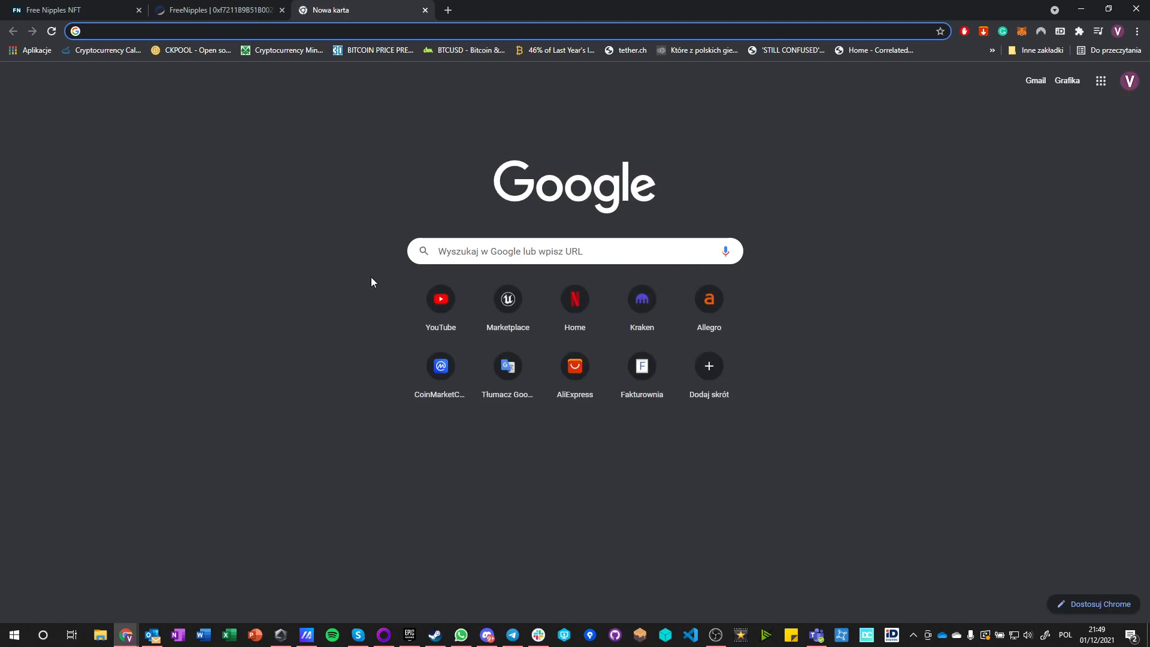
text(myetherwallet.com)
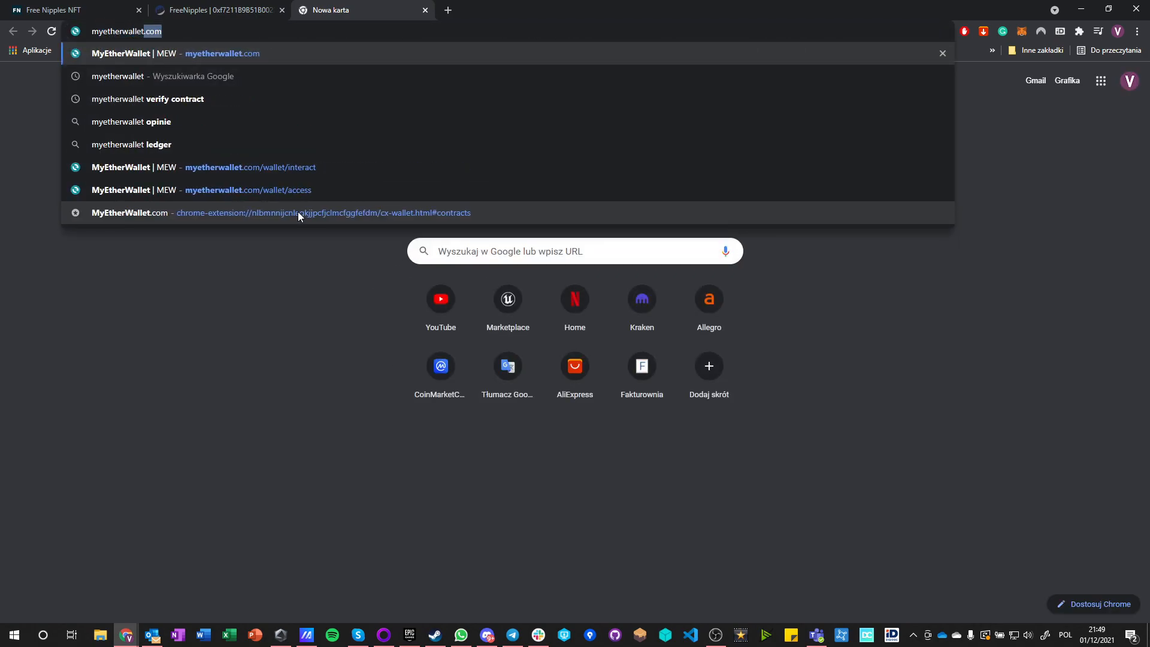
click(220, 53)
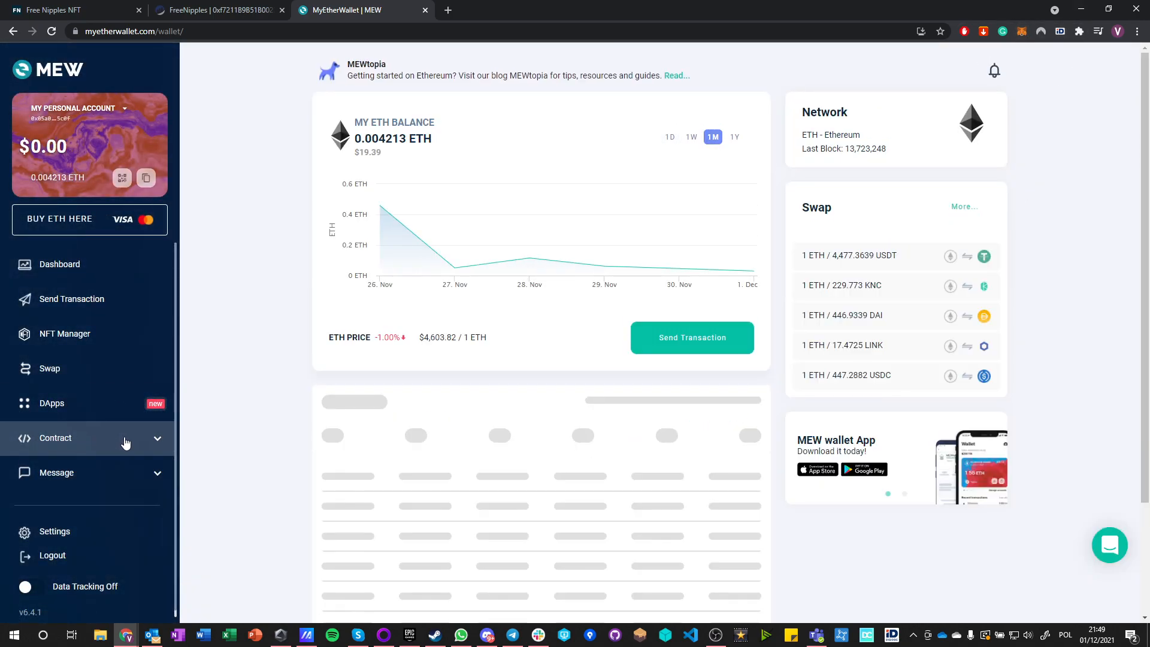
Step: Choose Contract > Interact with Contract, then return to the Etherscan tab
click(73, 439)
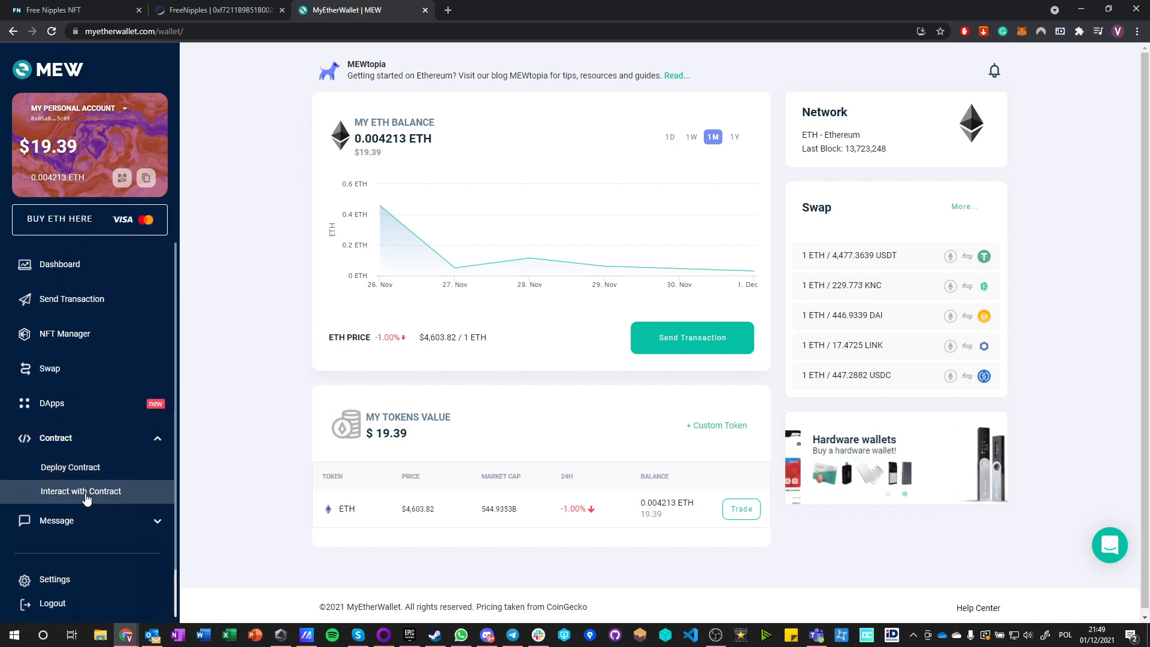
click(80, 491)
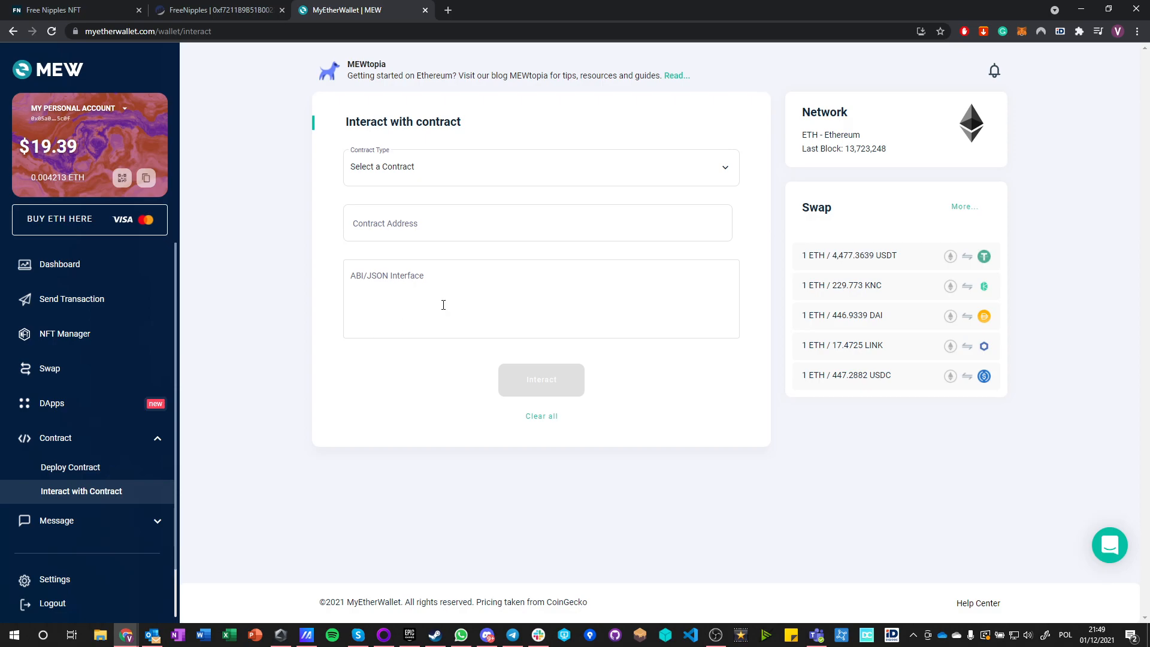
click(213, 9)
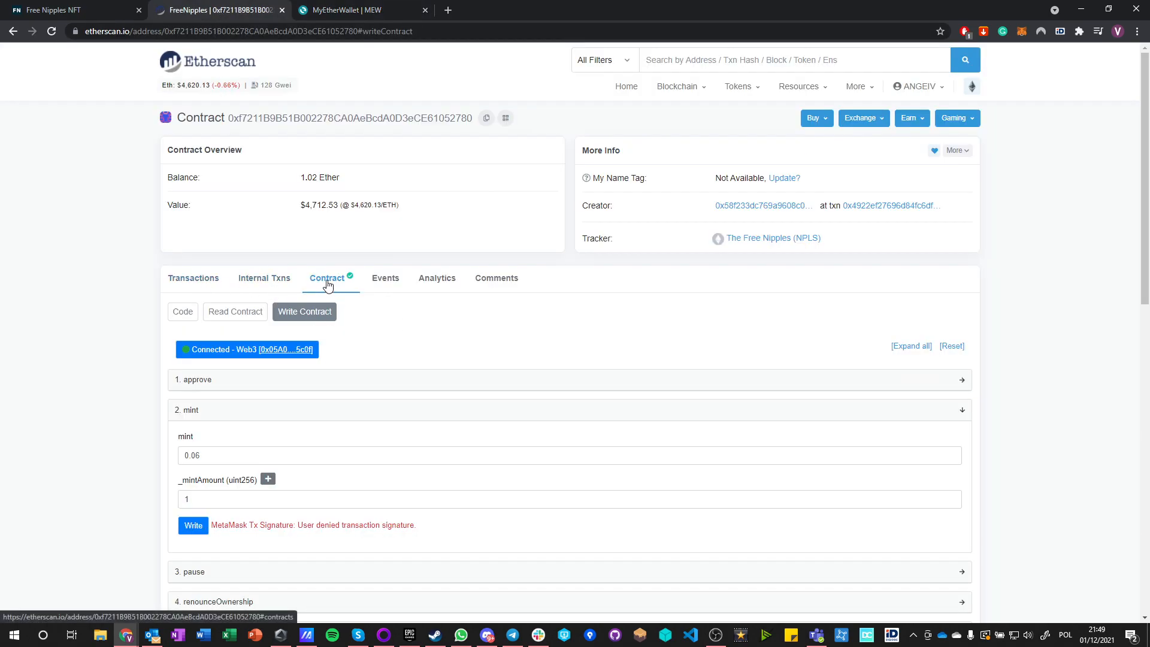
Step: Copy the contract address from Etherscan's Code tab into MEW's form
click(182, 312)
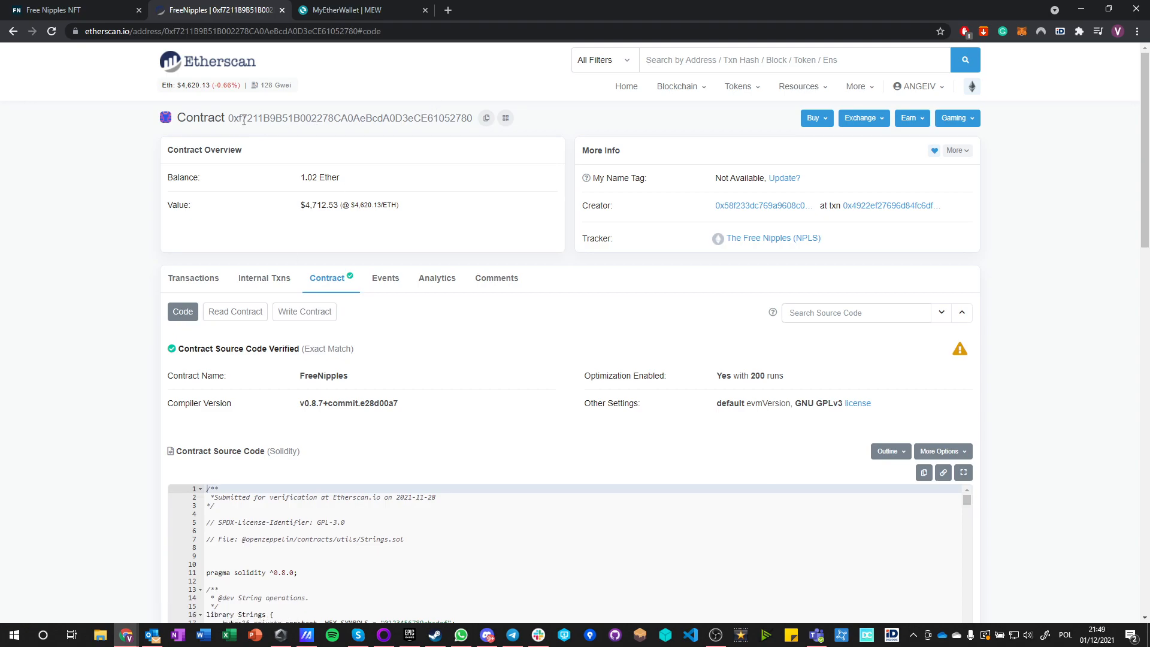
click(485, 119)
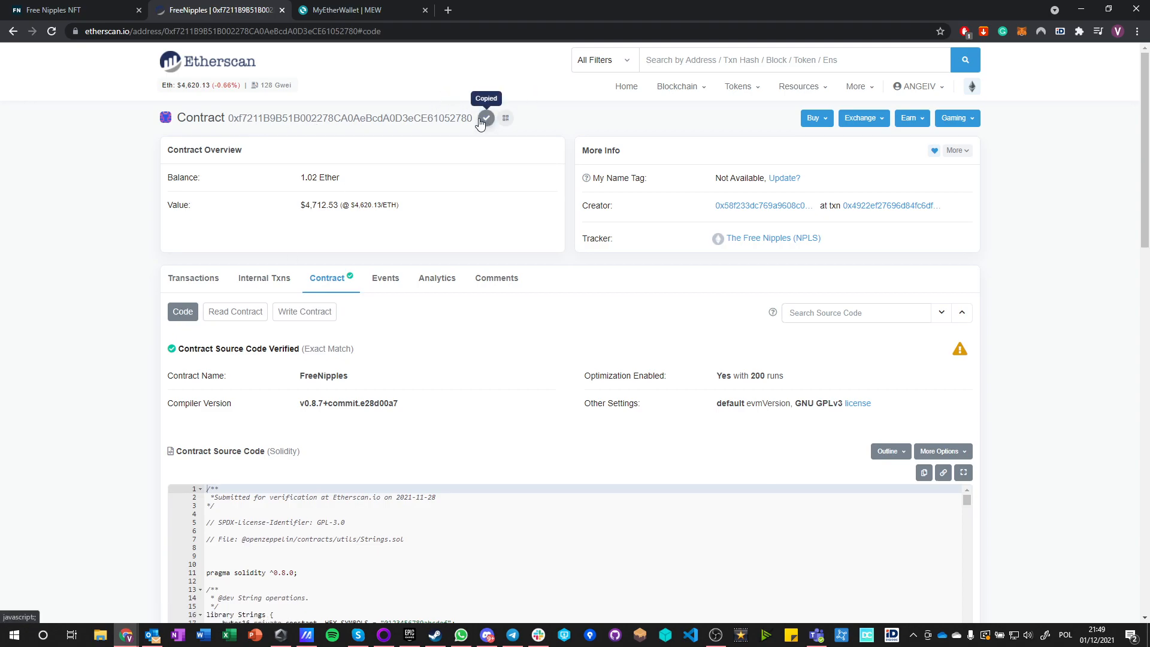
click(359, 9)
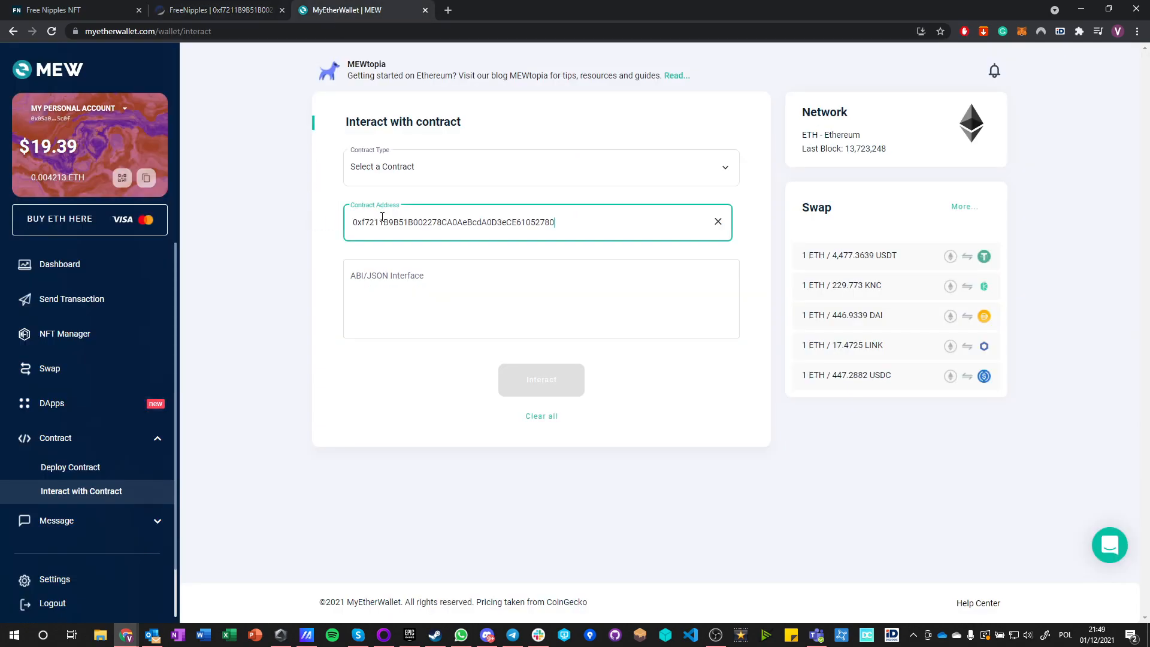
click(540, 298)
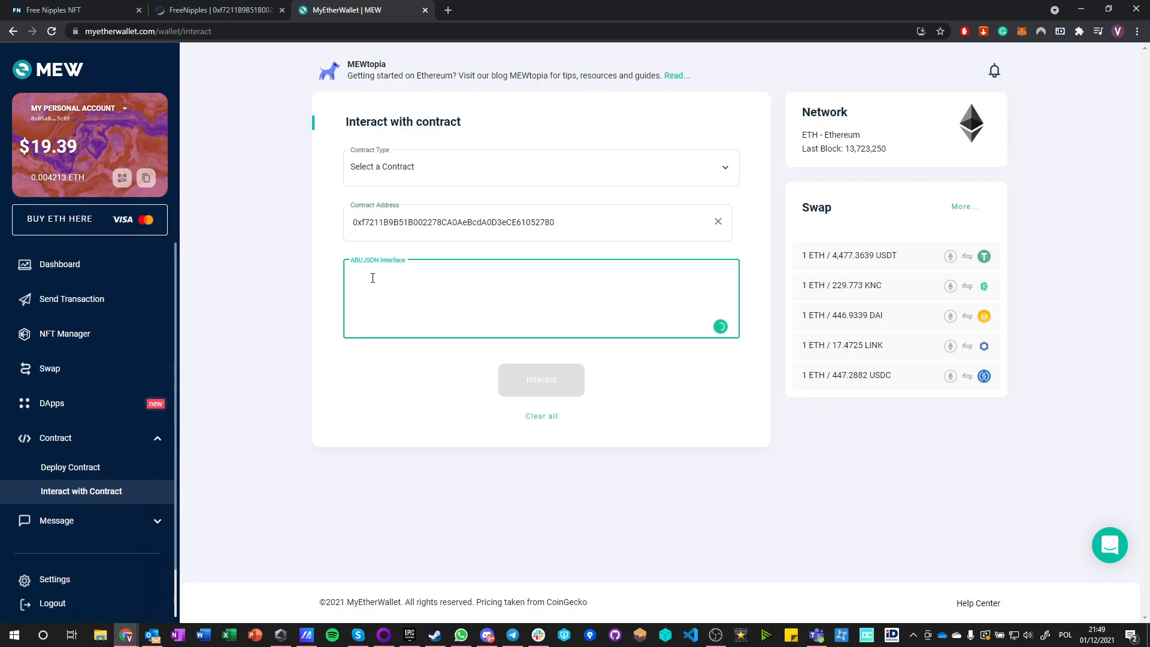
Step: Copy the Contract ABI from Etherscan and bring it back to MEW to load the contract
click(216, 10)
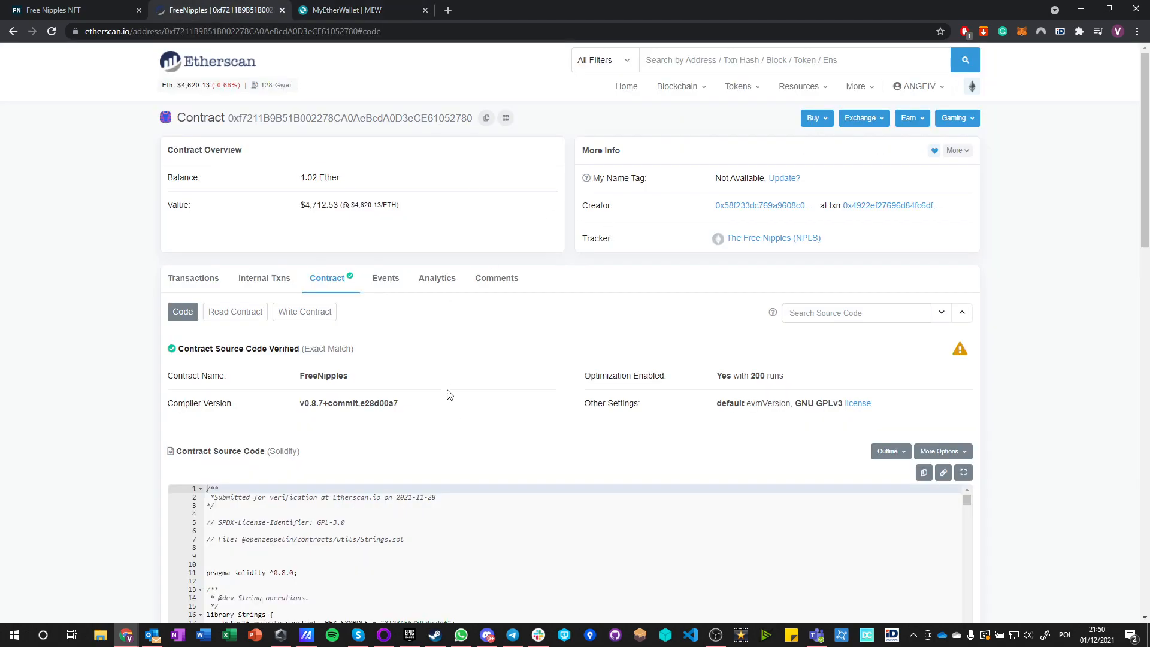
scroll(down, 3)
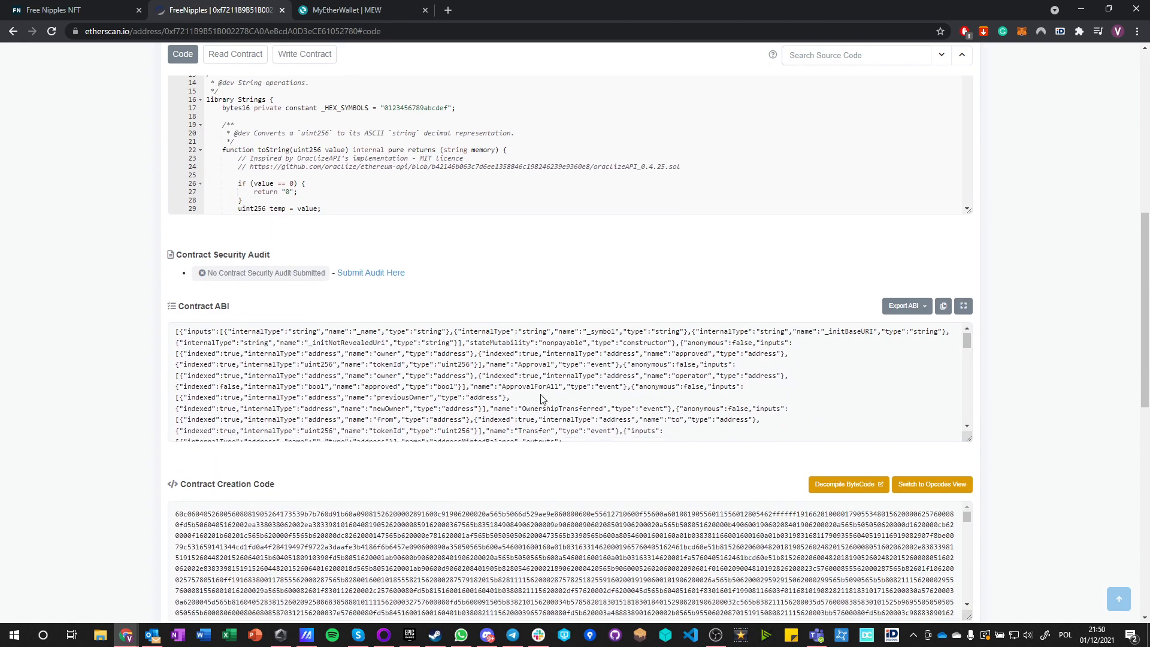
click(942, 305)
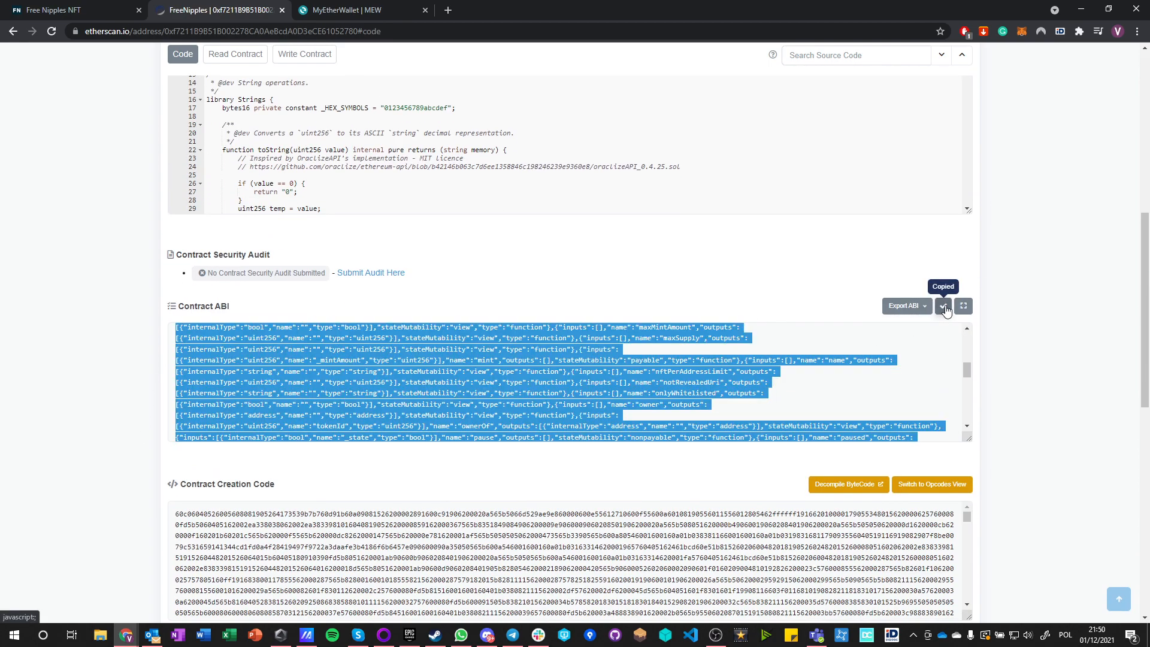
click(359, 9)
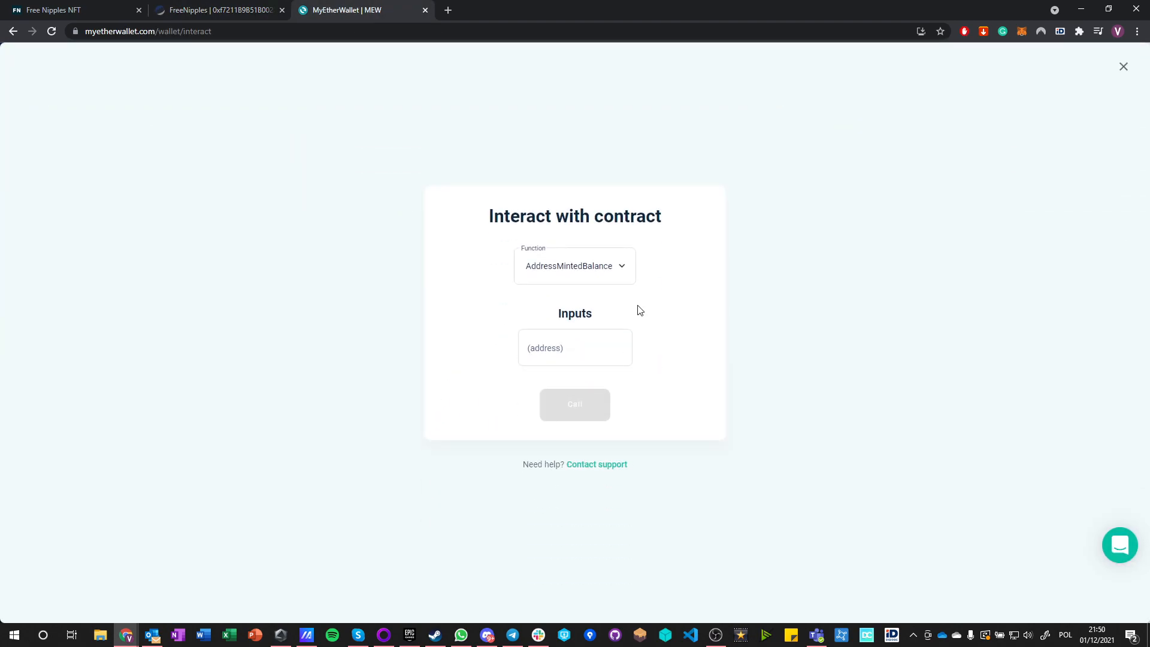
Step: Select the Mint function and enter _mintAmount 1
click(574, 266)
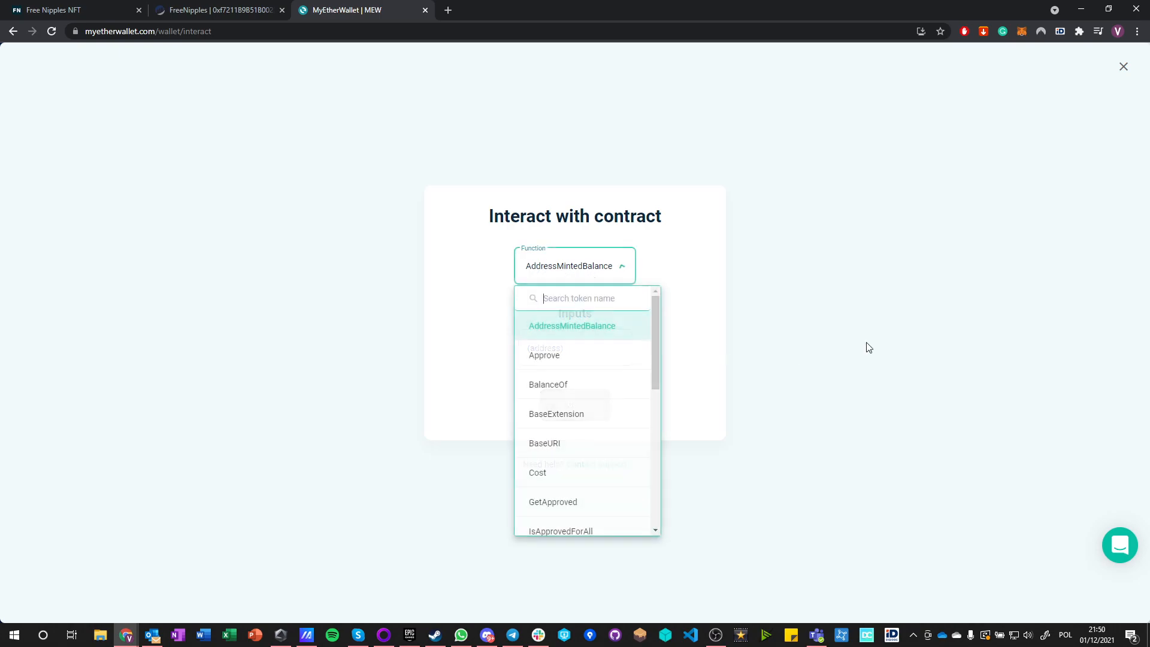
text(i)
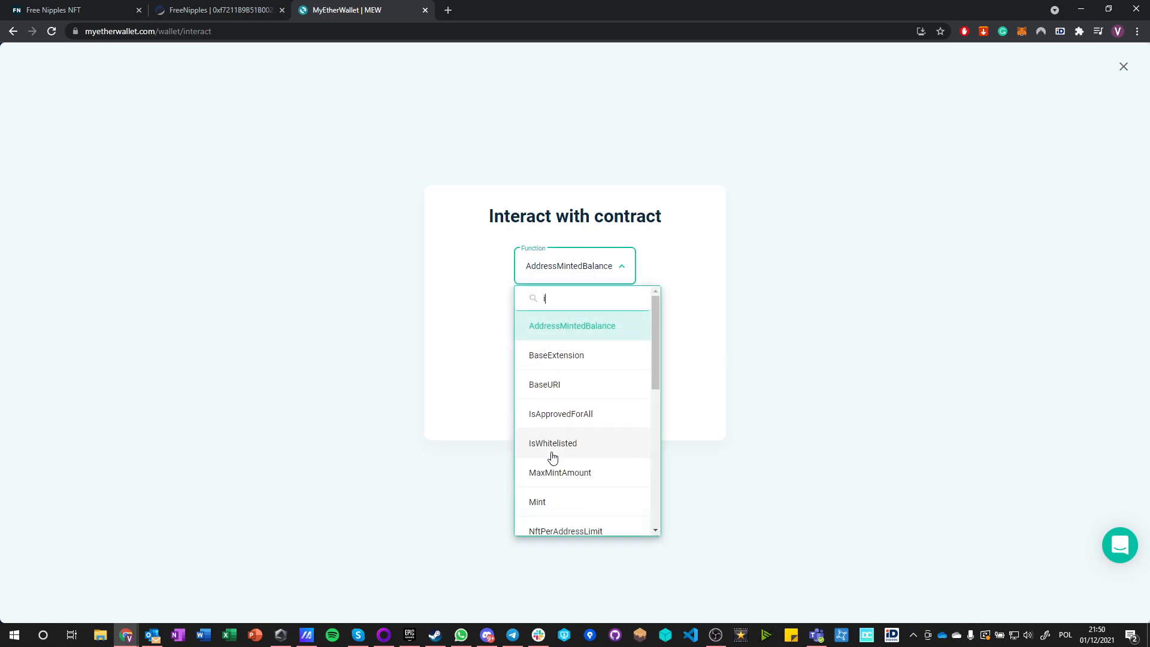
click(538, 502)
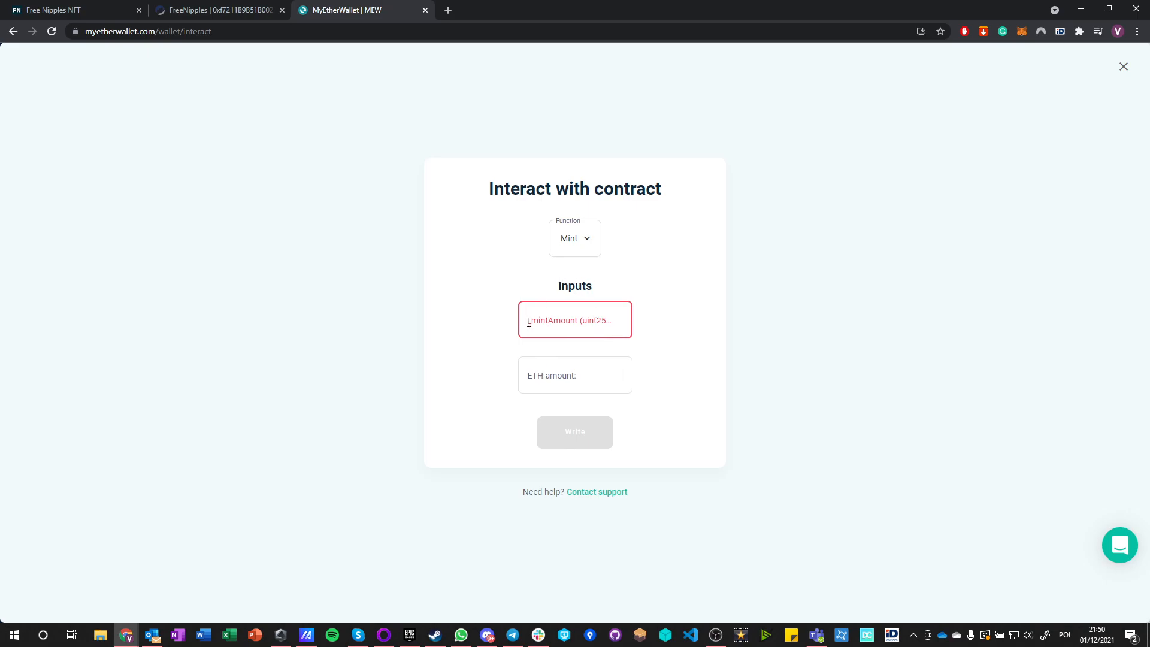
click(575, 319)
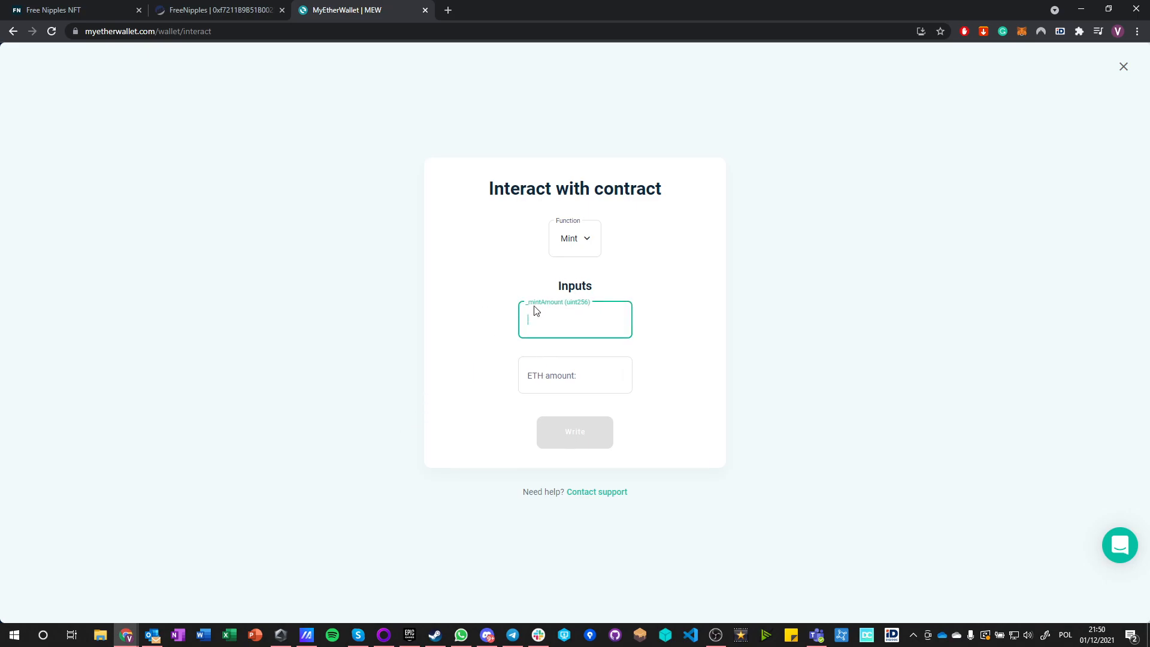
text(1)
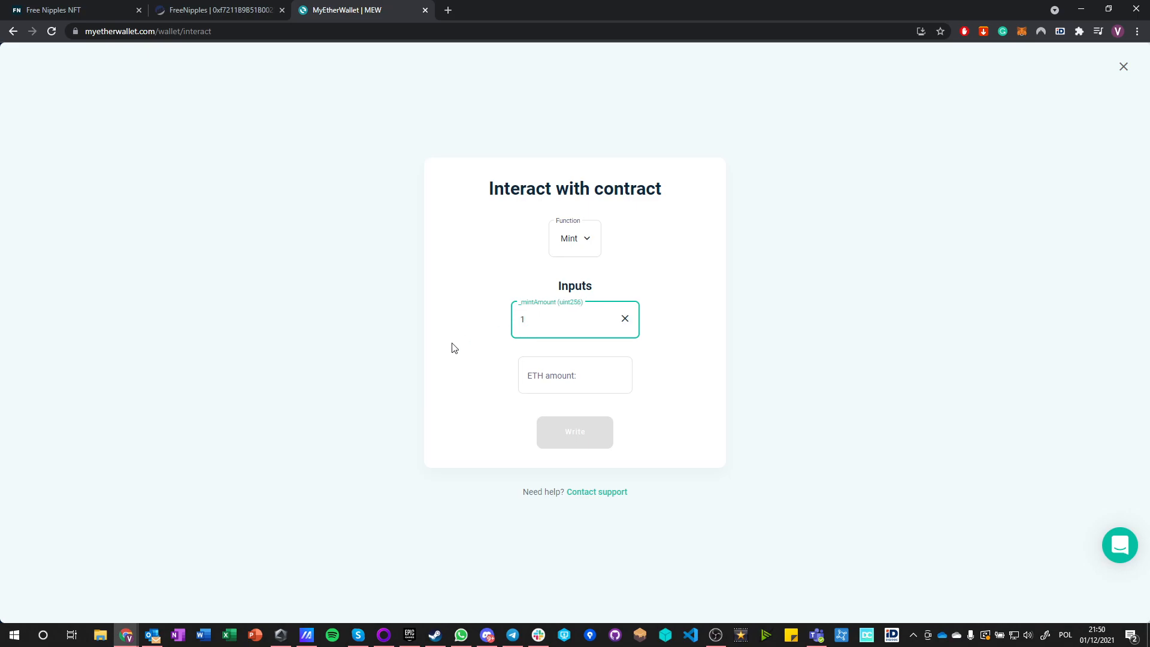
Step: Enter 0.06 ETH after checking the mint price; the wallet flags not enough ETH
click(573, 375)
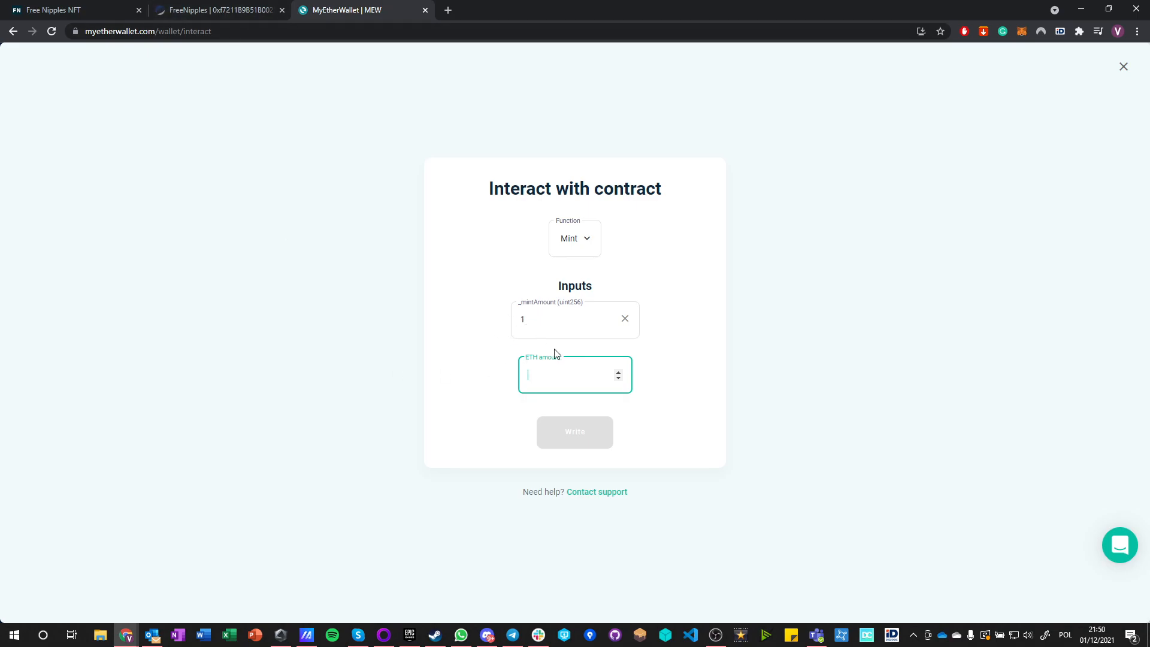
click(73, 10)
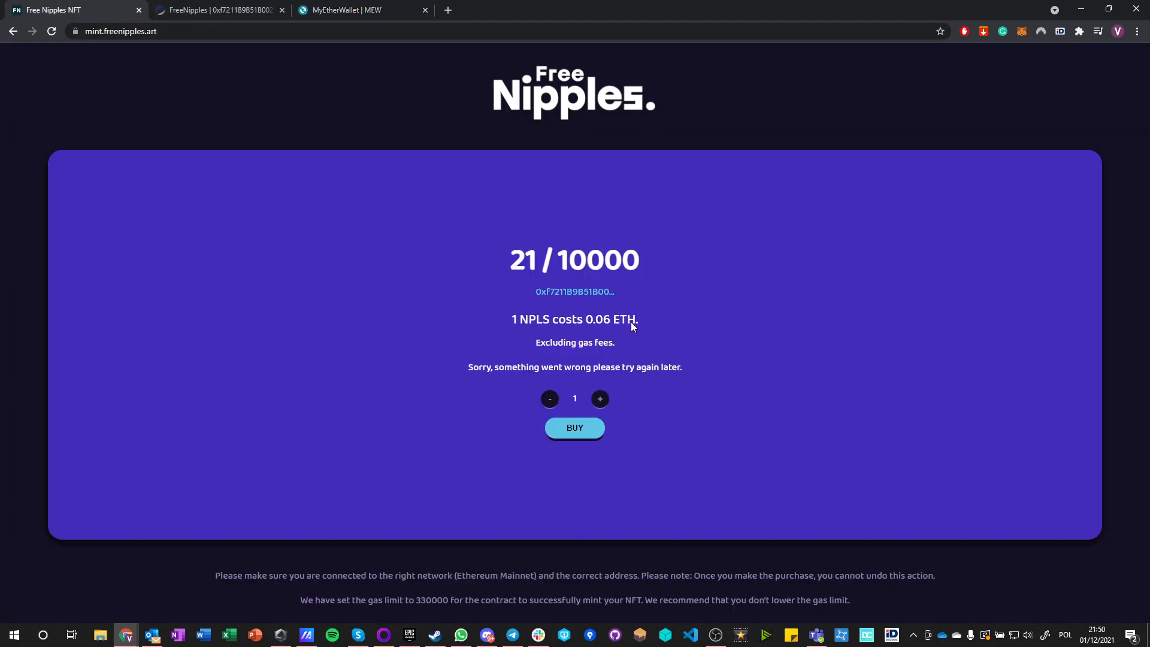
click(362, 9)
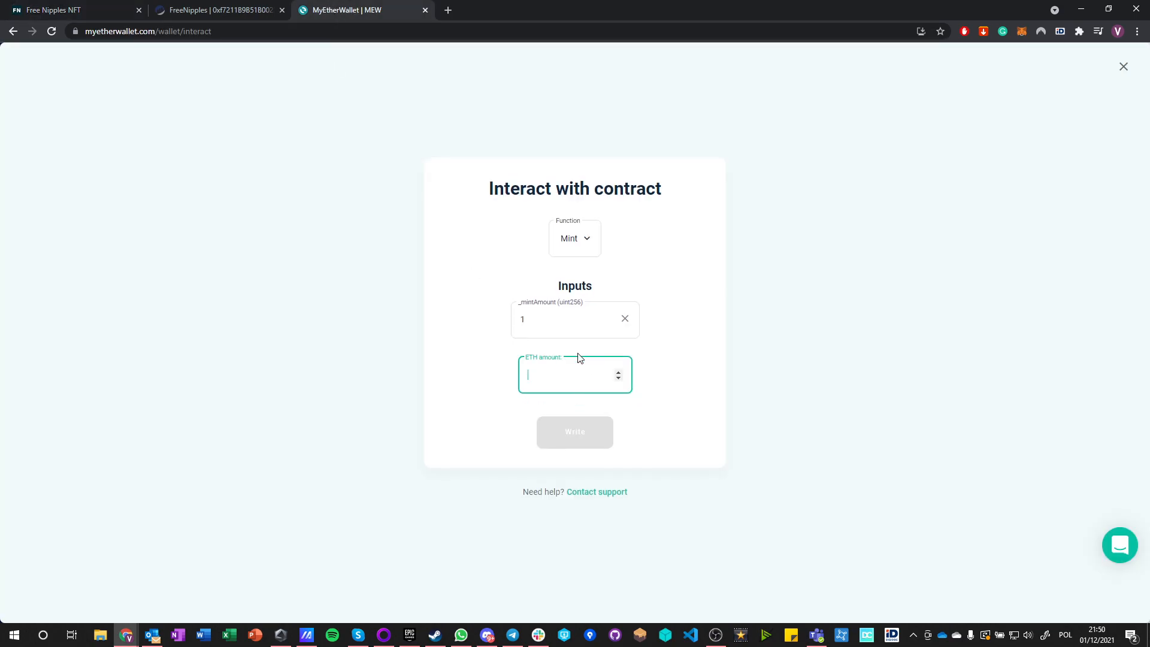
text(0.06)
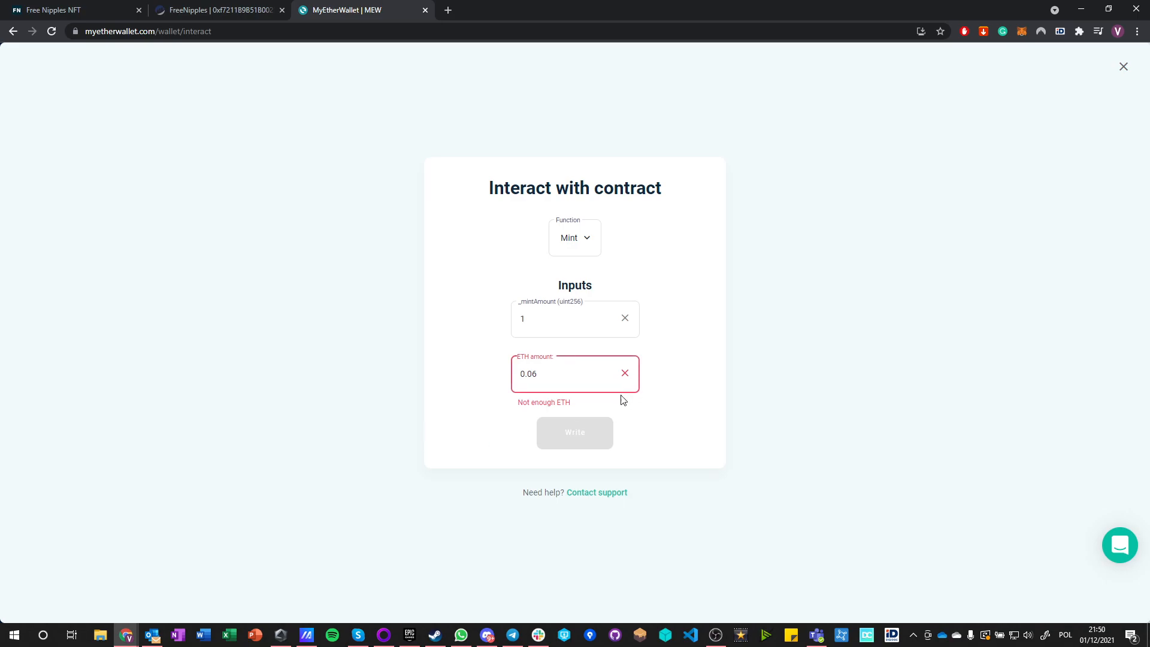
click(564, 373)
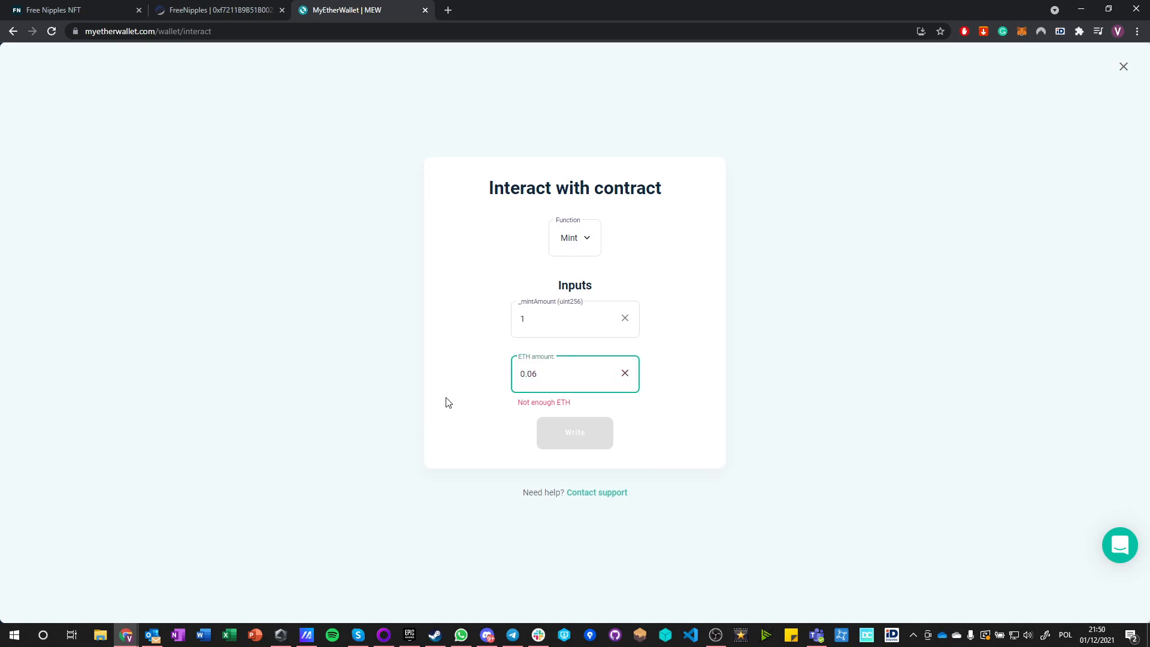
click(557, 373)
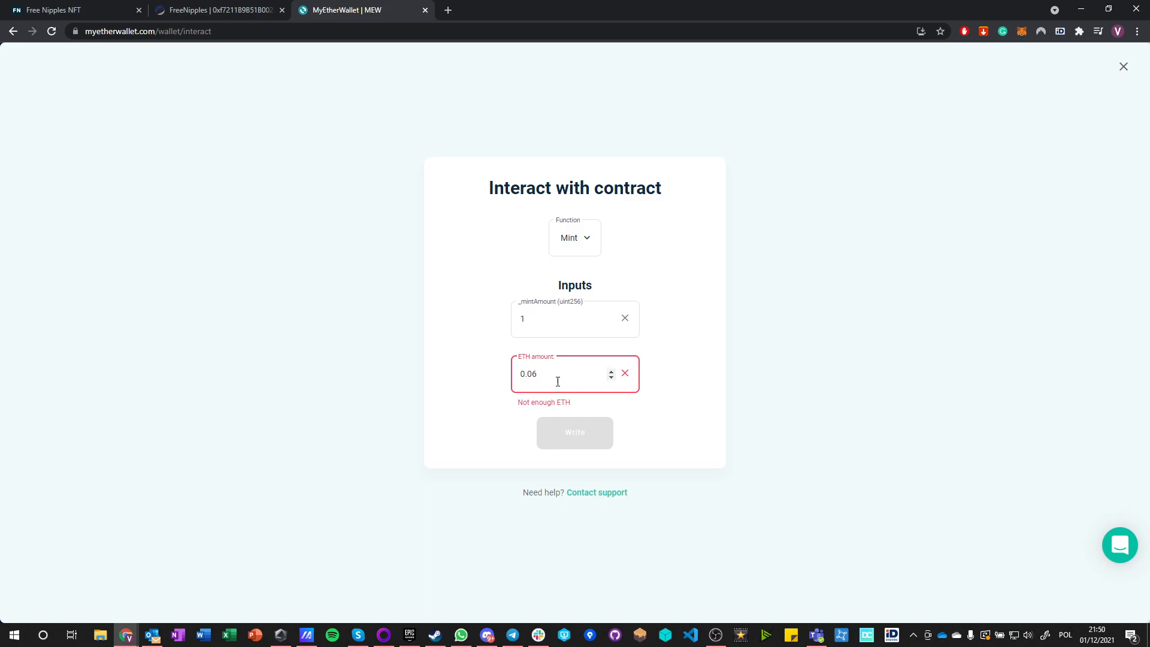
mouse_move(1000, 134)
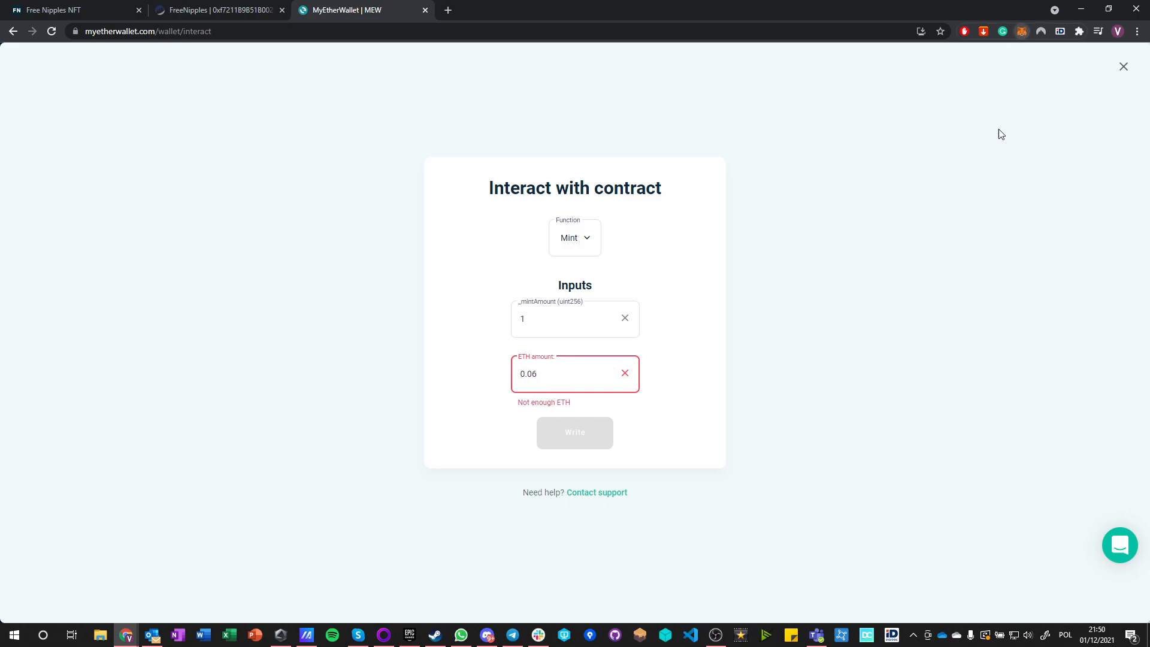
click(1021, 32)
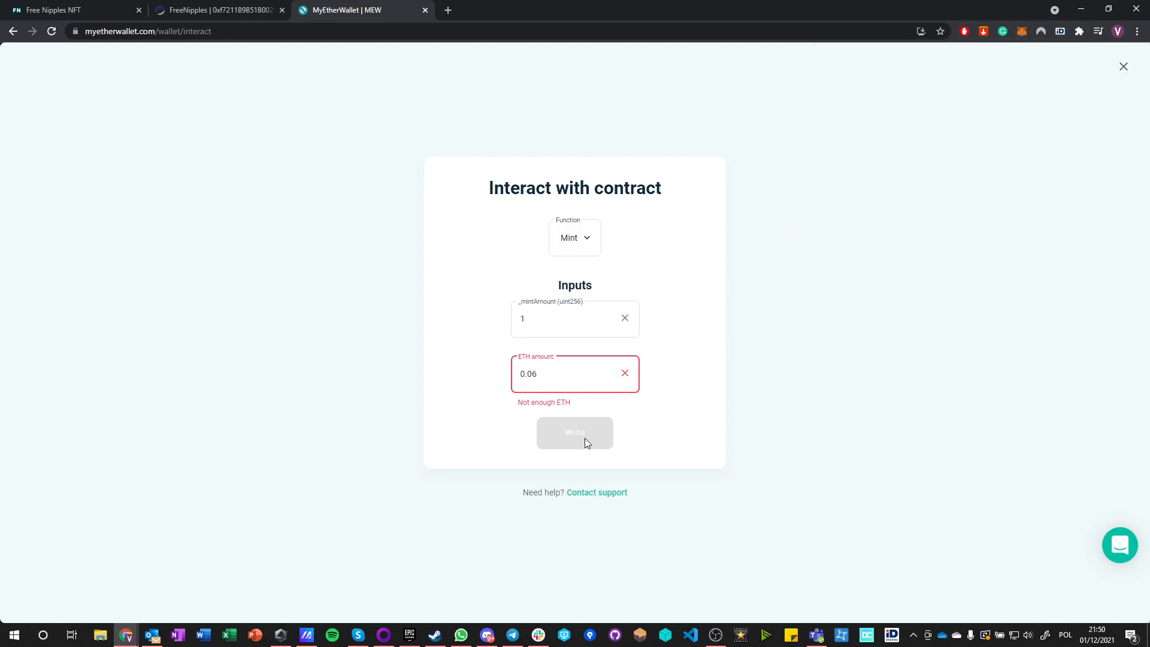
mouse_move(608, 249)
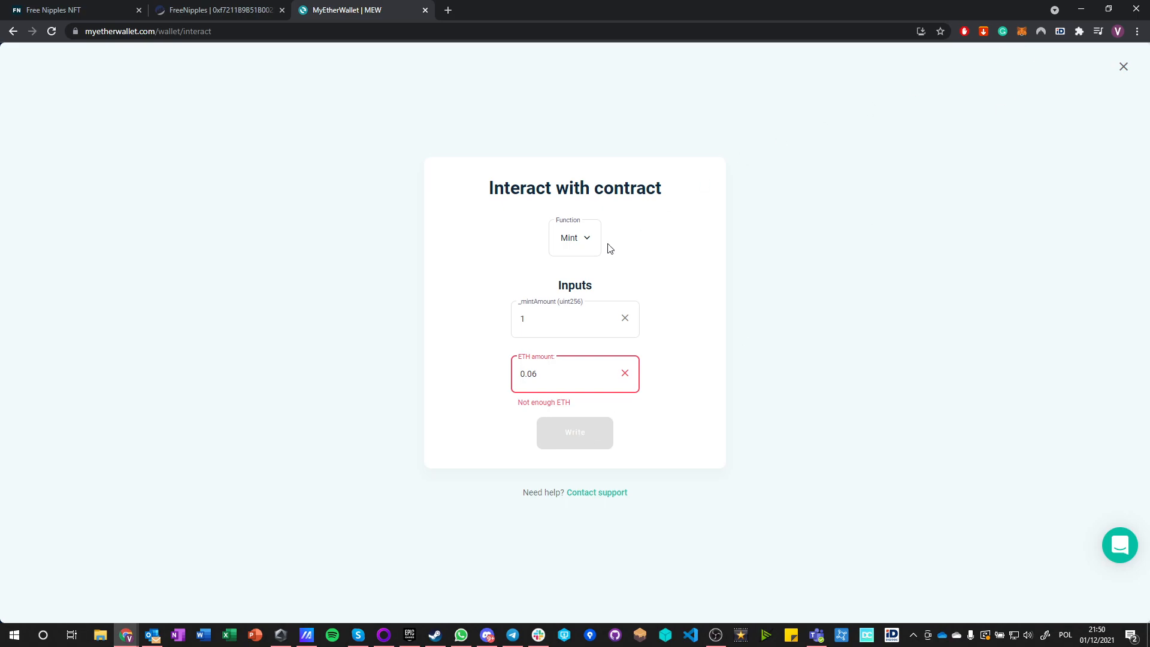
mouse_move(988, 79)
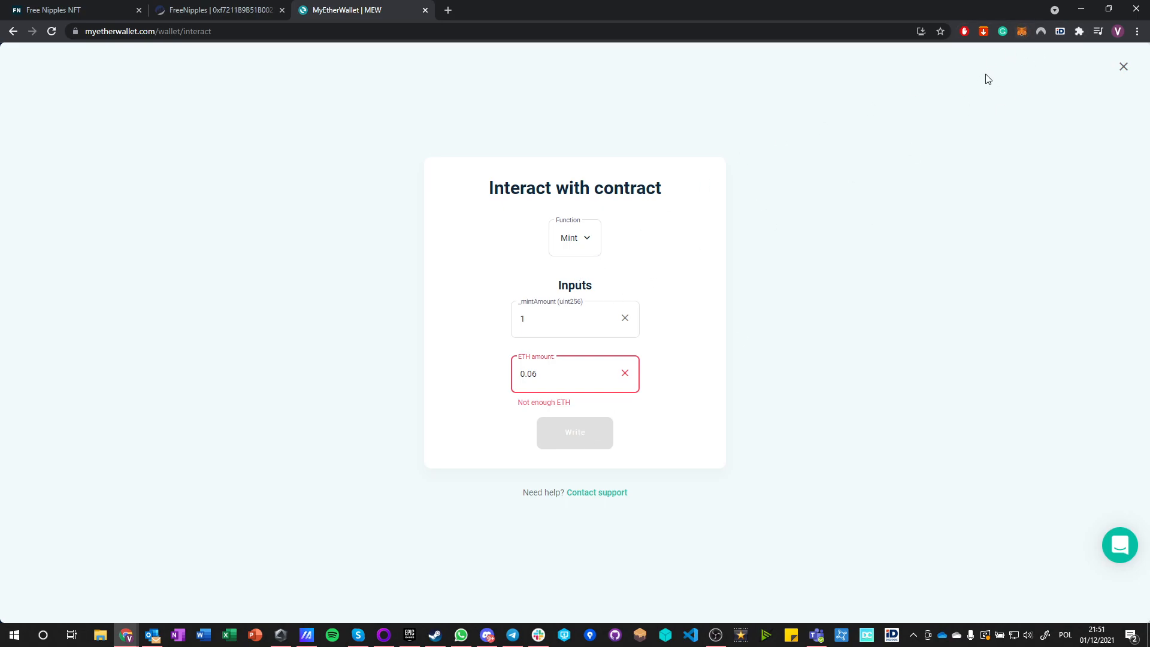
click(1021, 32)
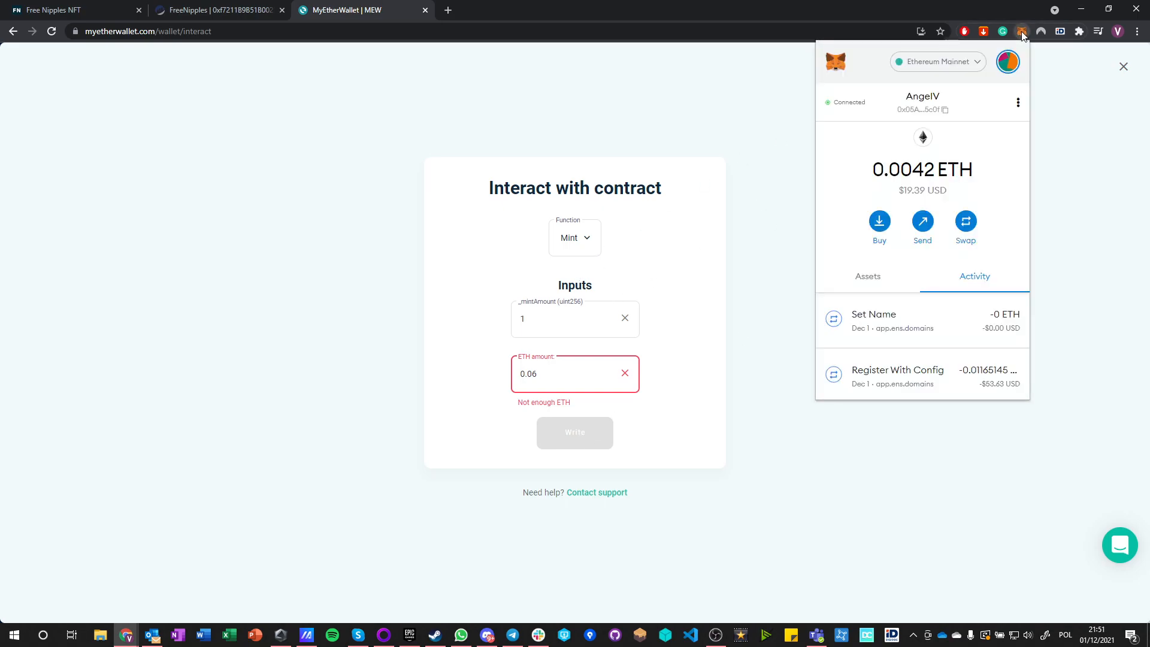
mouse_move(729, 305)
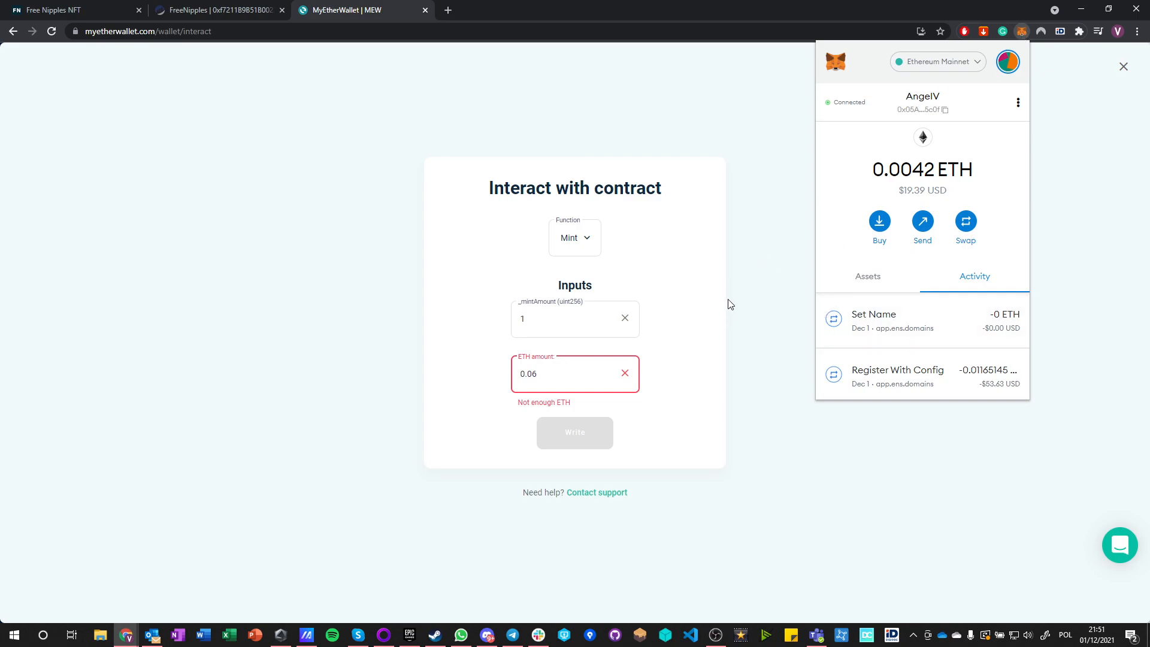
mouse_move(729, 288)
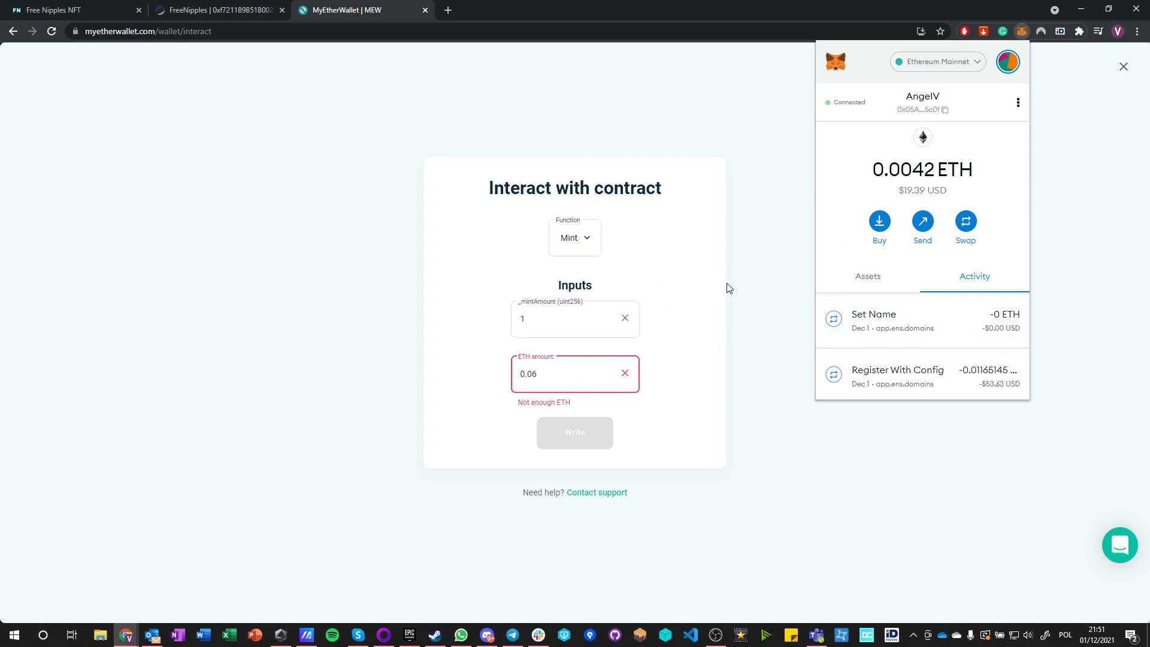
mouse_move(723, 295)
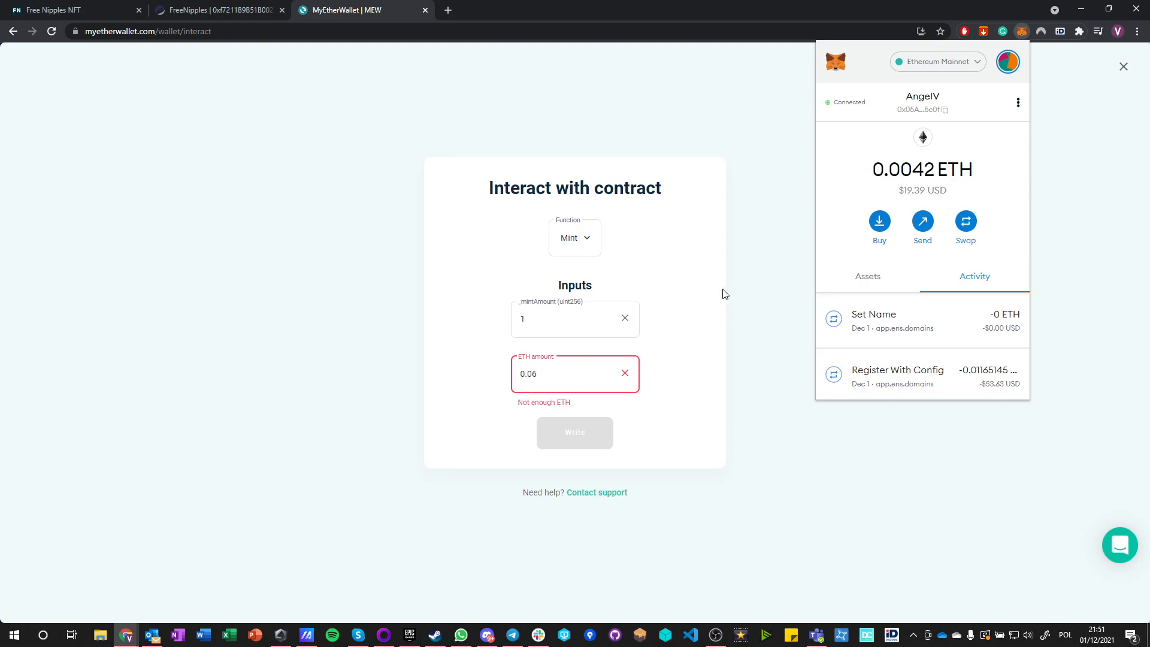
Step: Compare the mint page with the MyEtherWallet contract form, ending on the mint page showing the error
click(55, 9)
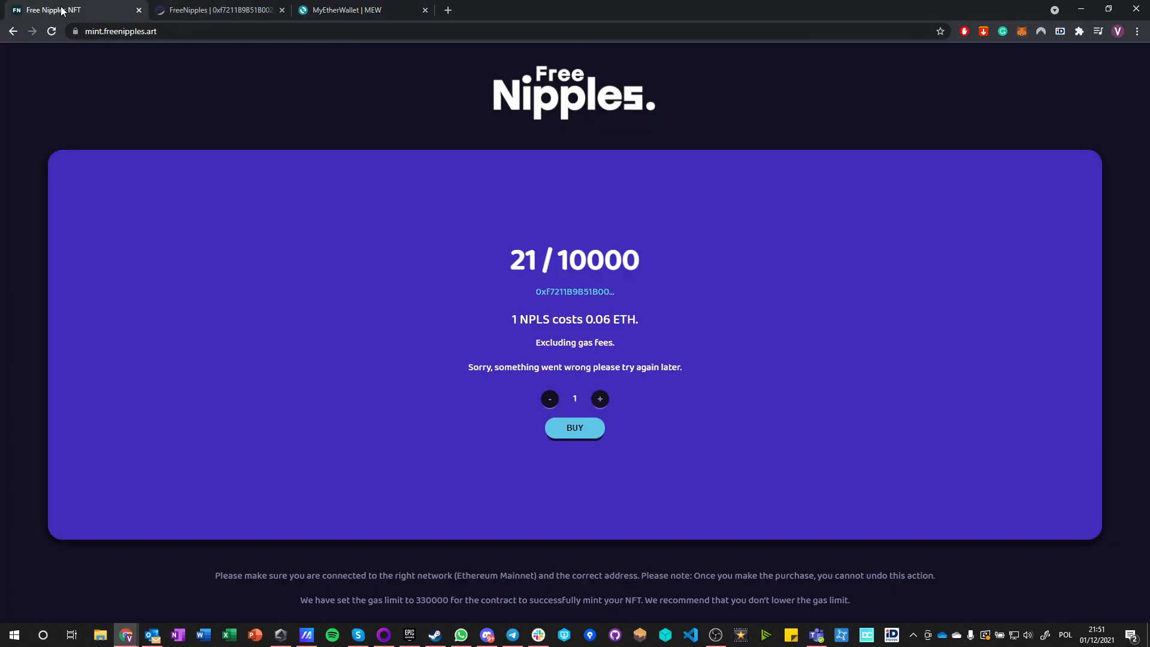
mouse_move(463, 599)
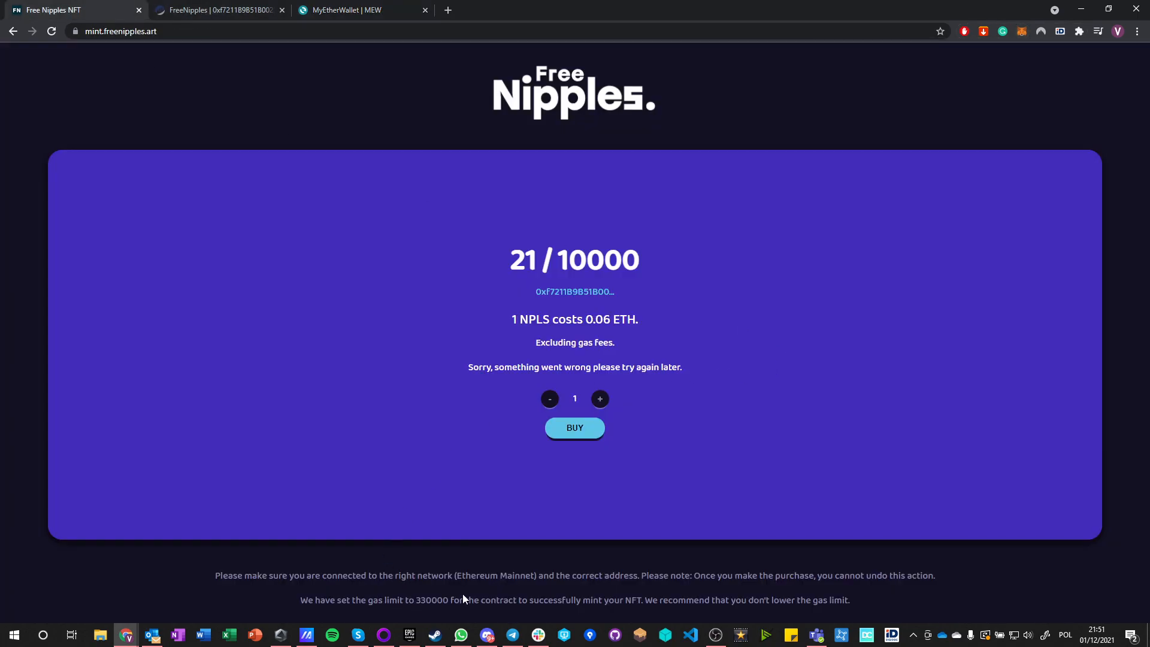
mouse_move(414, 441)
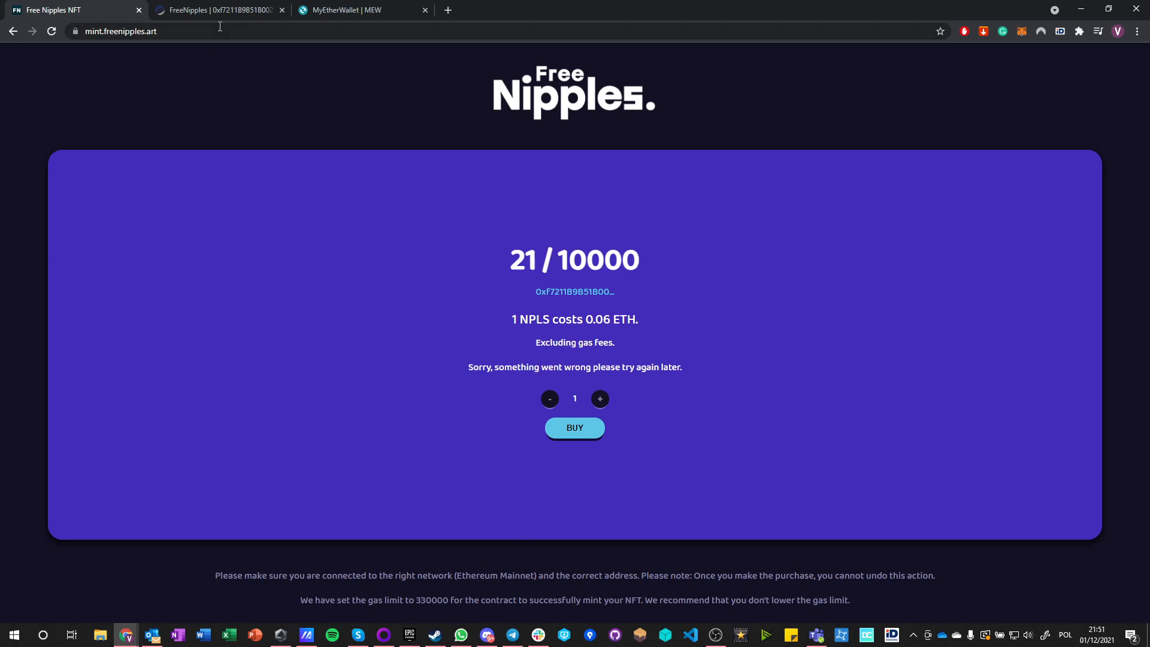
click(217, 9)
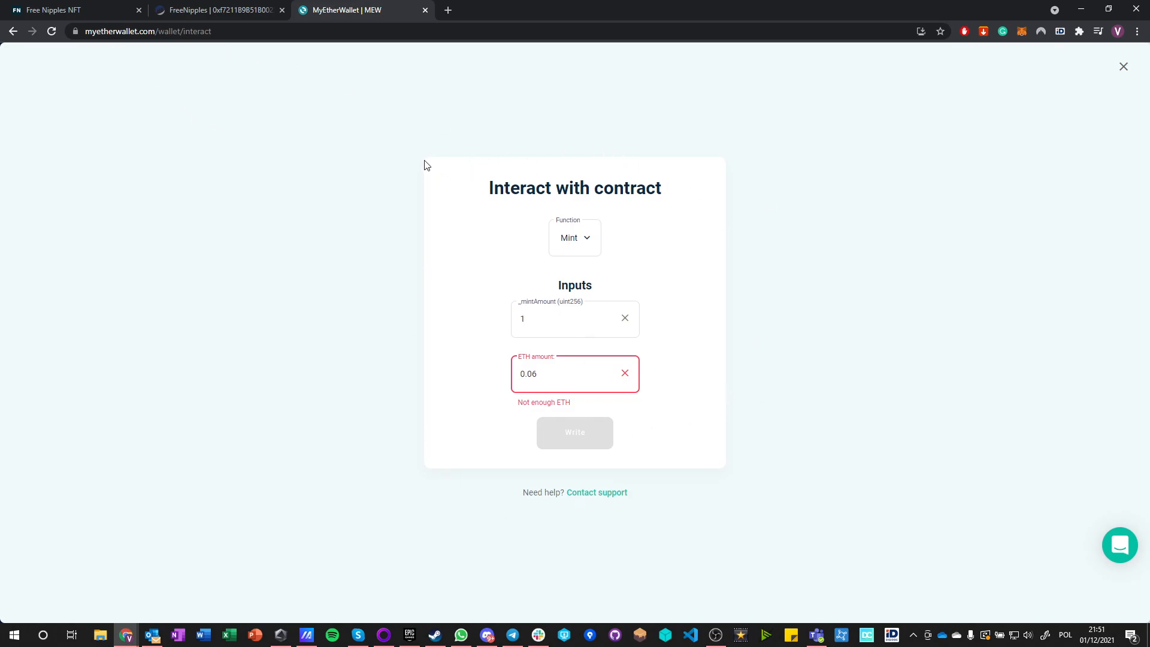
mouse_move(704, 168)
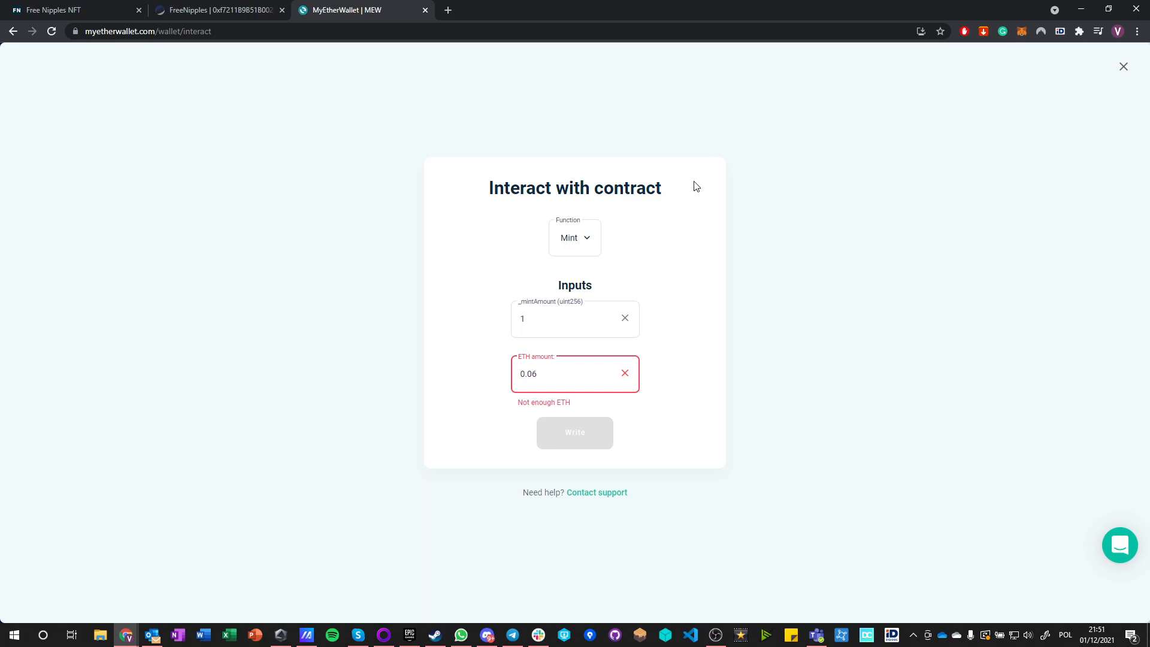
mouse_move(668, 429)
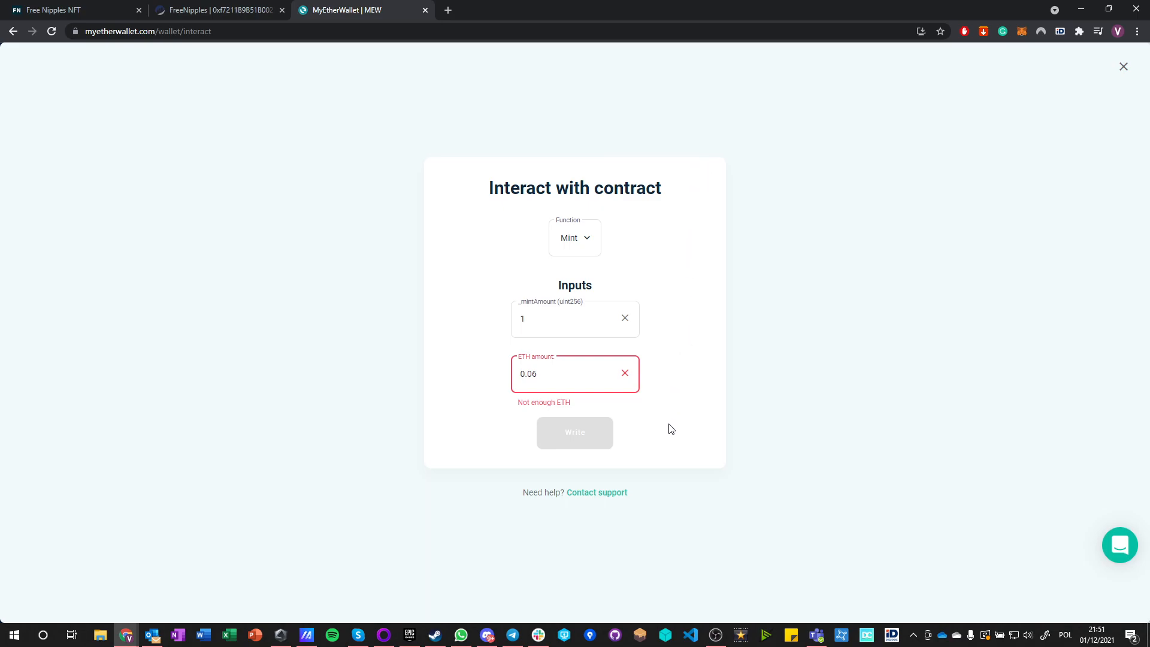
mouse_move(613, 200)
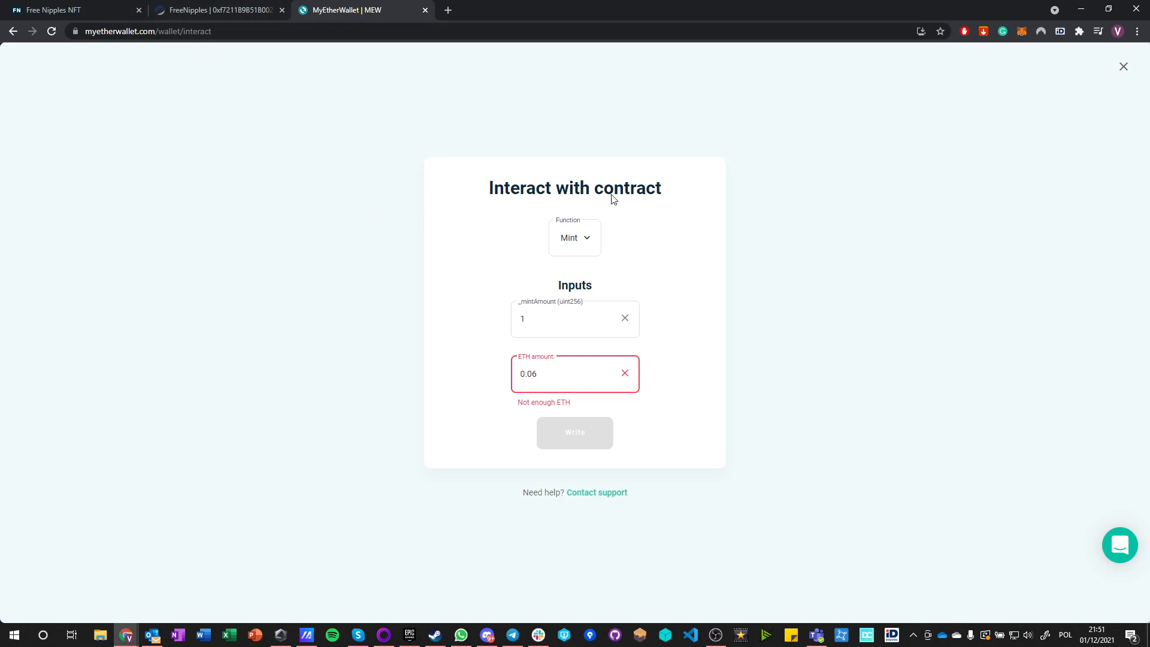
click(70, 10)
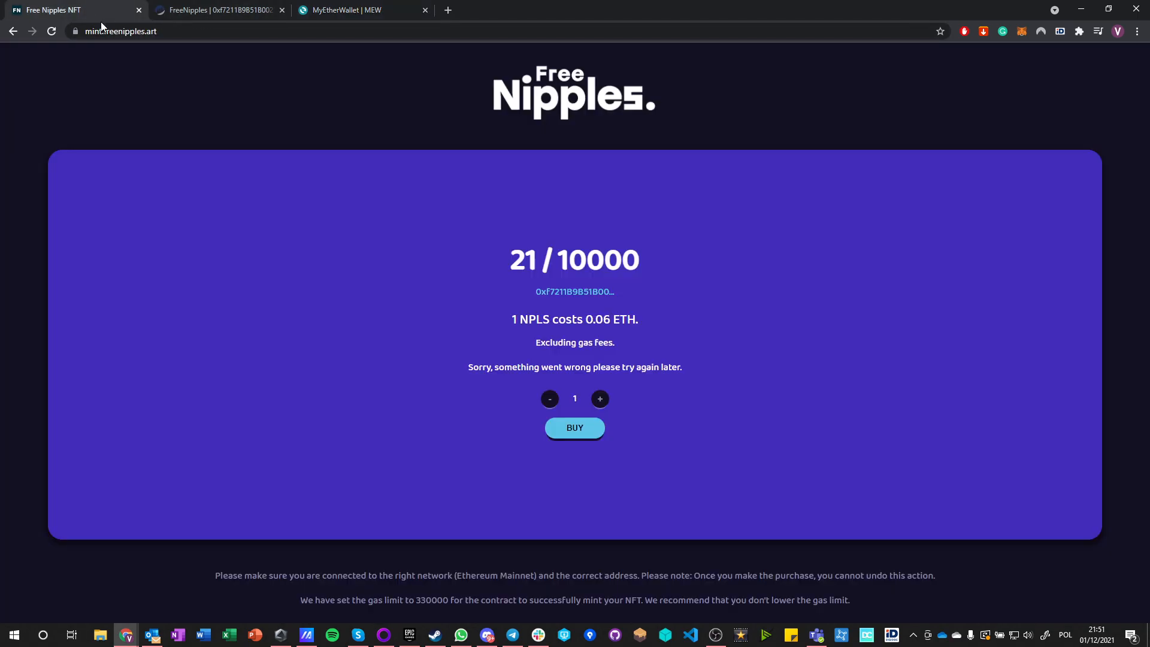
mouse_move(289, 108)
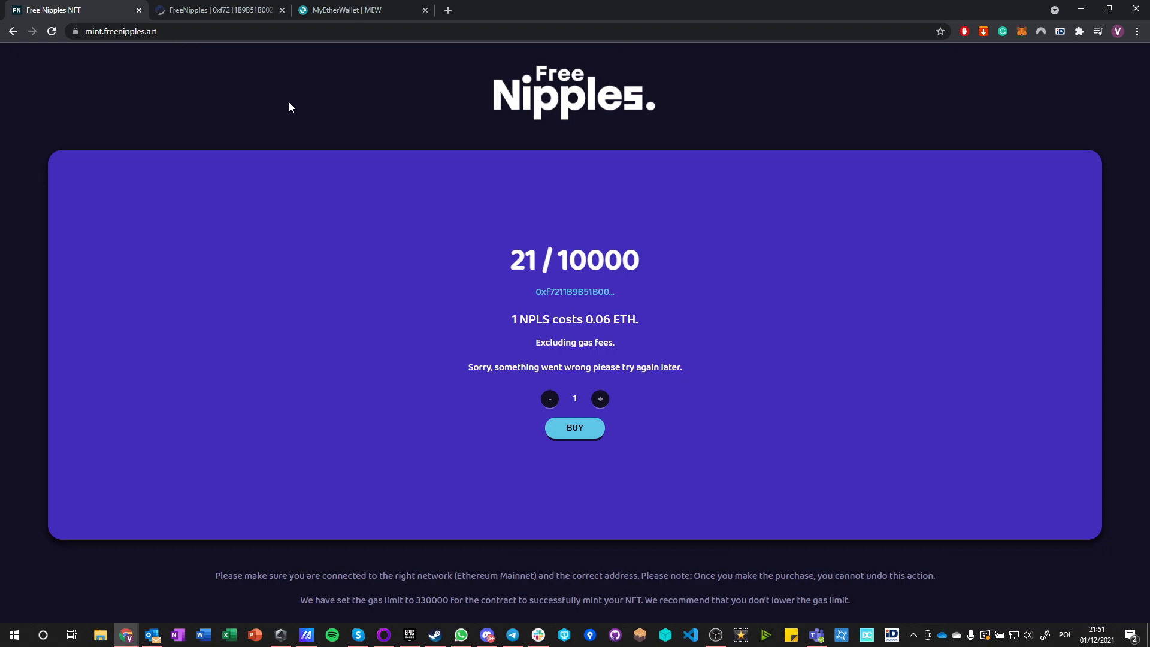
mouse_move(540, 314)
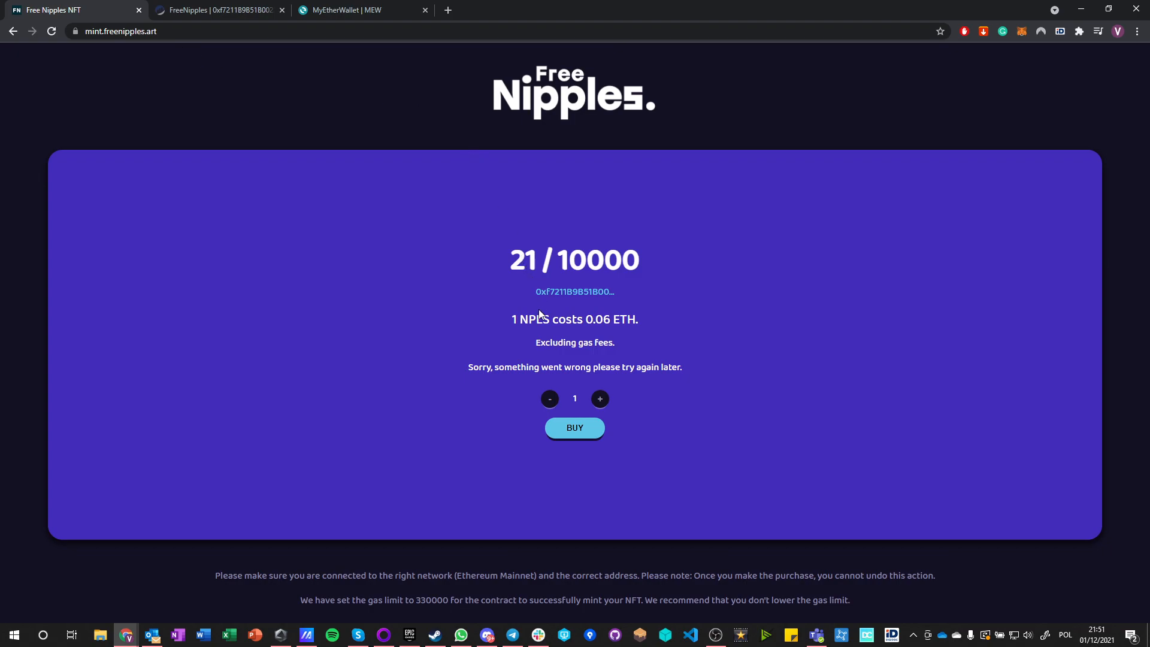
mouse_move(715, 328)
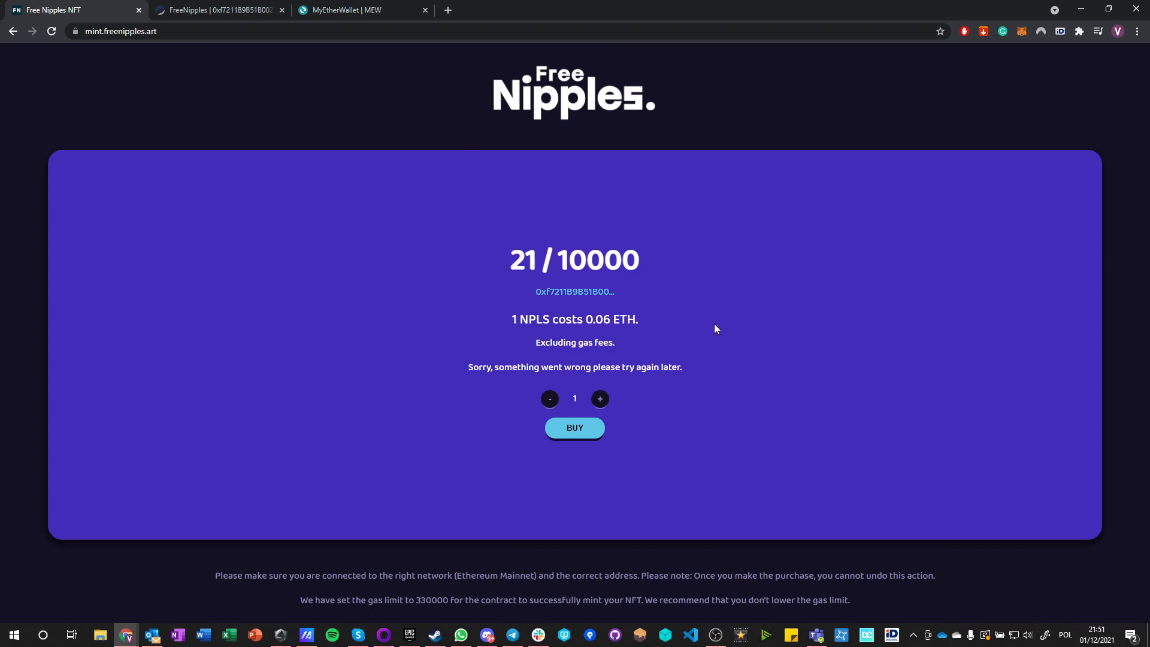
mouse_move(457, 319)
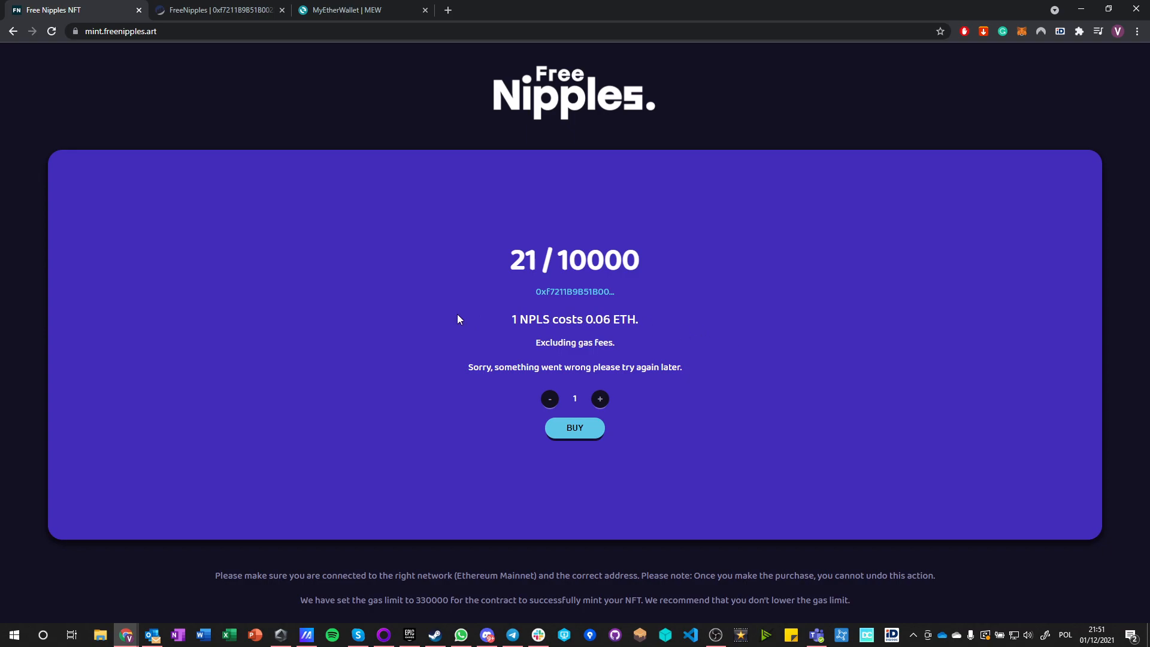
mouse_move(479, 347)
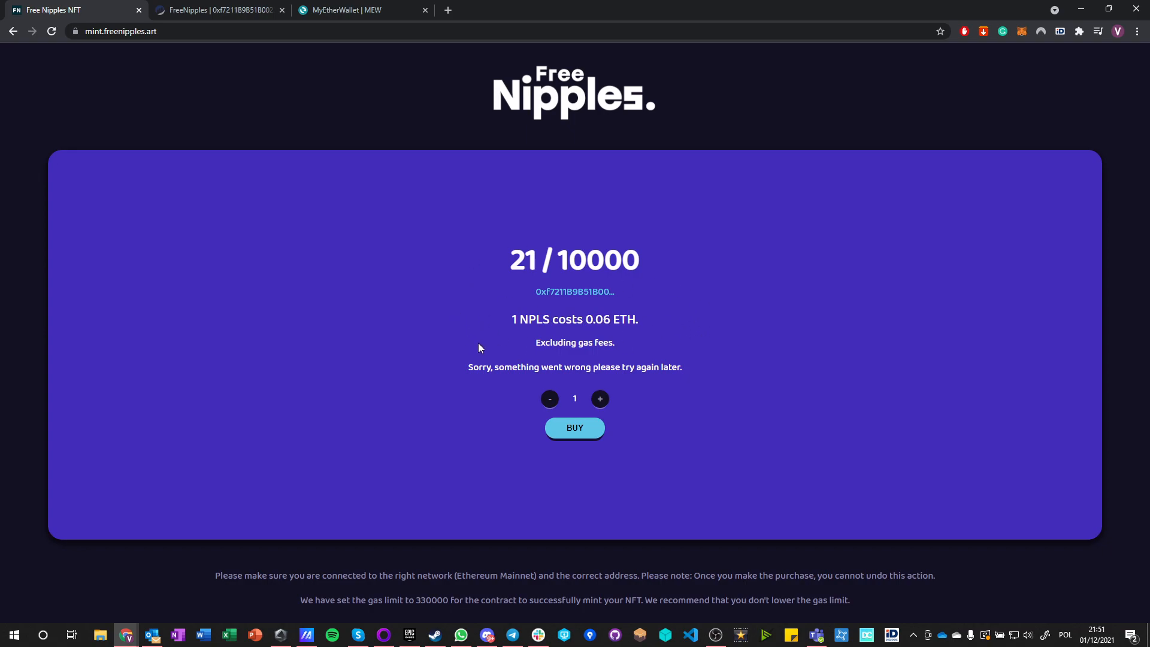
mouse_move(453, 292)
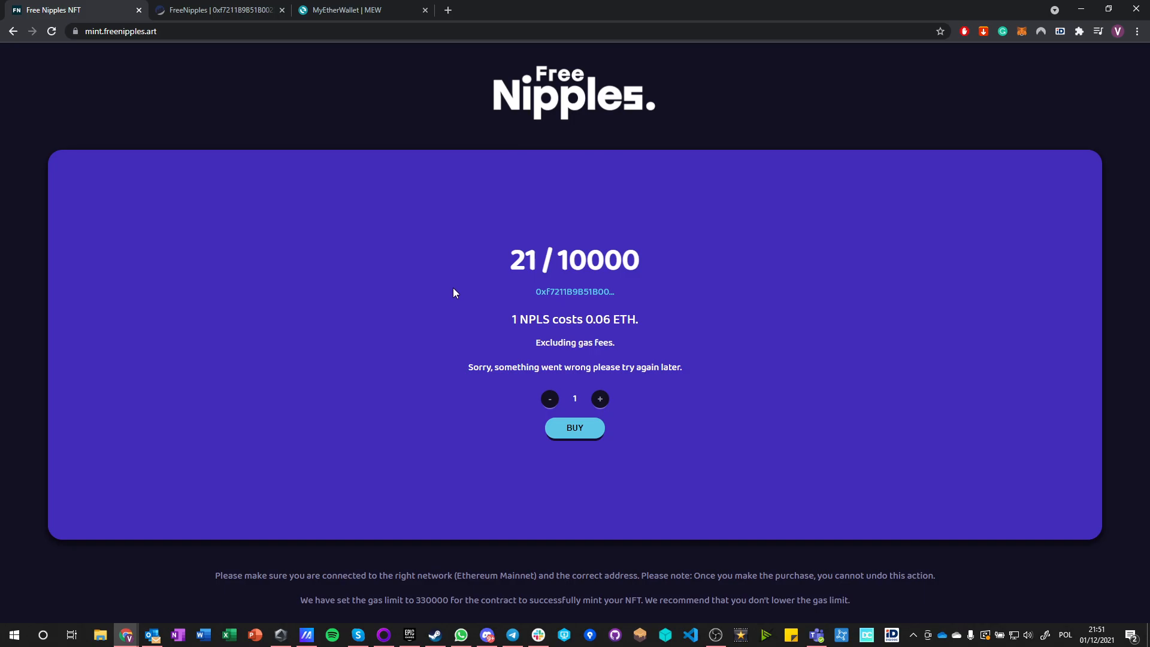
mouse_move(574, 291)
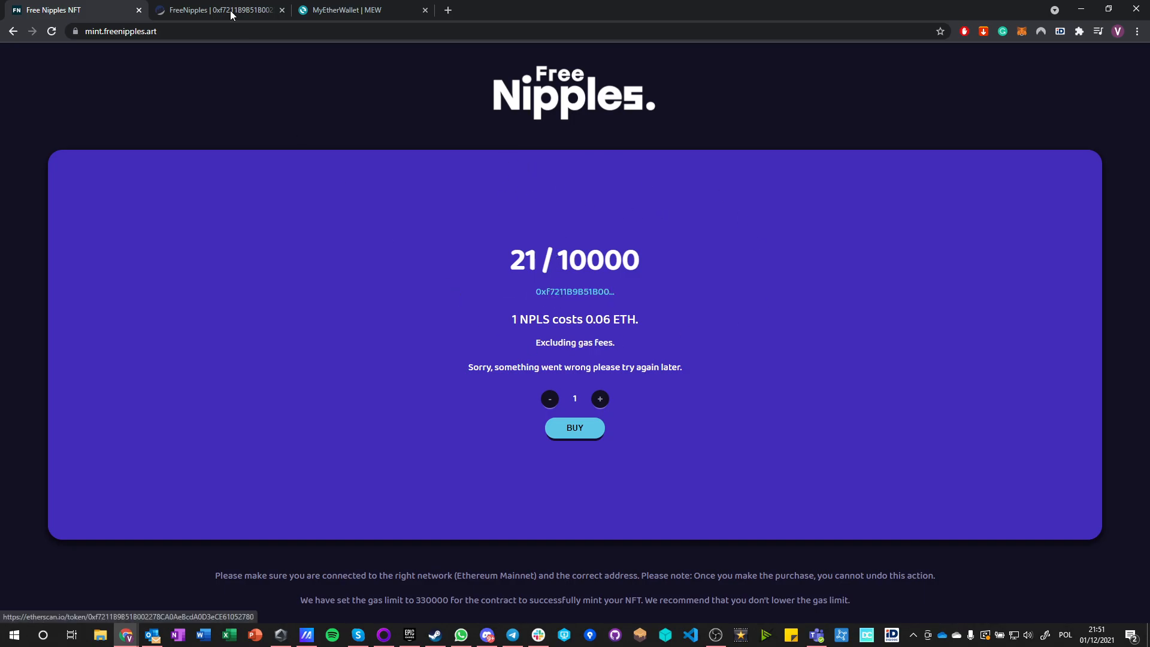
Step: Glance over the verified FreeNipples contract code on Etherscan, then return to the MEW Mint form
click(216, 9)
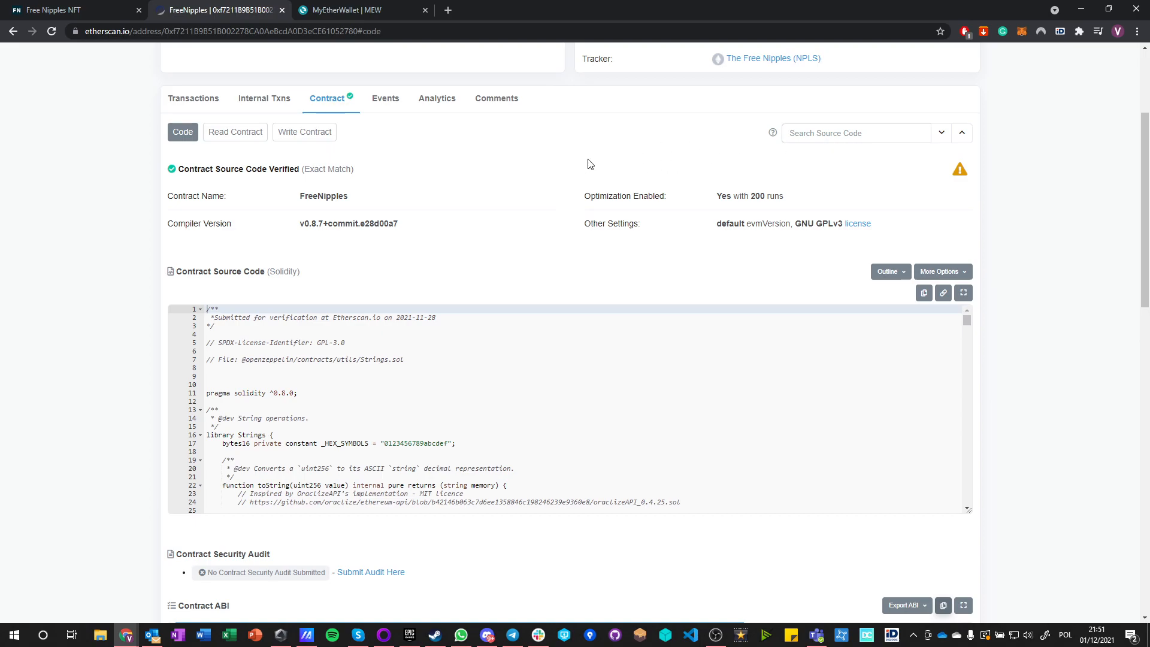
scroll(down, 3)
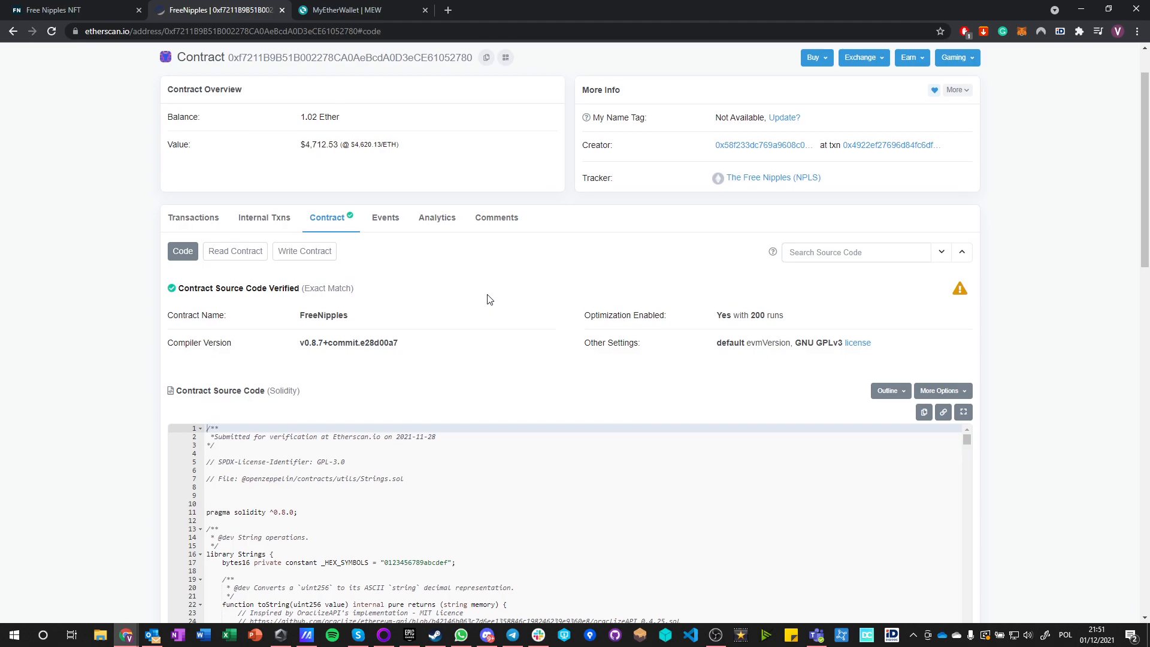
click(361, 9)
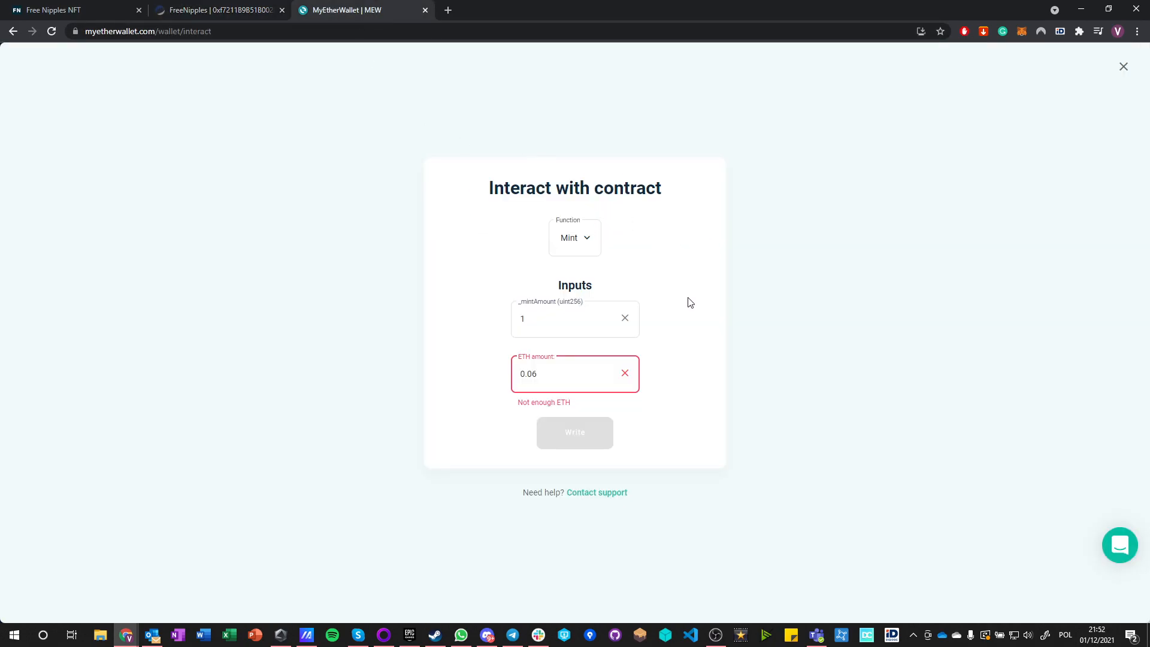
mouse_move(634, 265)
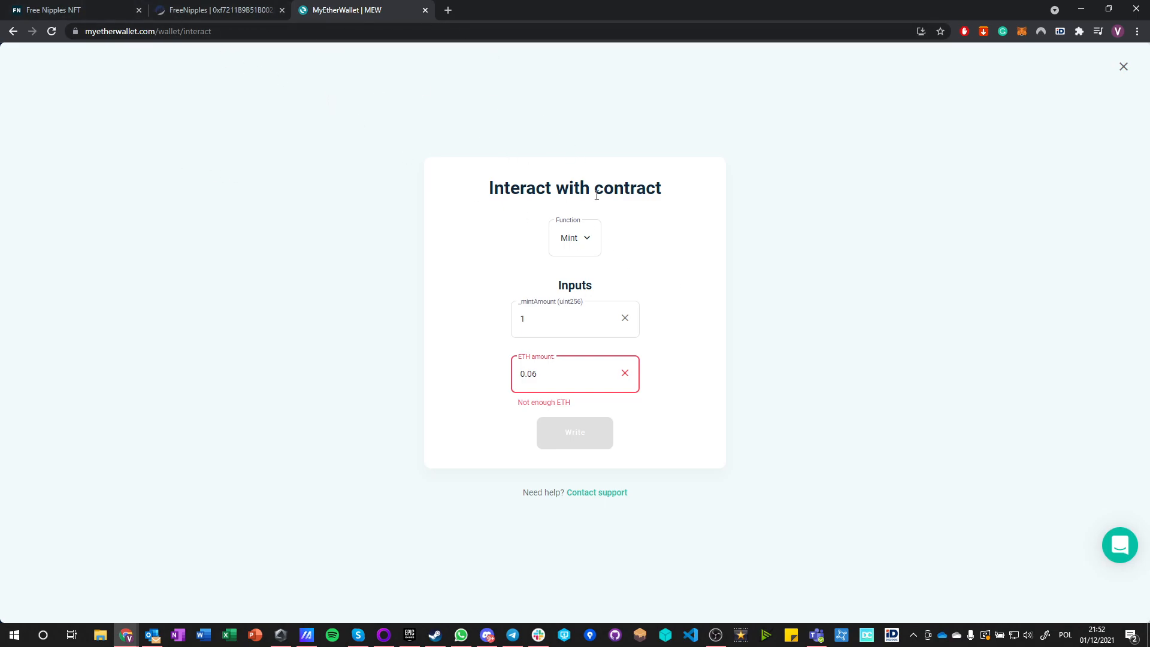
Step: Bring the Free Nipples mint page back to the front, still showing quantity 1 and the error
click(70, 9)
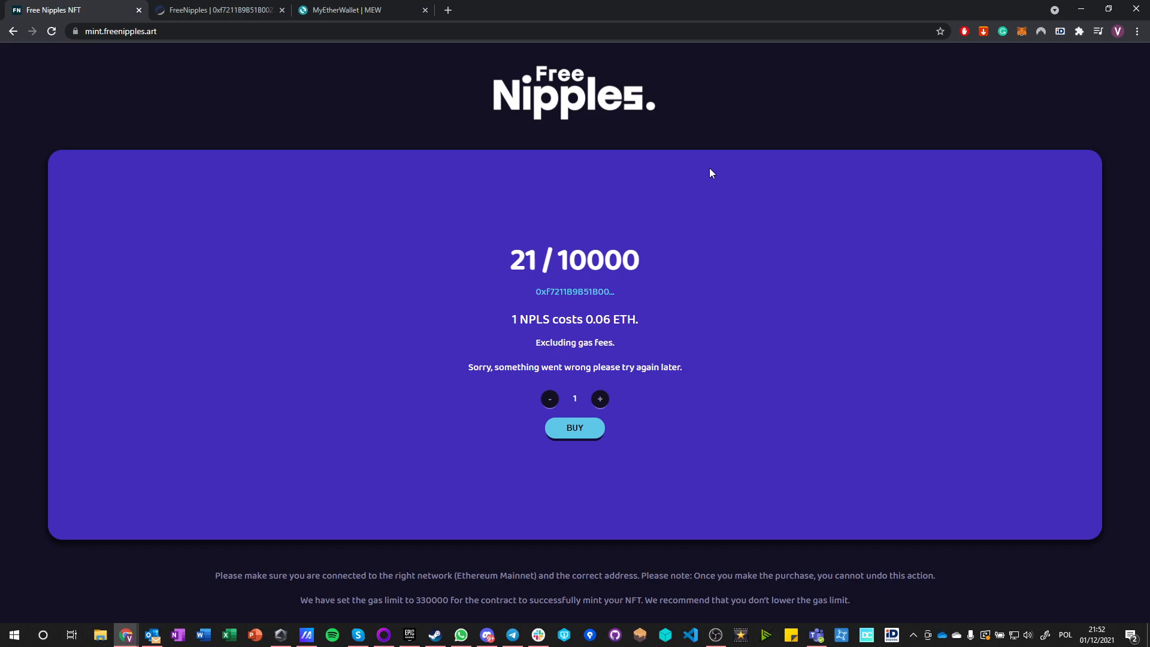
mouse_move(725, 438)
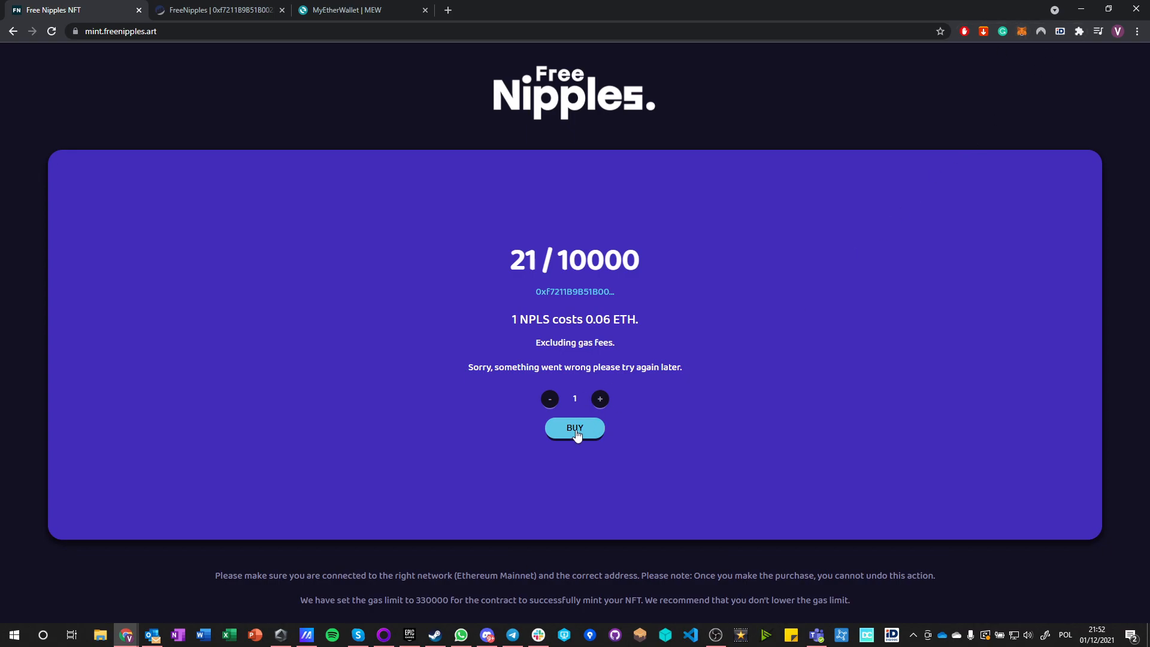
Step: Buy 1 NPLS for 0.06 ETH, raising the MetaMask confirmation of about 0.1068 ETH total
click(574, 427)
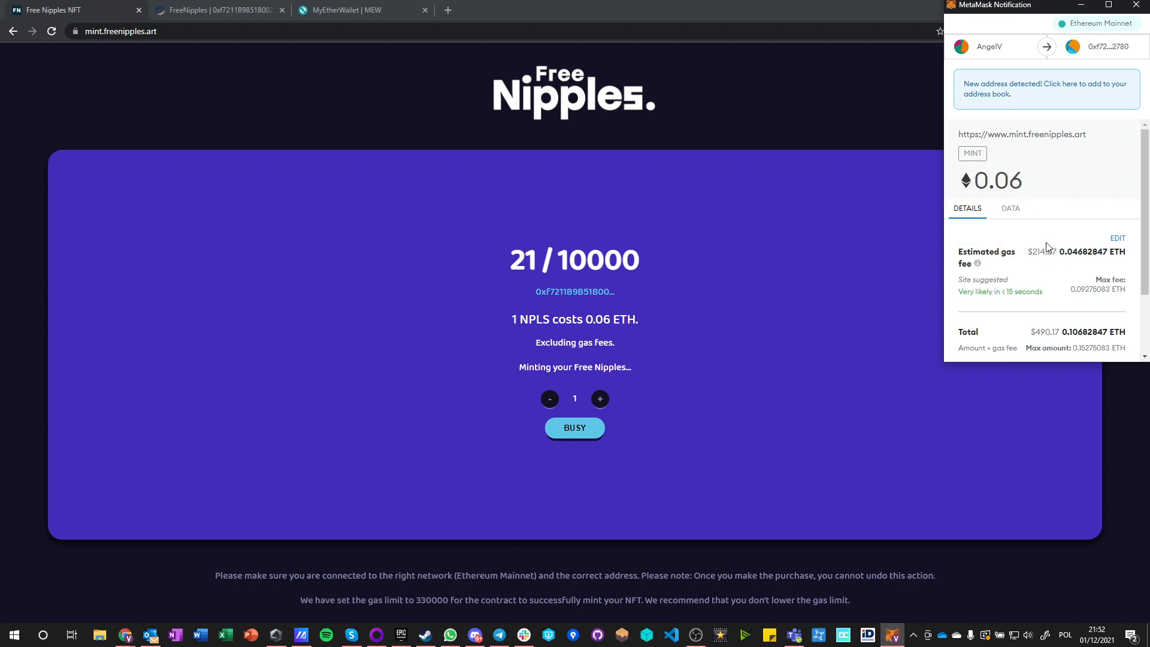
mouse_move(1052, 264)
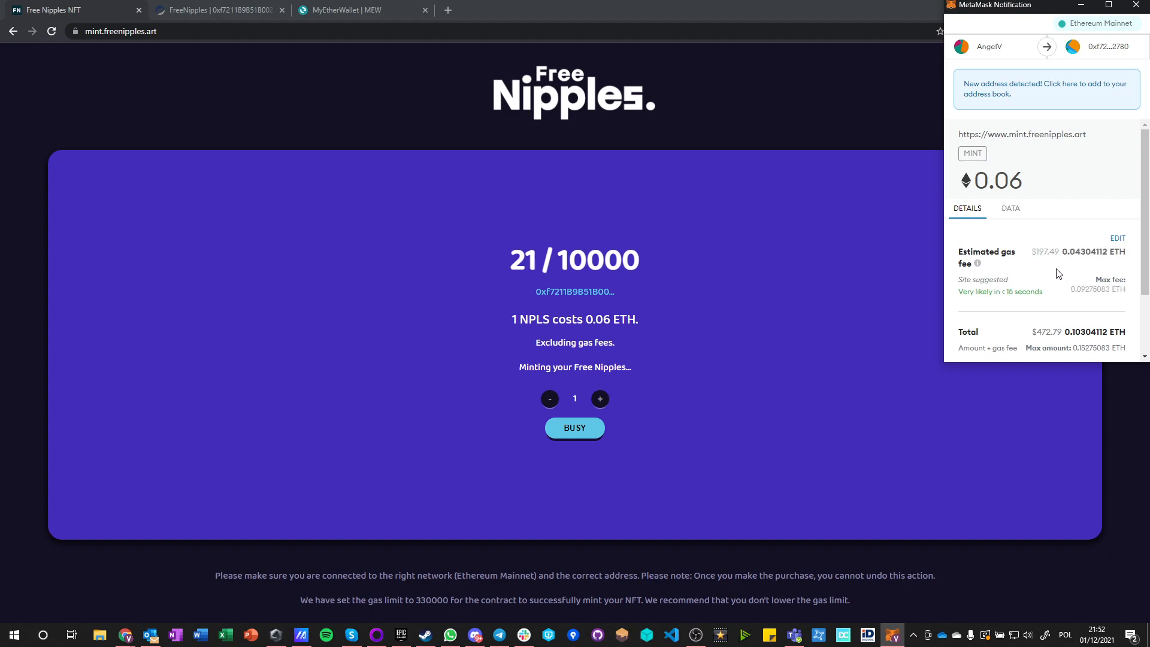
mouse_move(1027, 196)
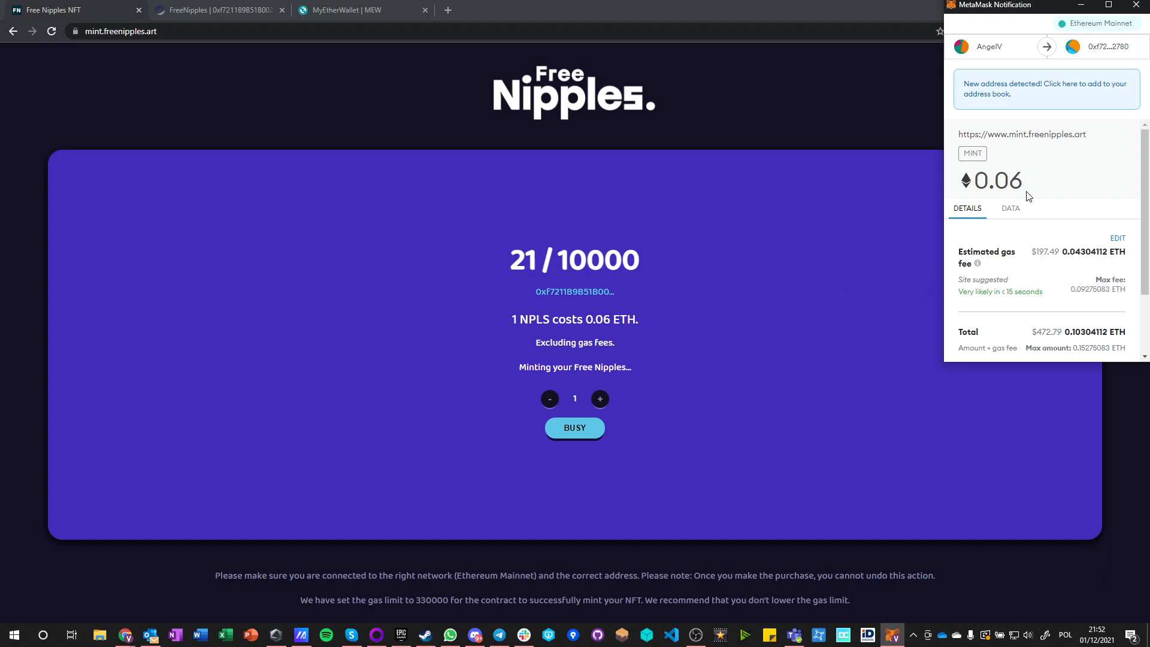
mouse_move(731, 339)
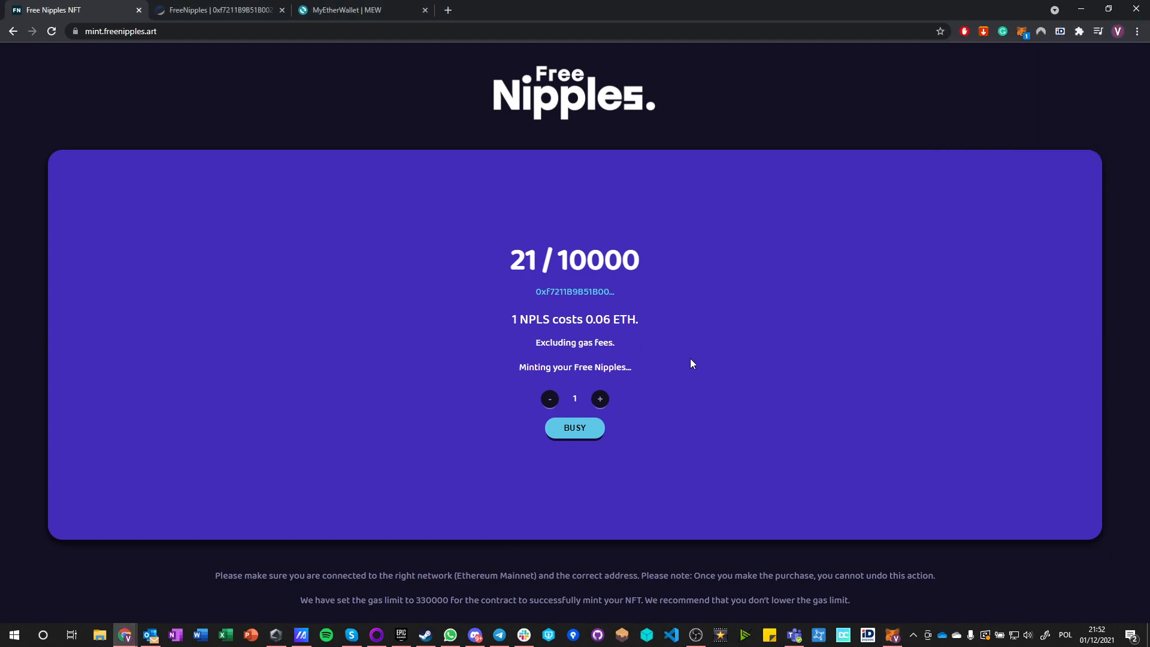
mouse_move(717, 348)
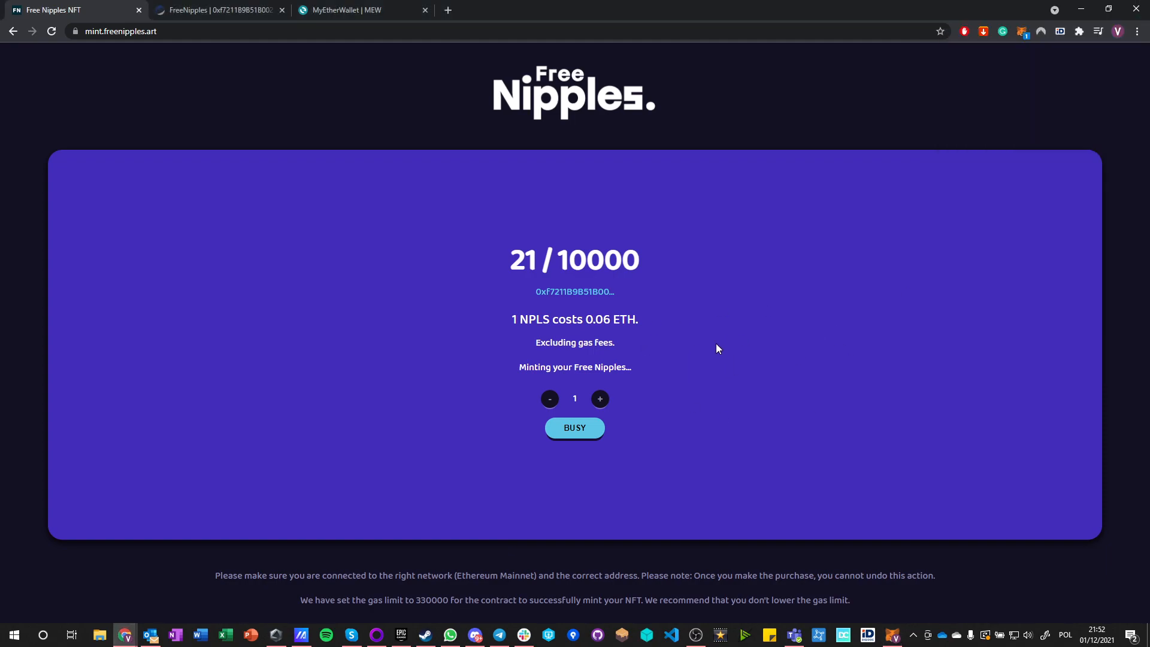